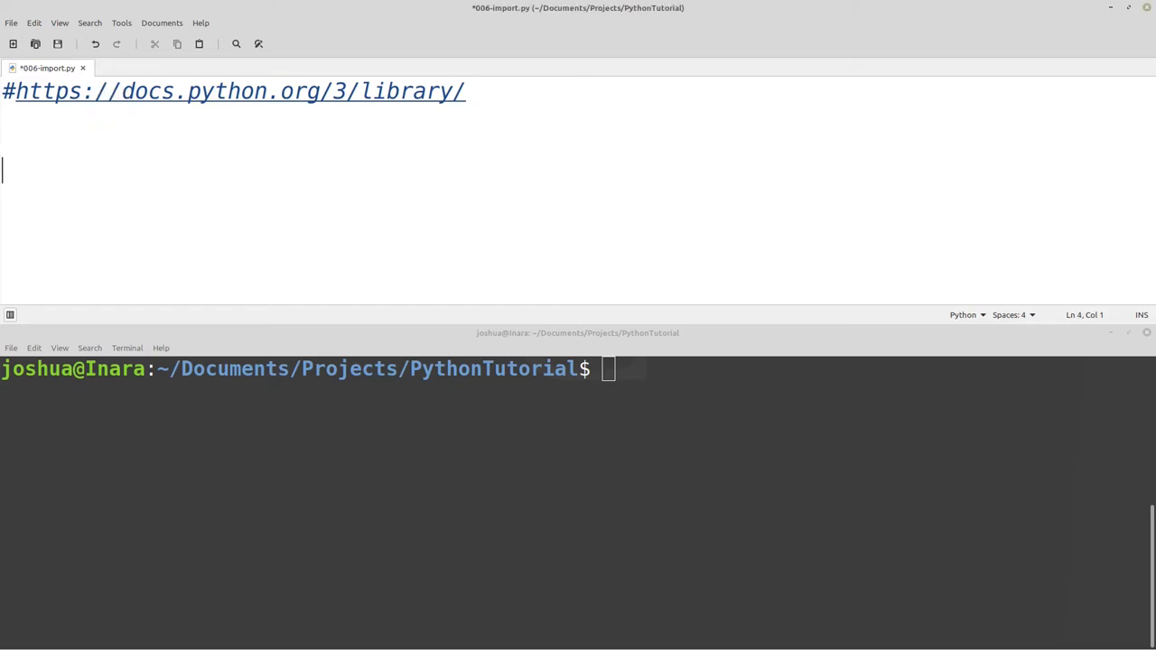
Write the short snippet 'x = 1' followed by 'if x < y:' as an earlier example.
text(x =)
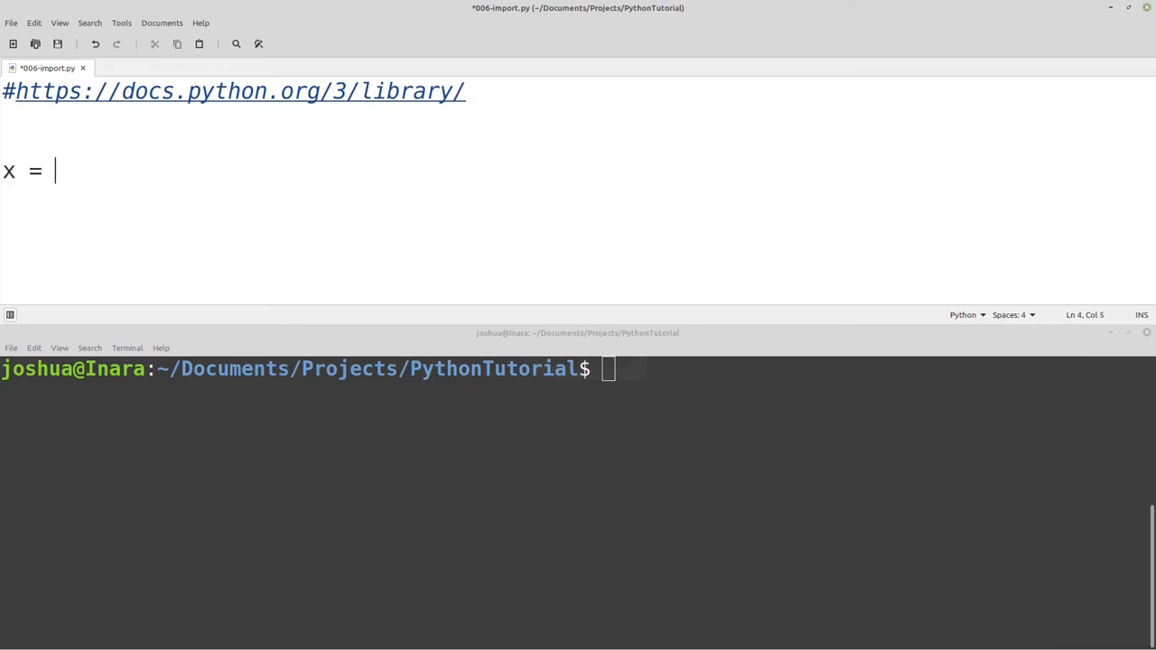
text(1)
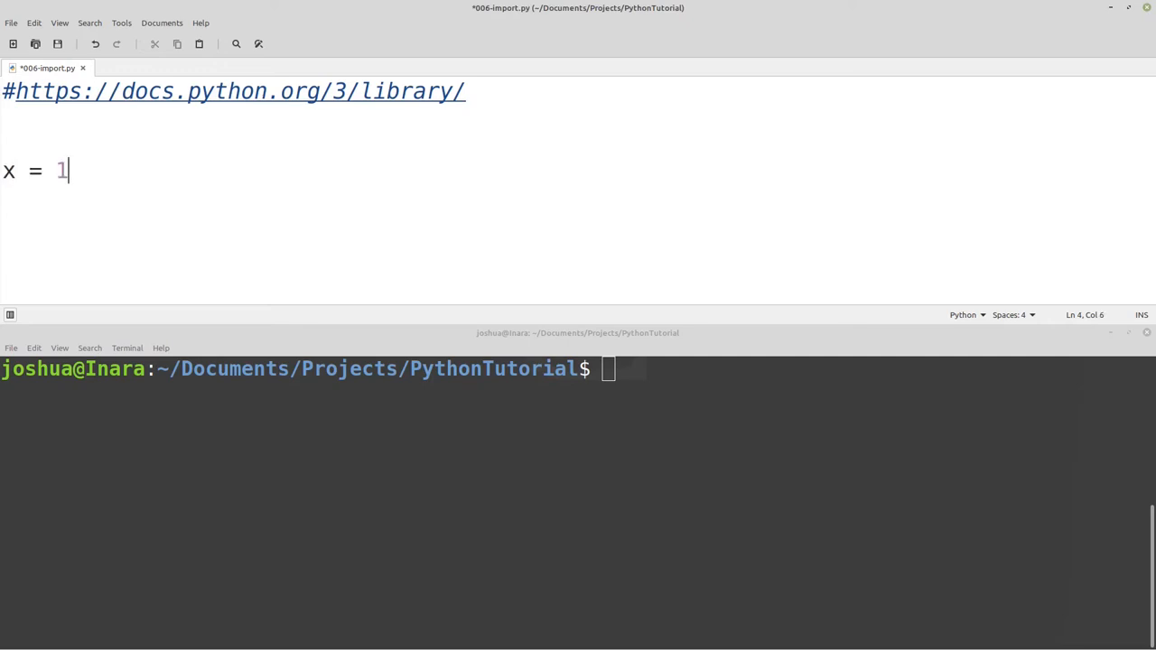
text(if)
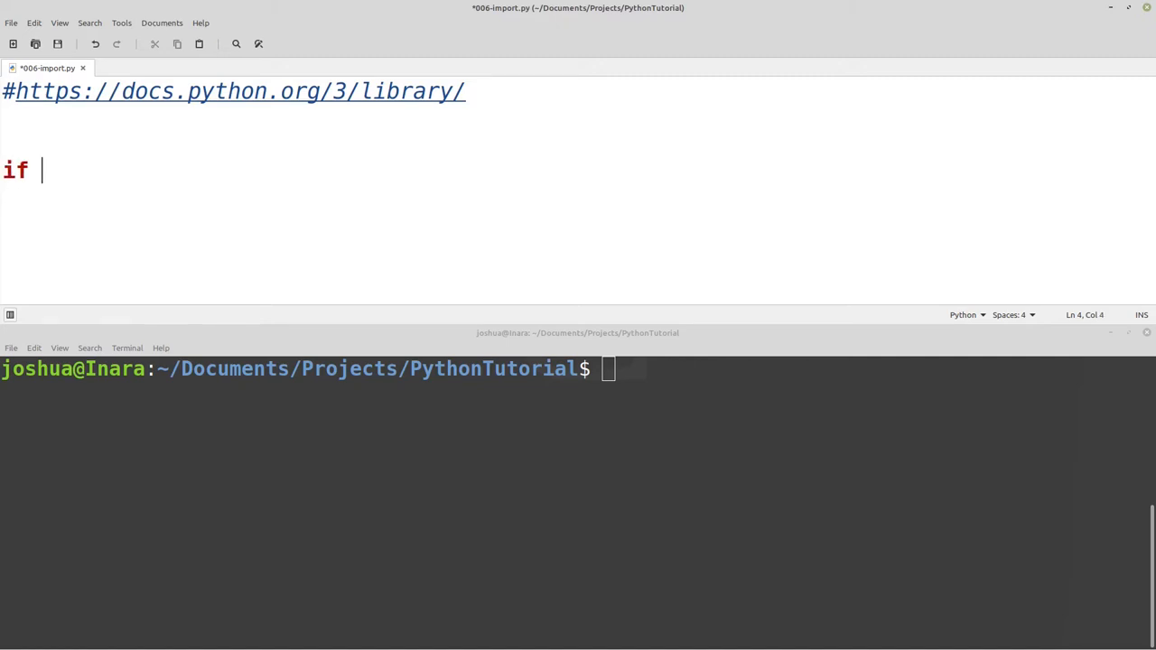
text(x <)
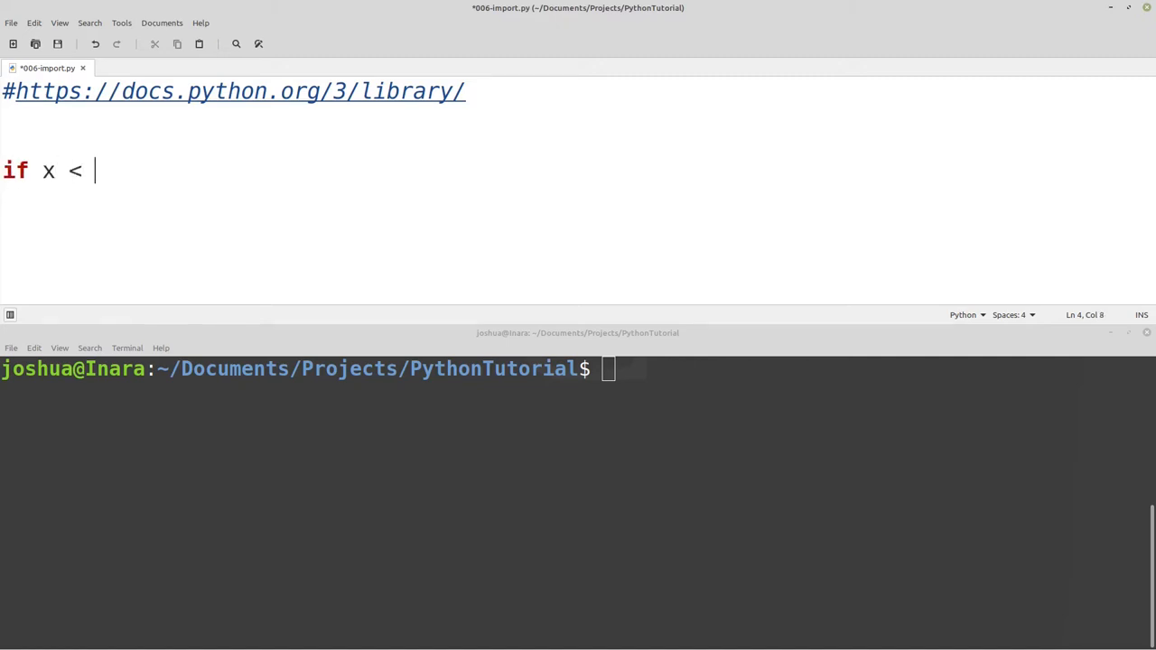
text(y:)
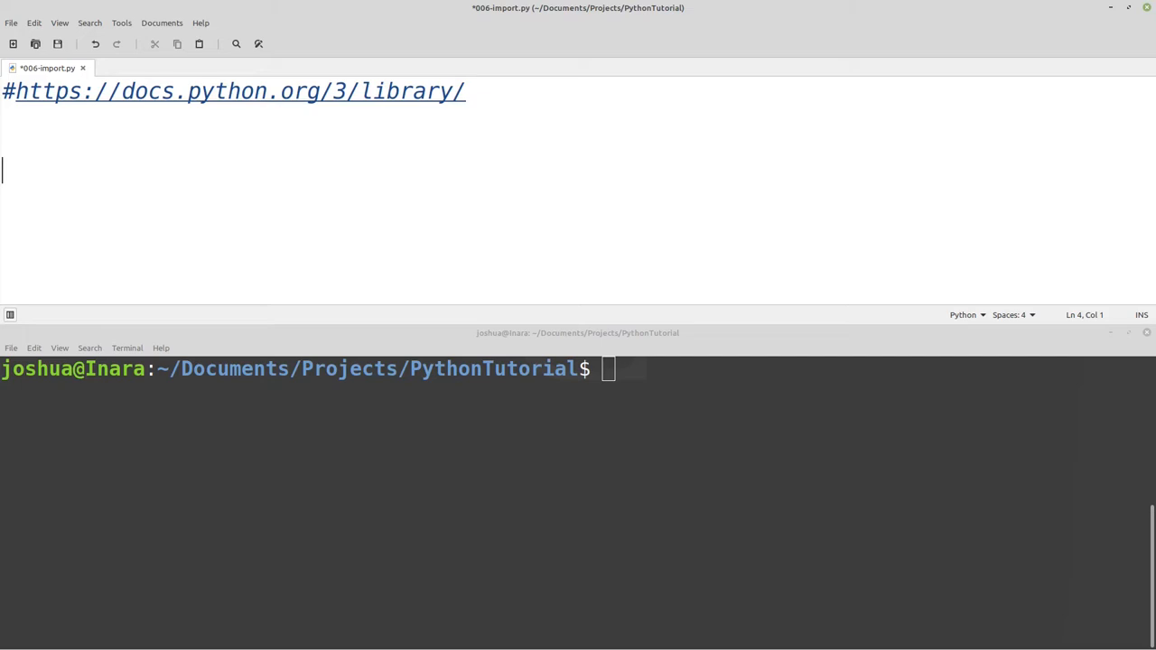
mouse_move(477, 191)
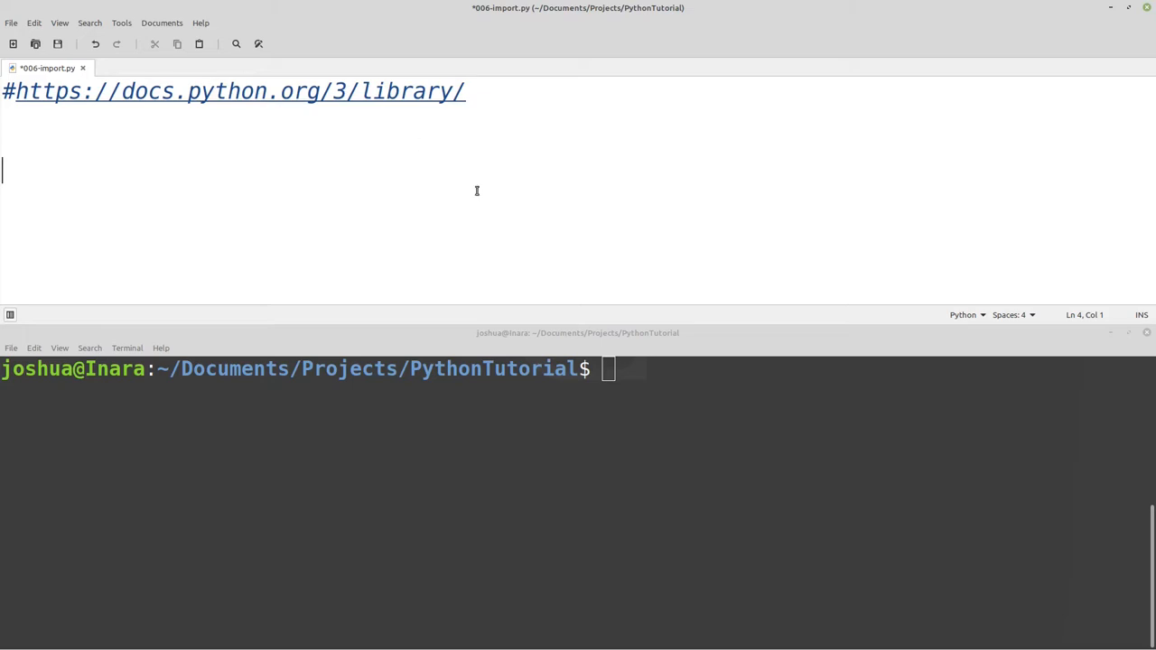
double_click(397, 90)
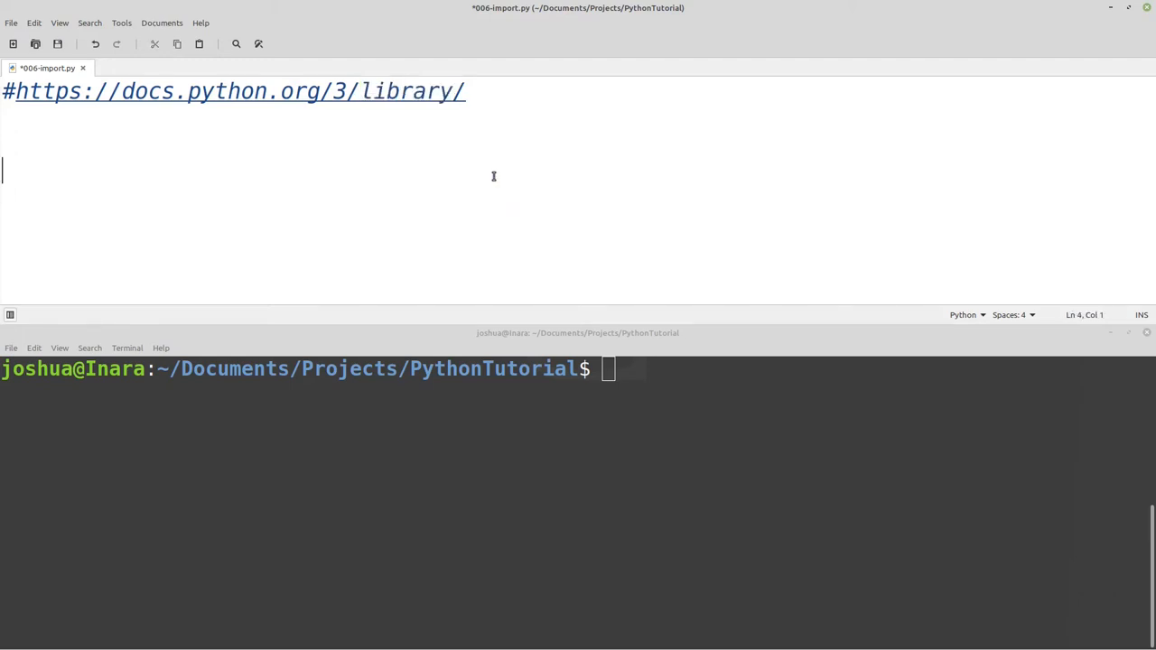
mouse_move(445, 105)
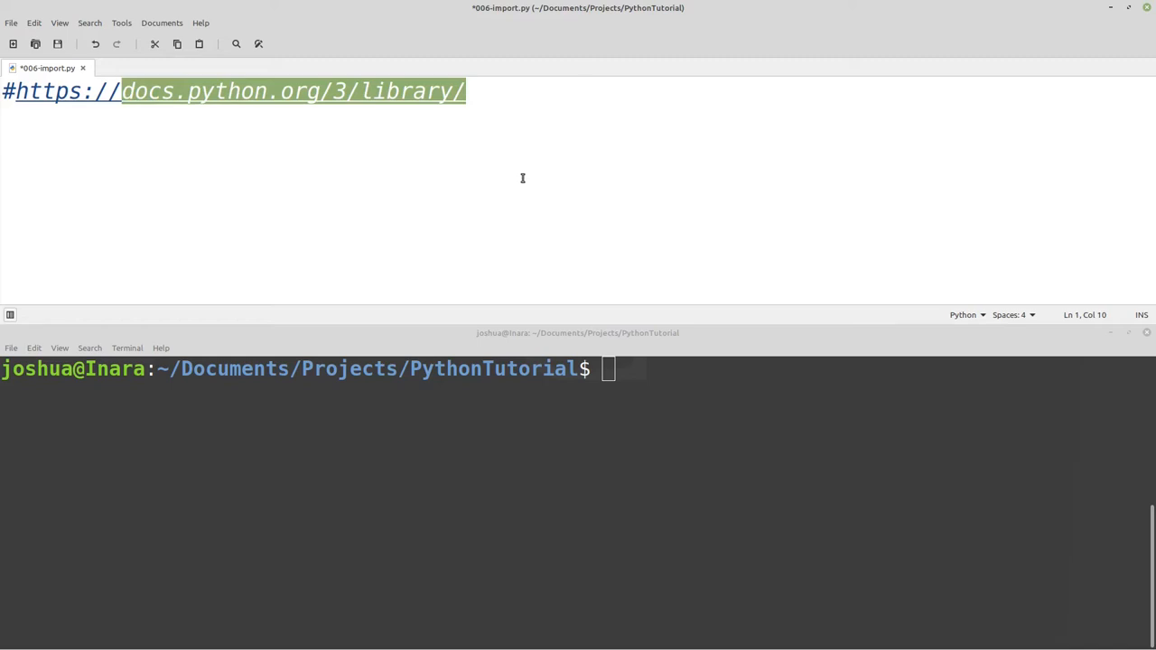
mouse_move(503, 139)
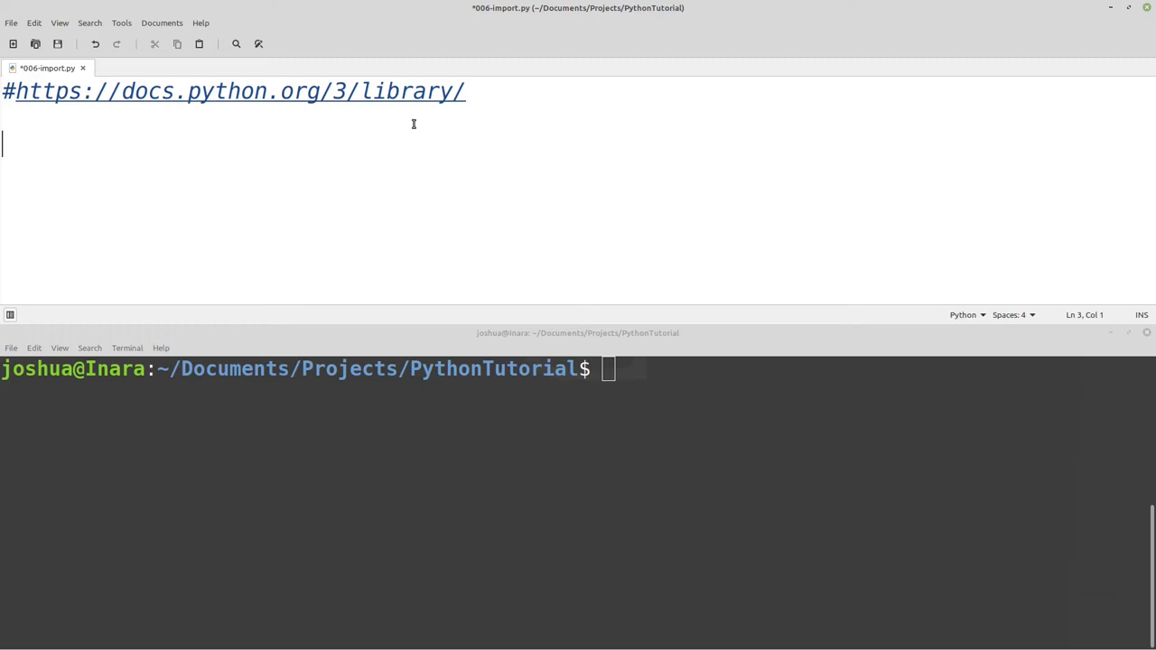
Add 'import random' below the documentation comment, highlight the module name, and start a new line.
text(import)
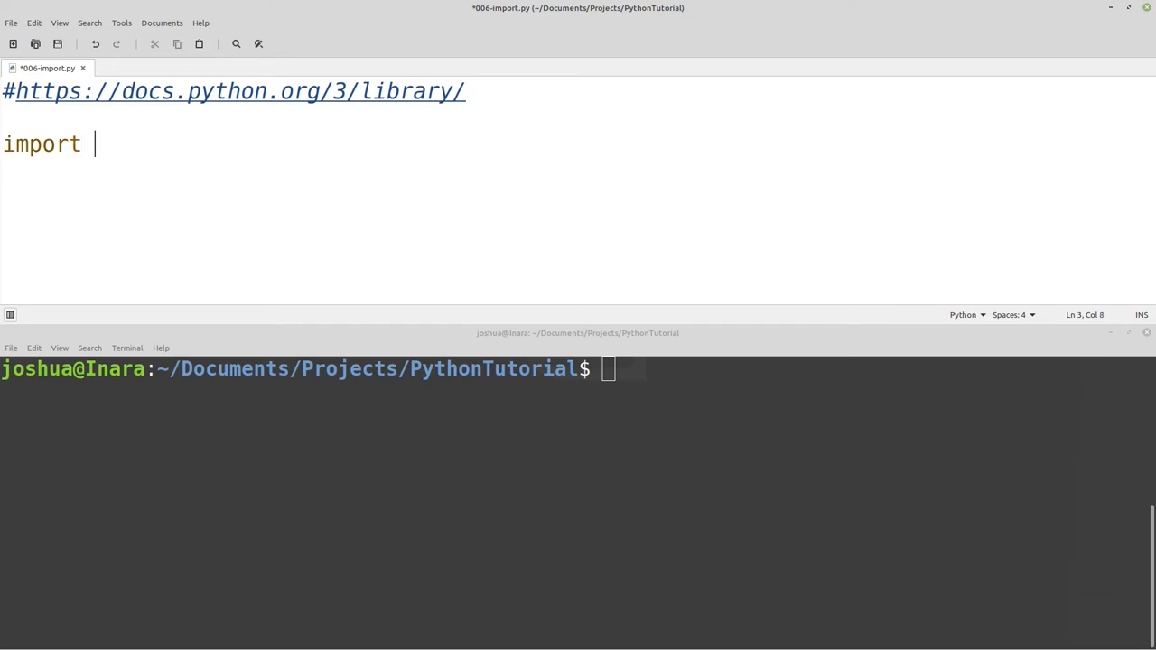
text(random)
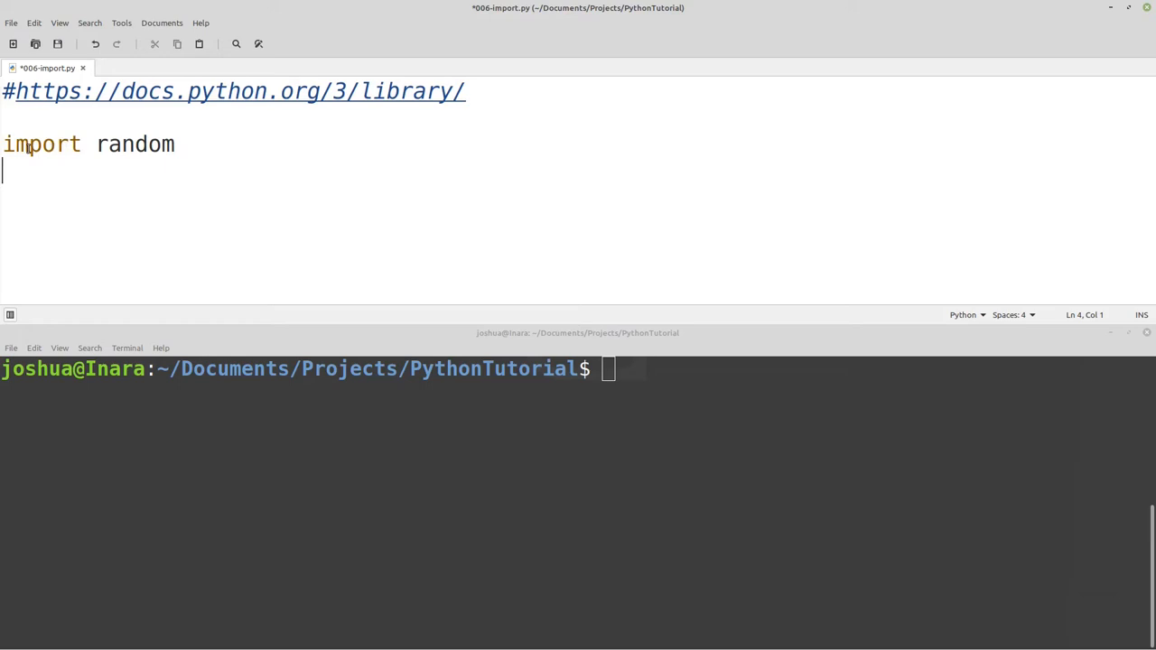
double_click(39, 145)
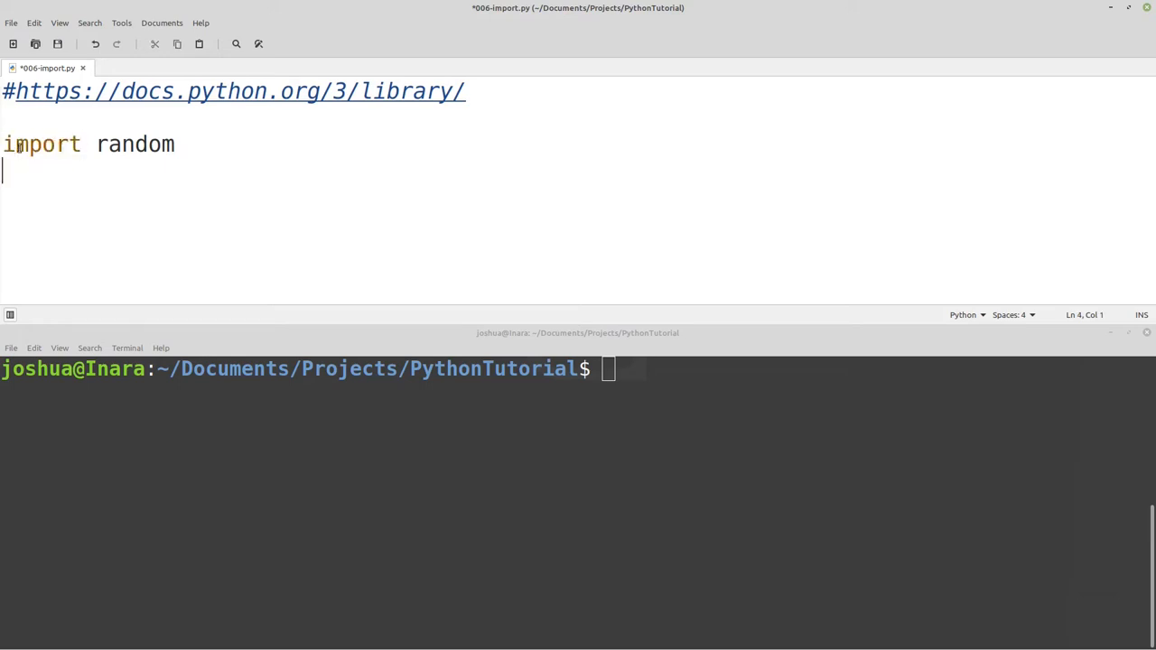
double_click(133, 145)
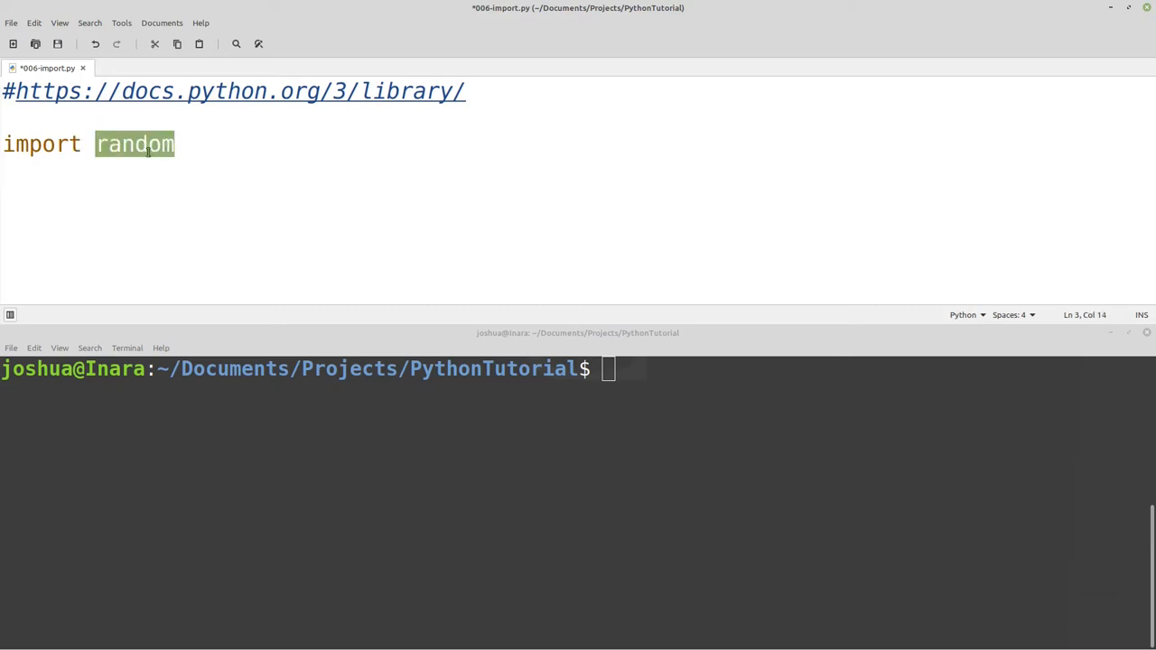
mouse_move(115, 125)
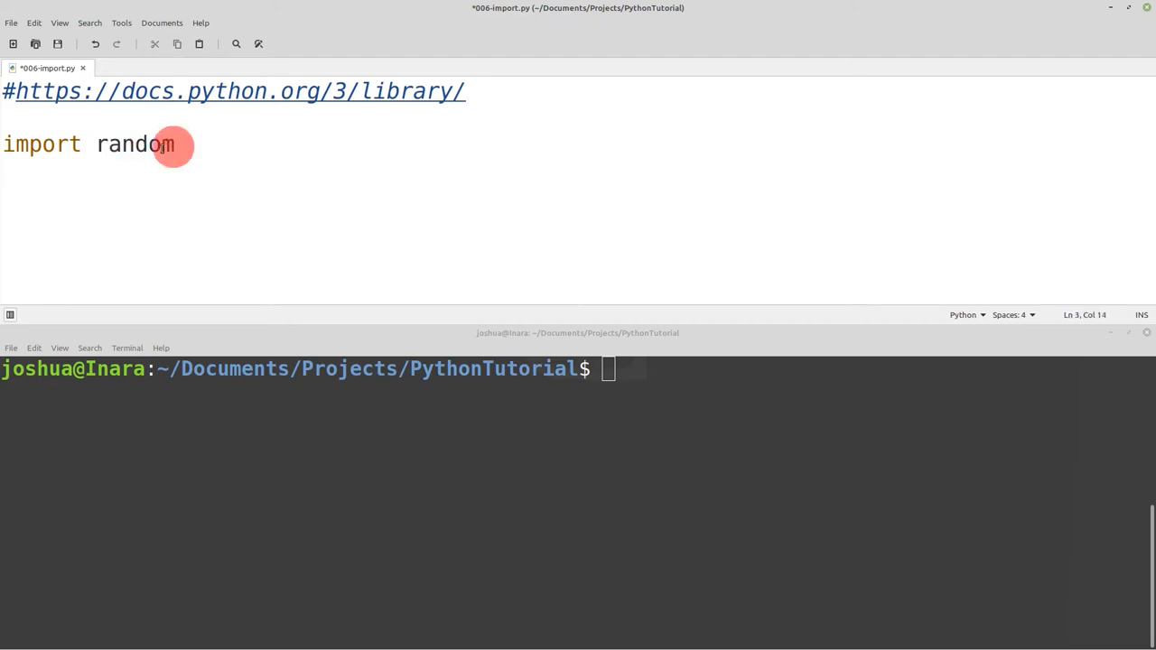
double_click(134, 144)
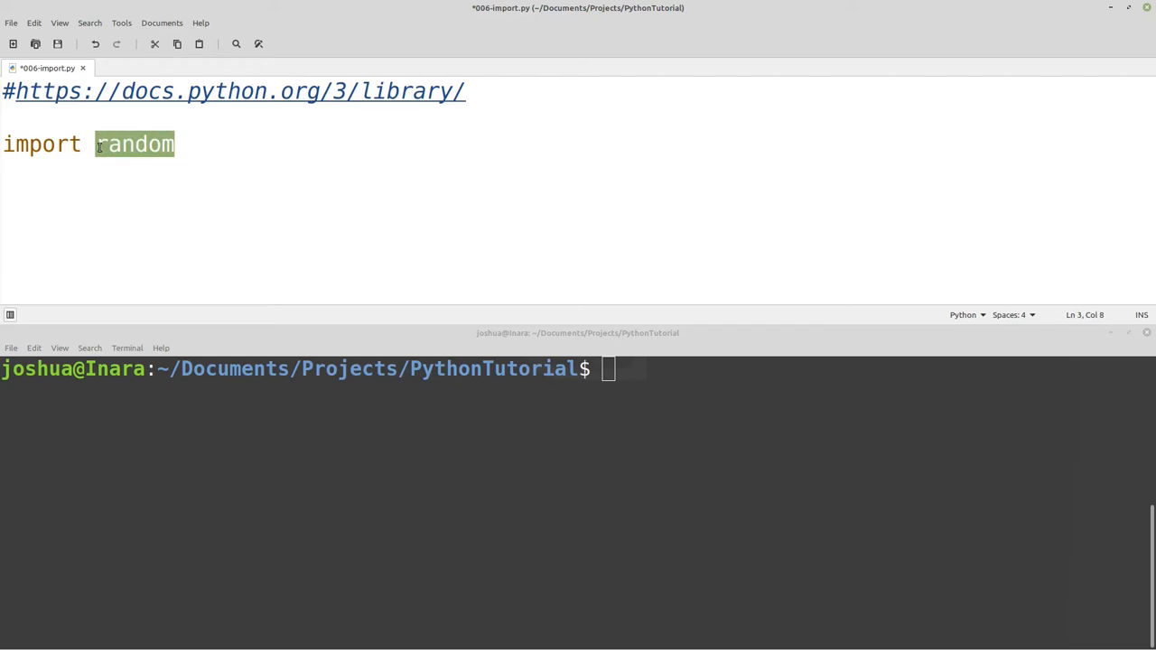
click(191, 148)
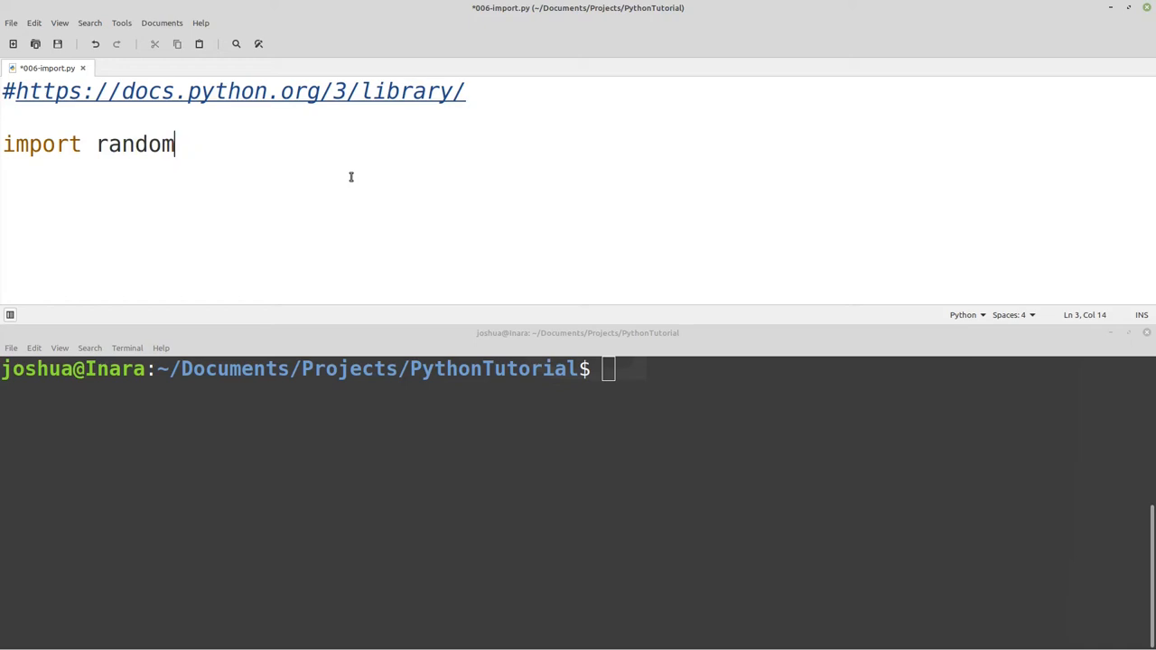
key(enter)
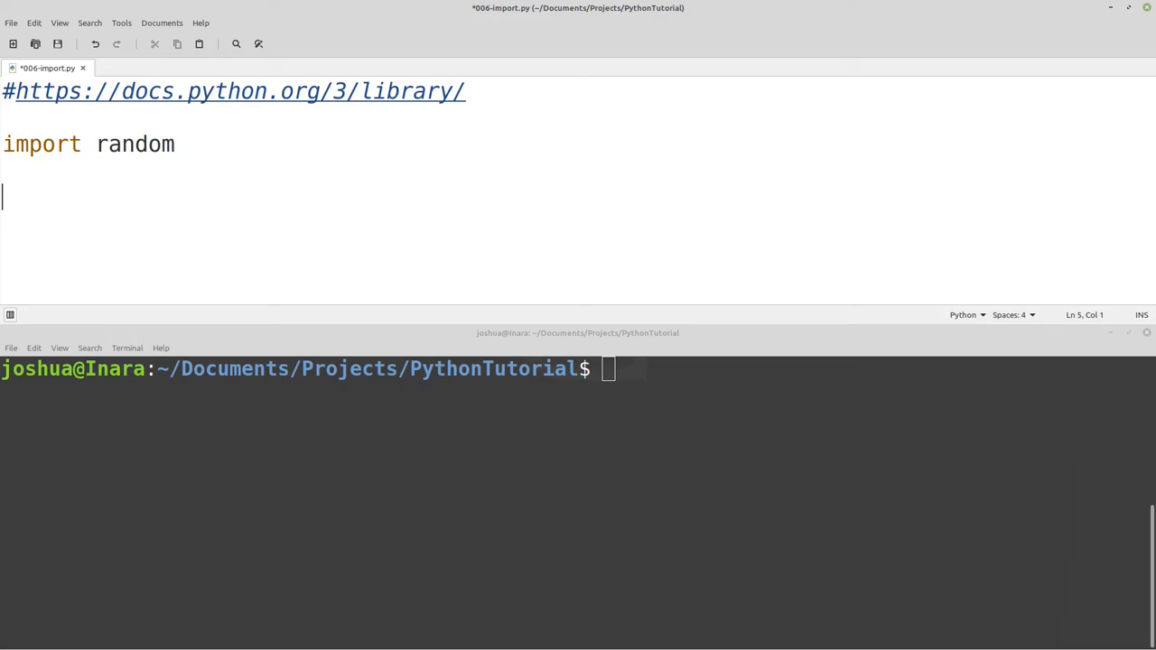
Write print(random.choice(['red','green','blue'])) below the import.
text(p)
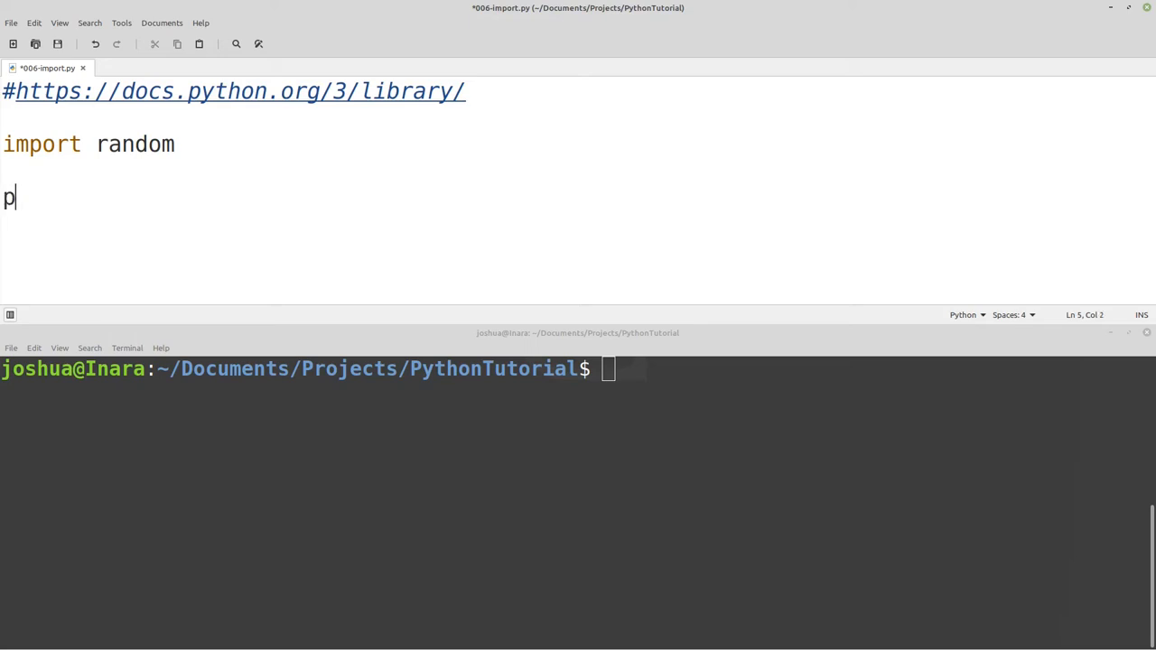
text(rint()
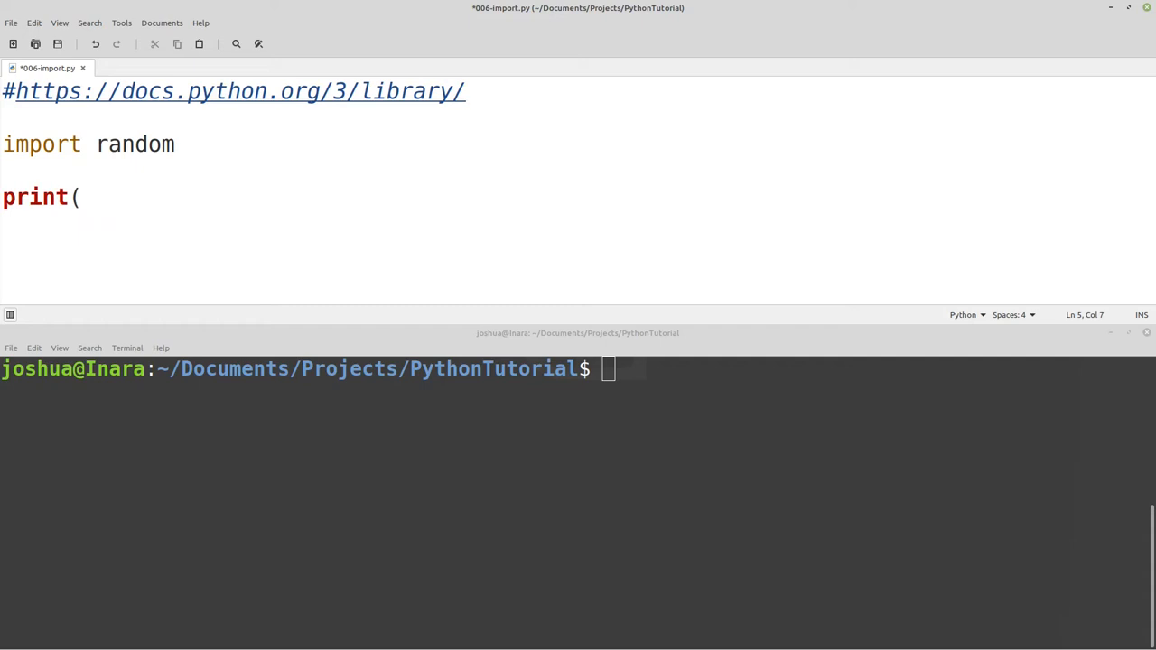
text(random)
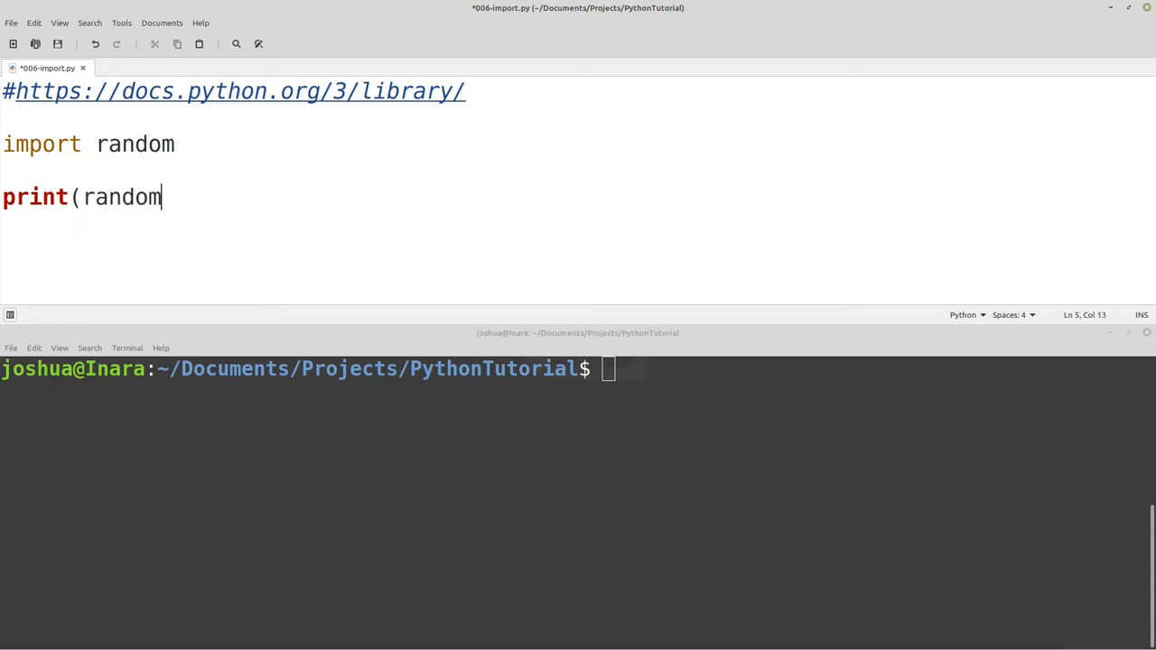
text(.)
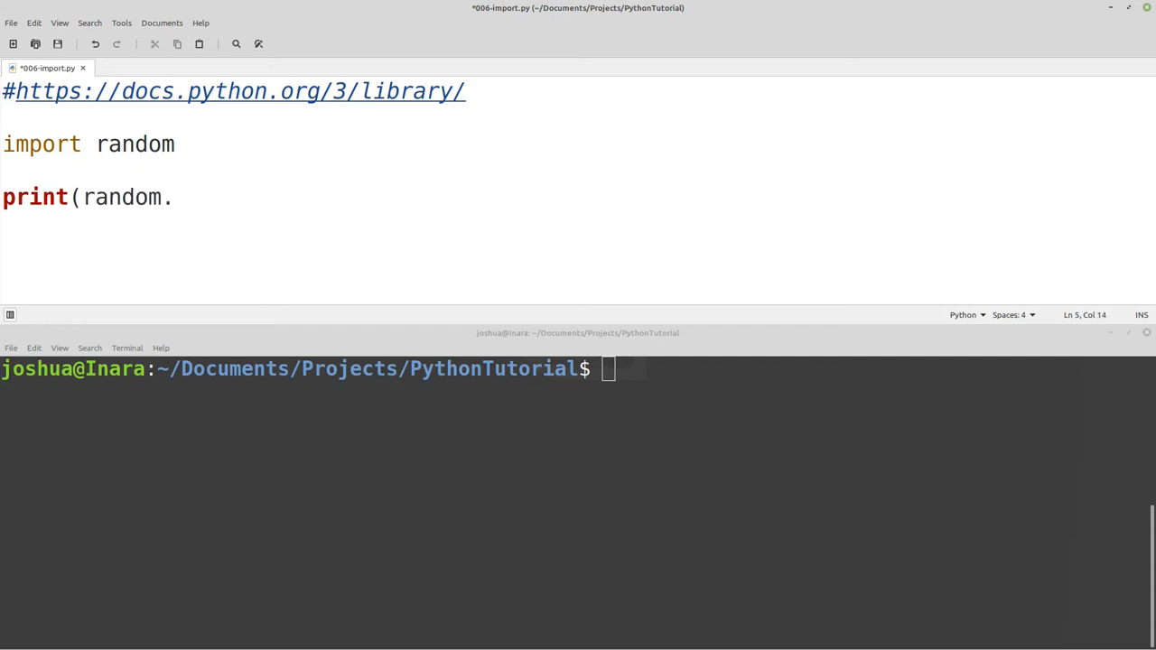
text(ch)
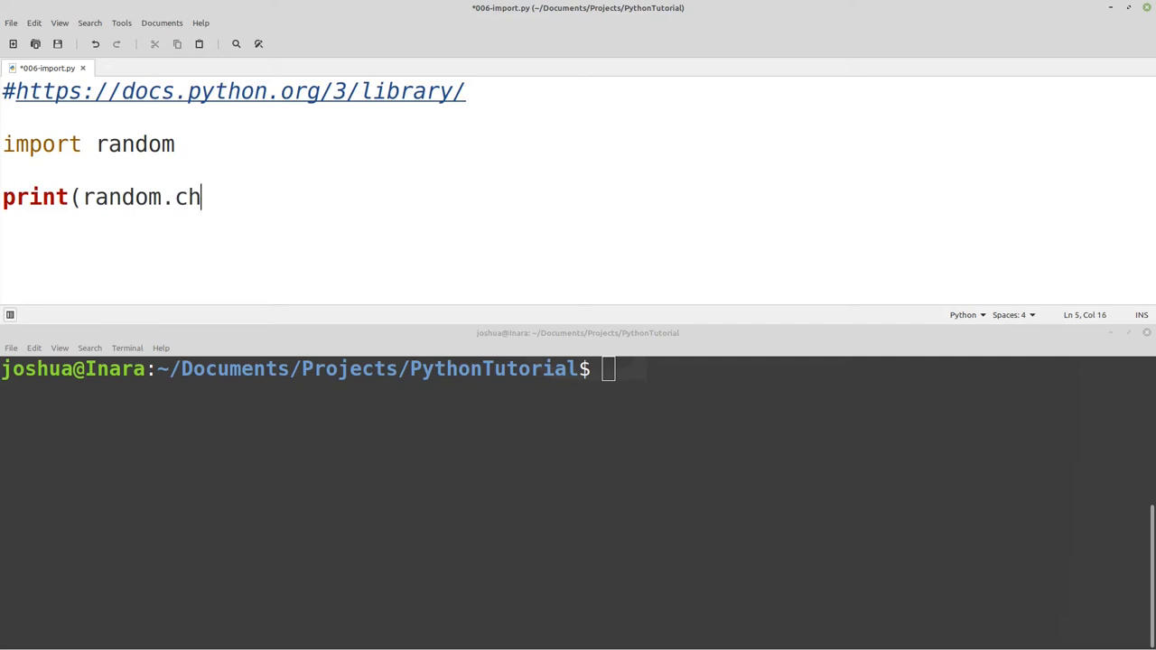
text(o)
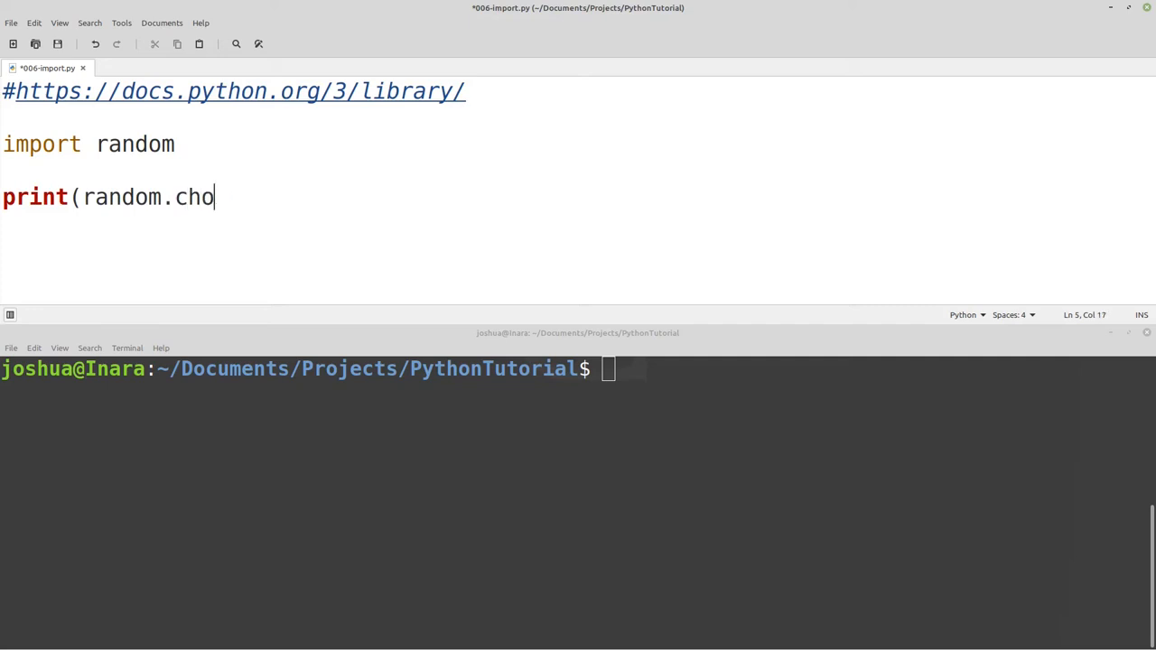
text(ice()
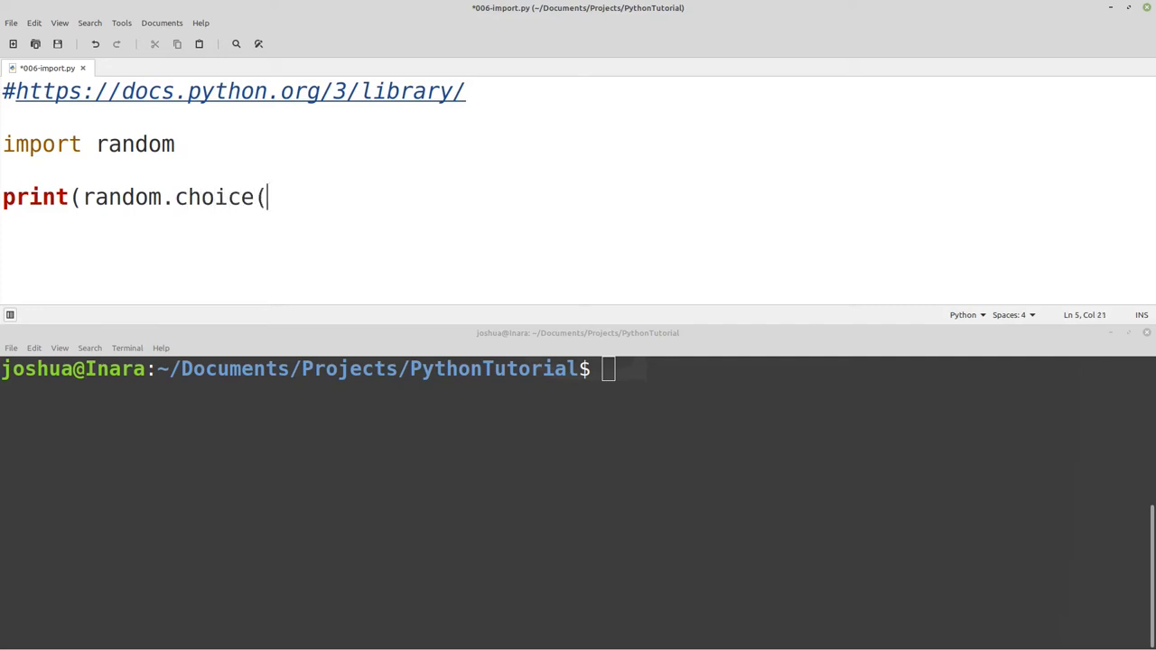
text(['ra)
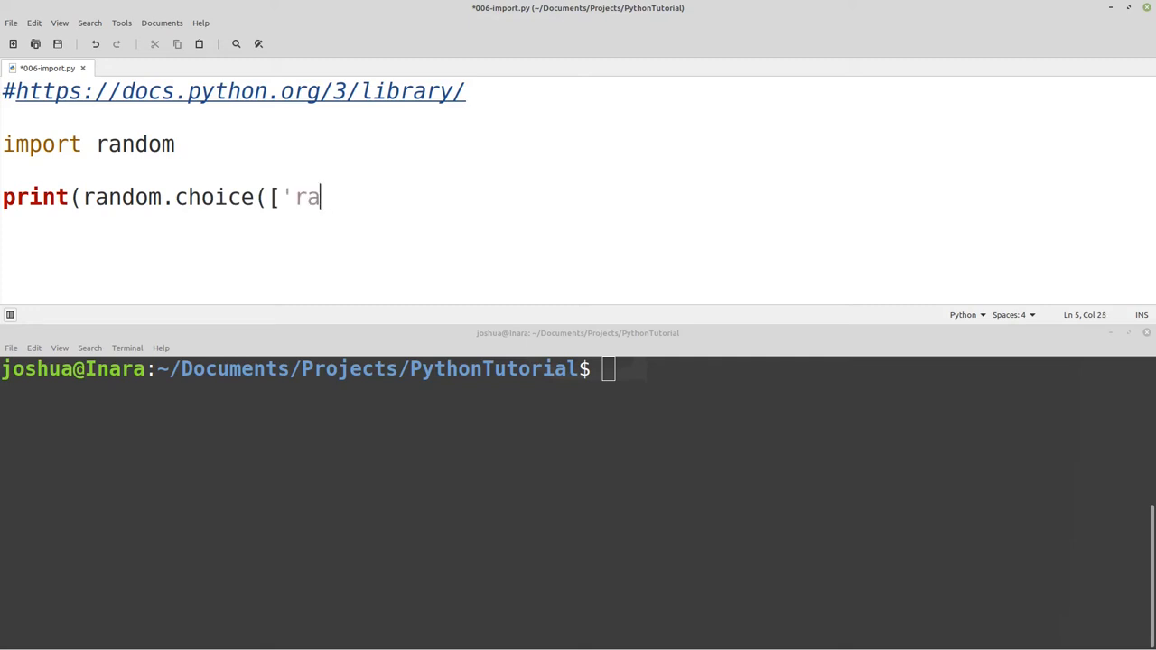
text(ed',)
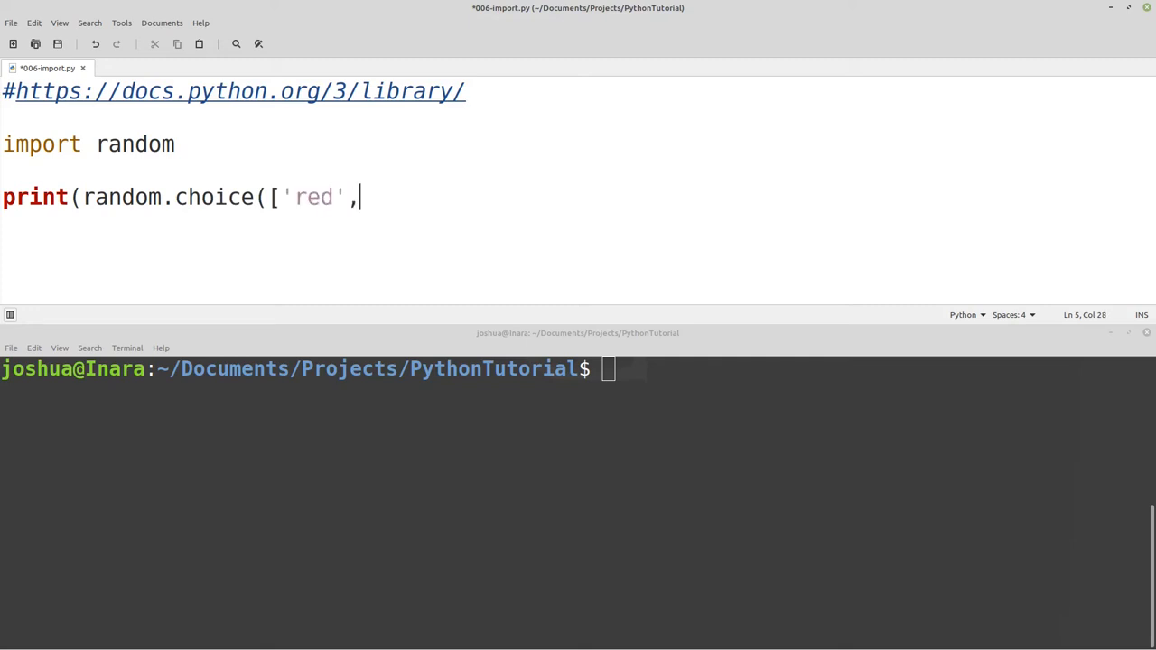
text('gre)
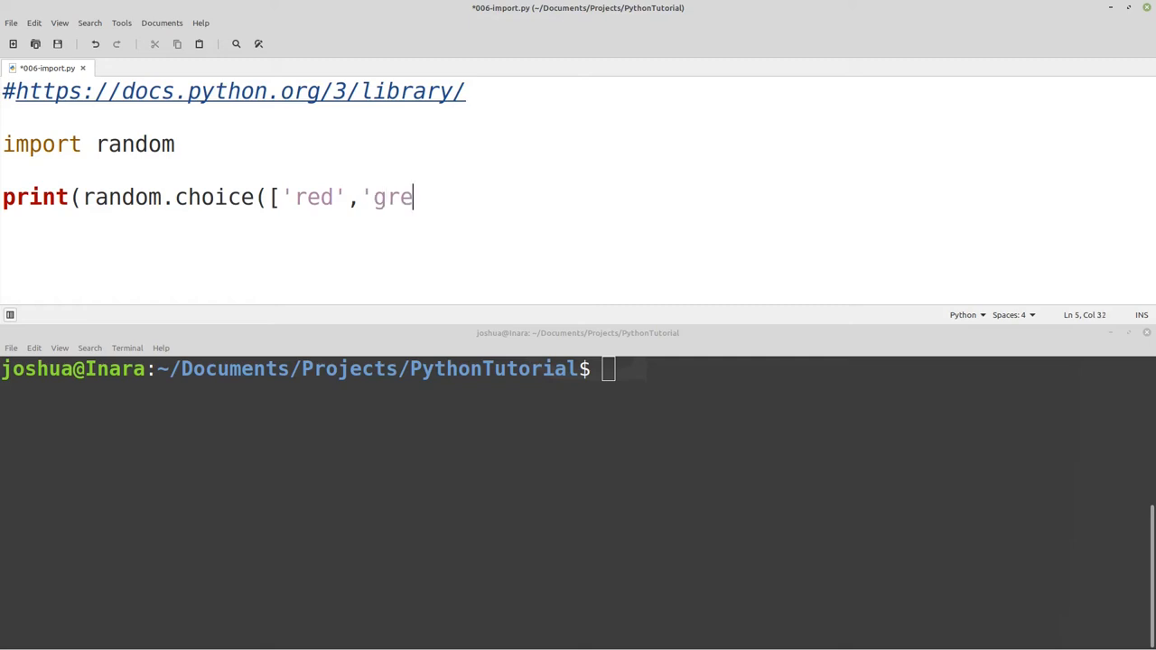
text(en',')
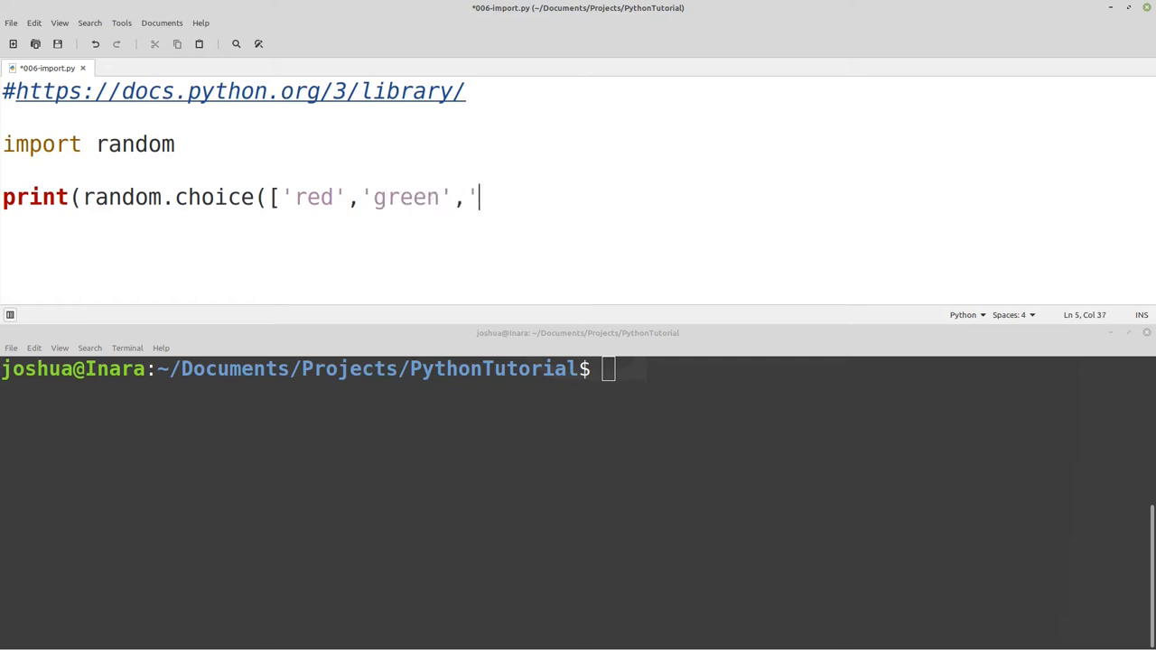
text(blue')
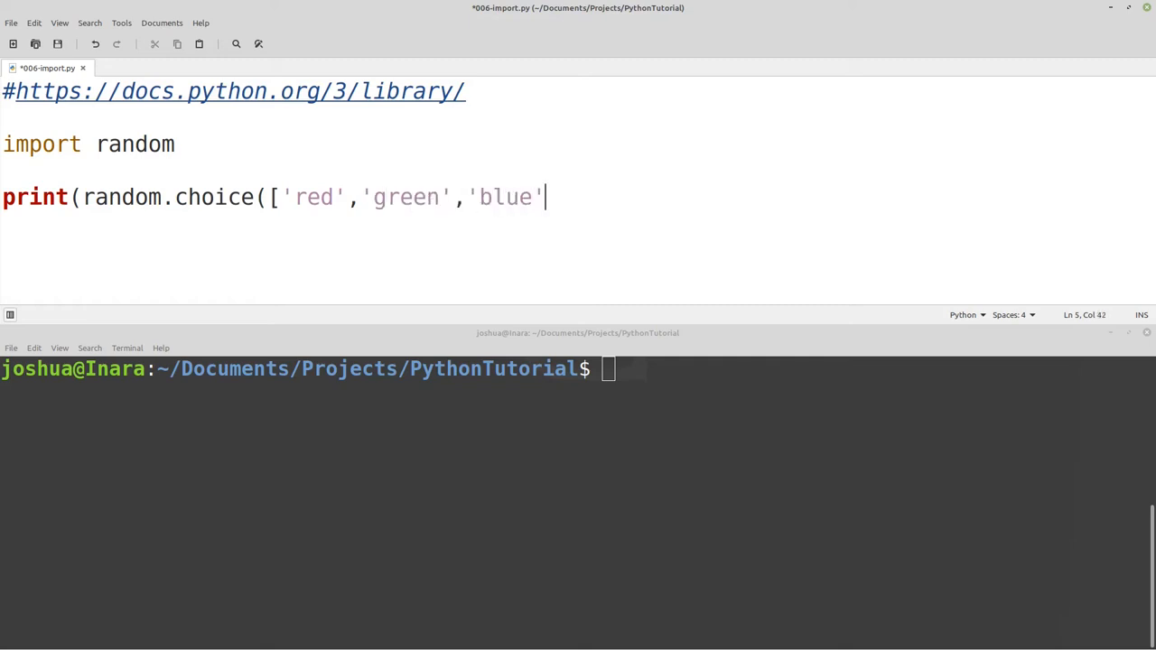
text(]))
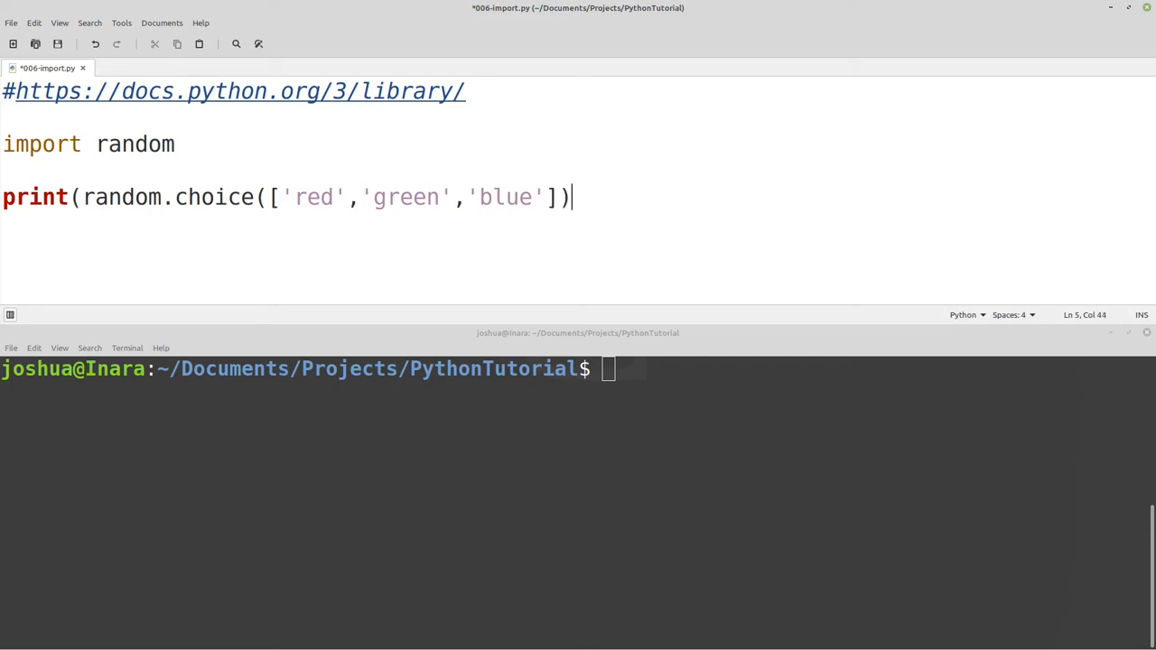
text())
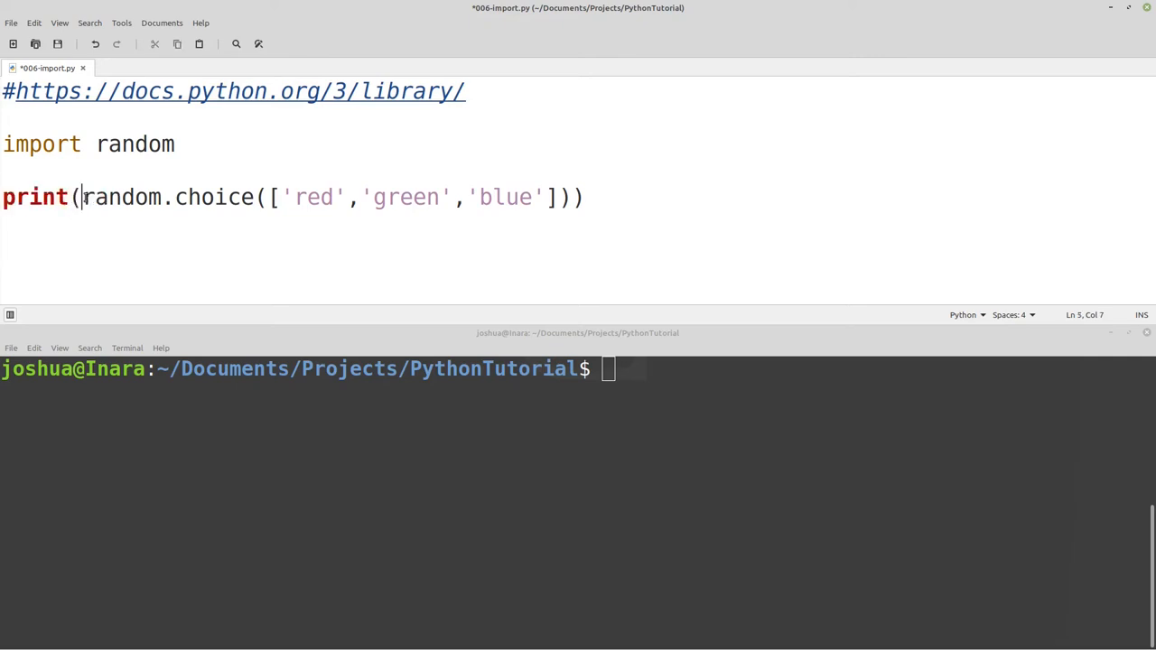
double_click(119, 197)
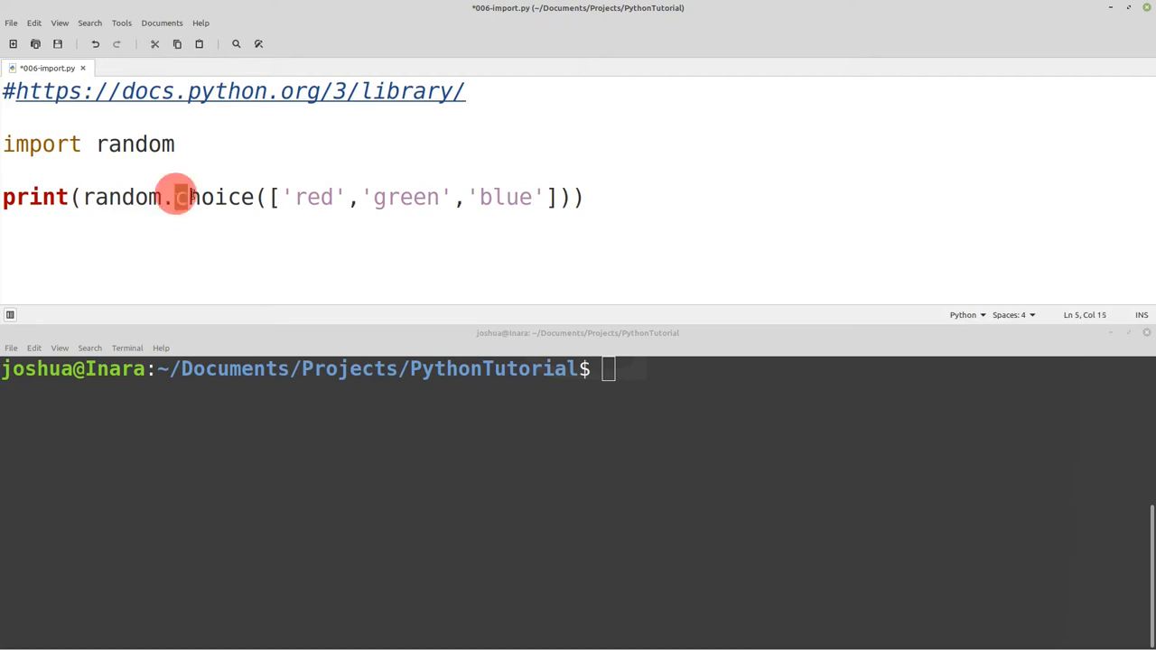
double_click(213, 197)
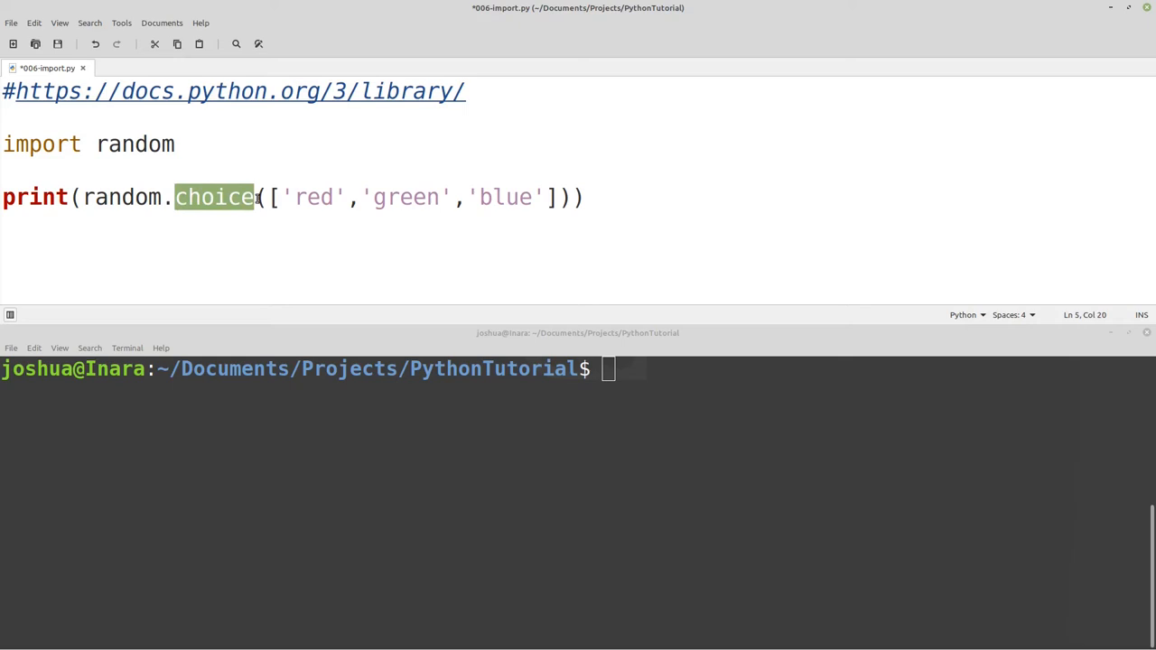
click(264, 197)
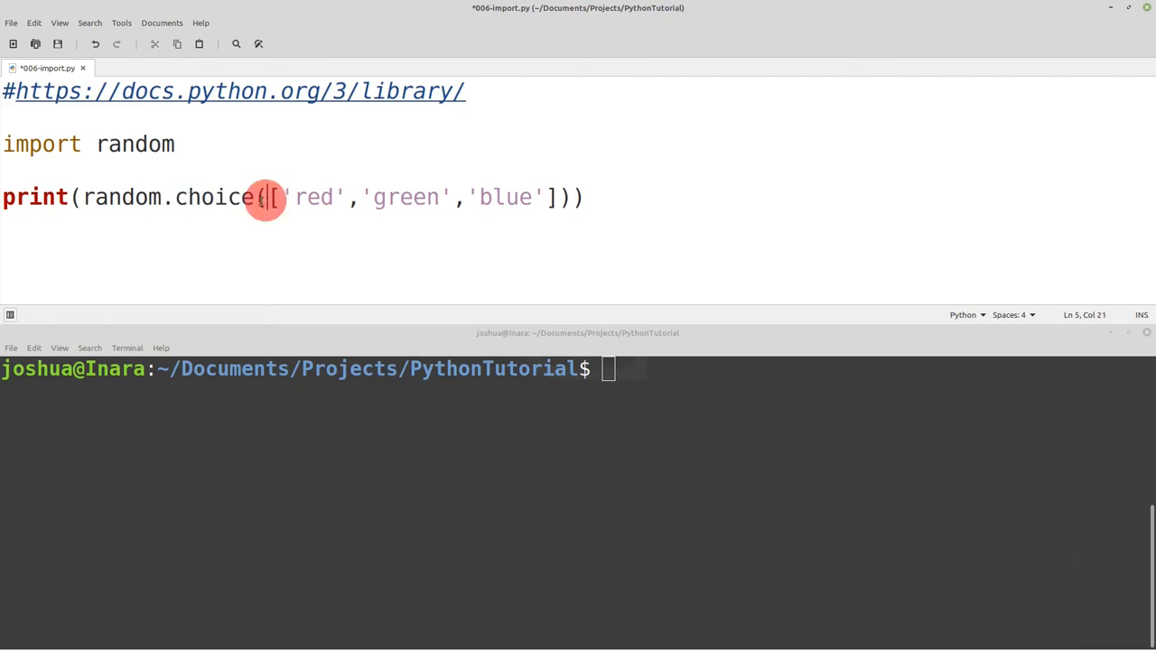
click(574, 197)
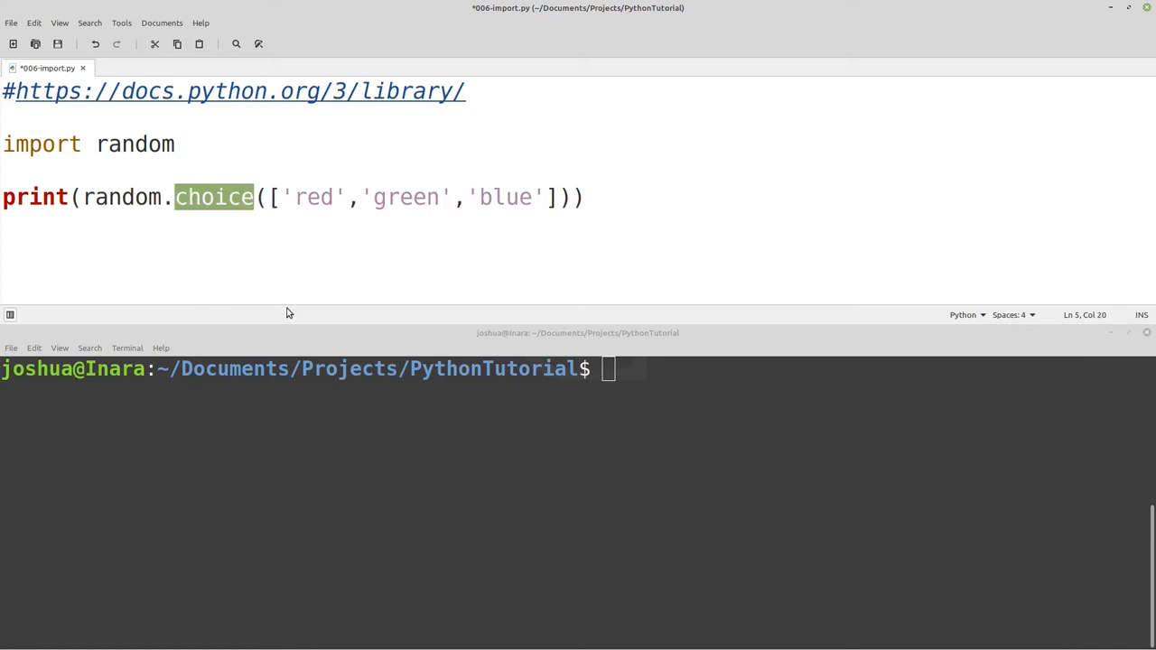
drag(271, 197, 535, 197)
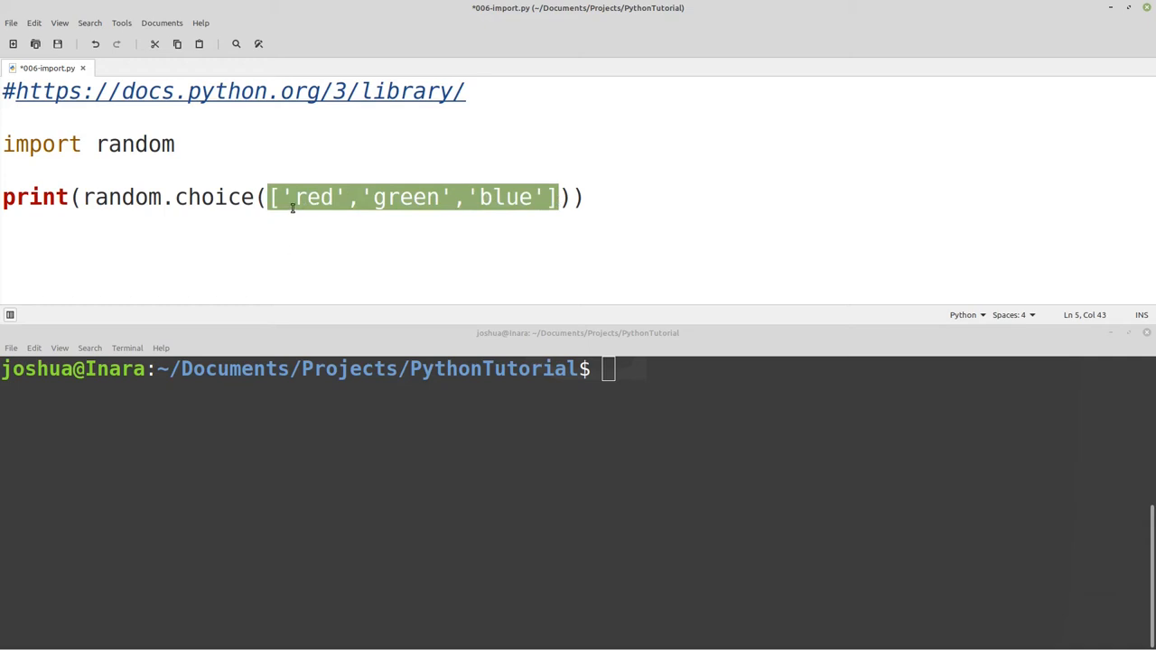
mouse_move(509, 211)
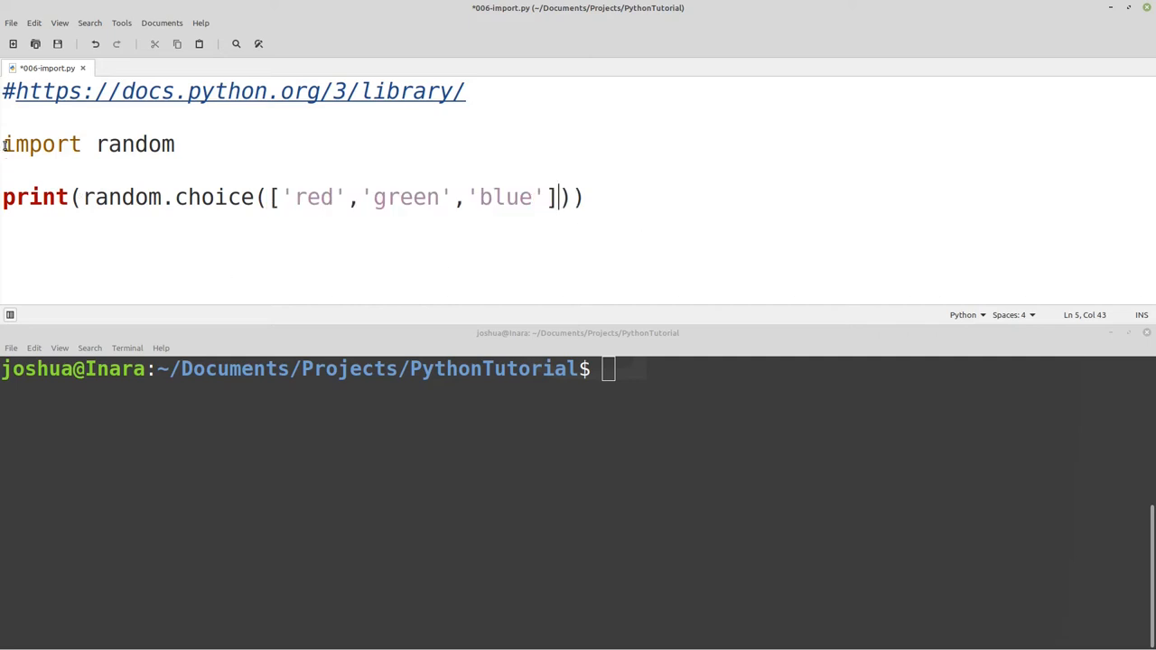
triple_click(87, 144)
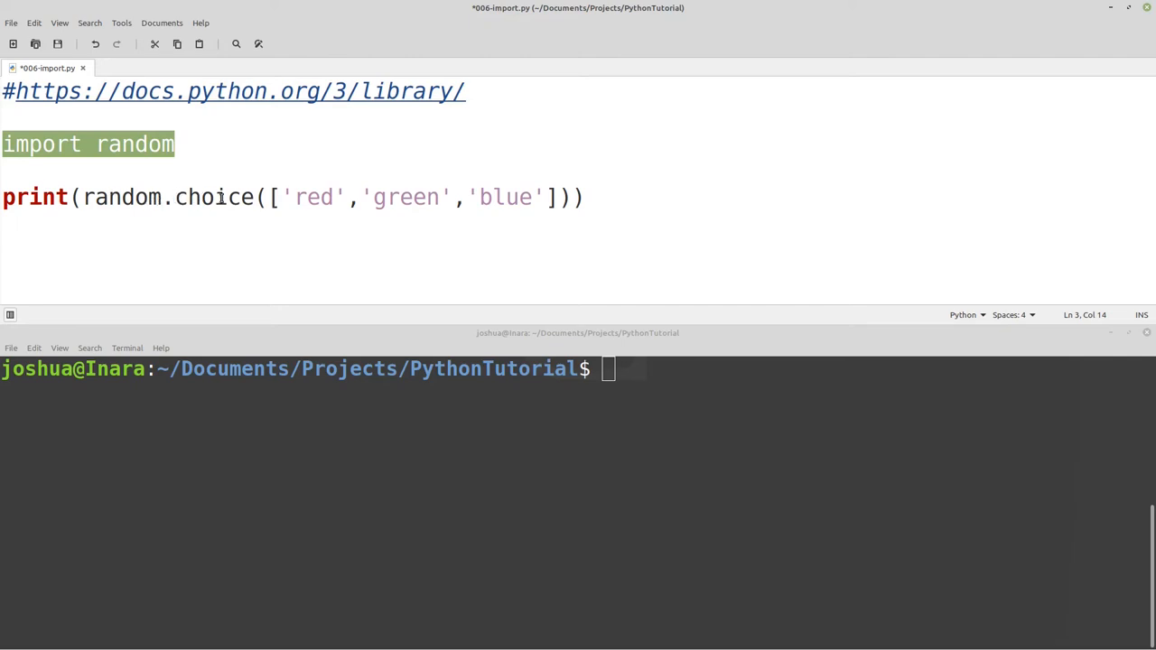
mouse_move(304, 206)
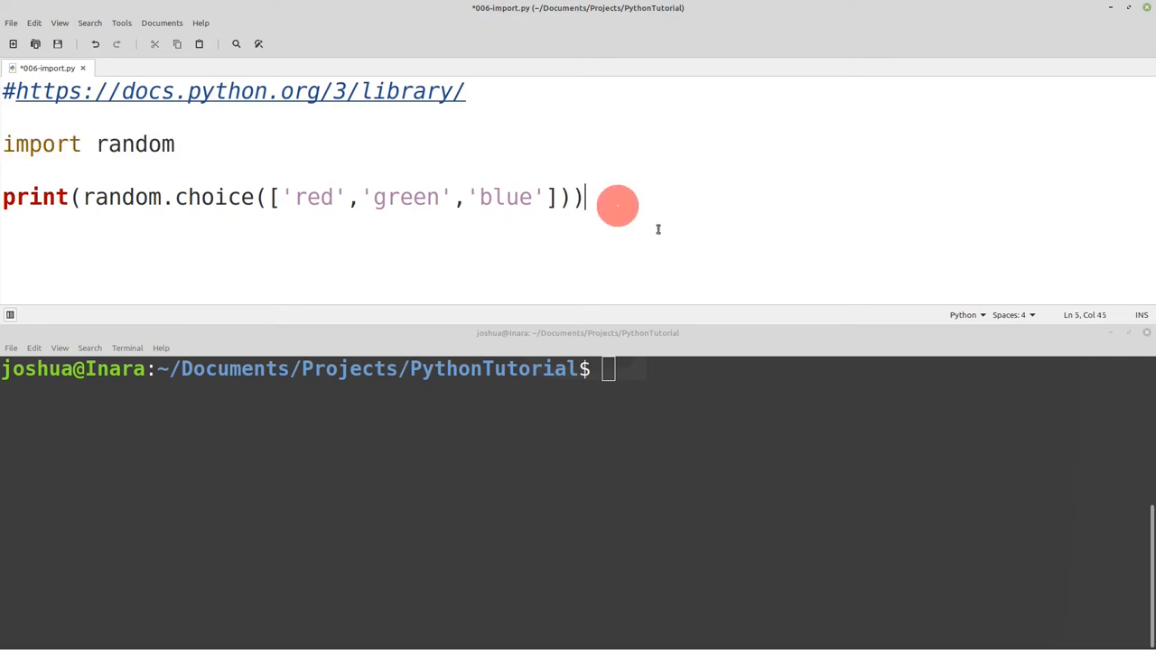
Save the script and run python3 006-import.py in the terminal for a random colour.
key(ctrl+s)
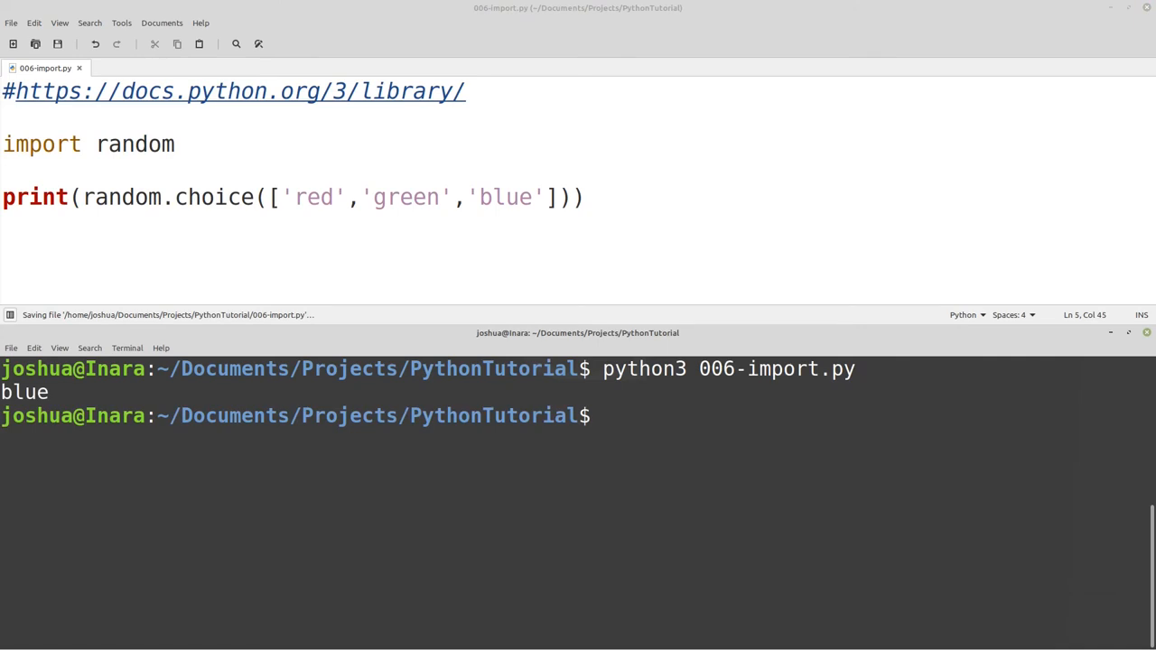
text(python3 006-import.py)
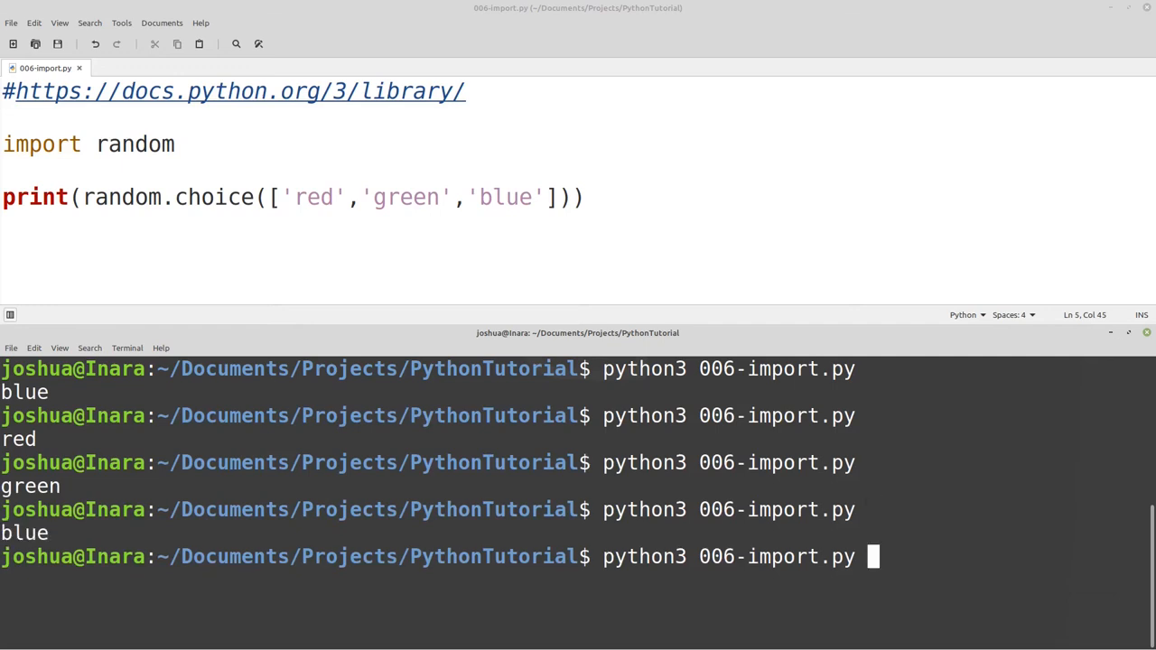
key(Return)
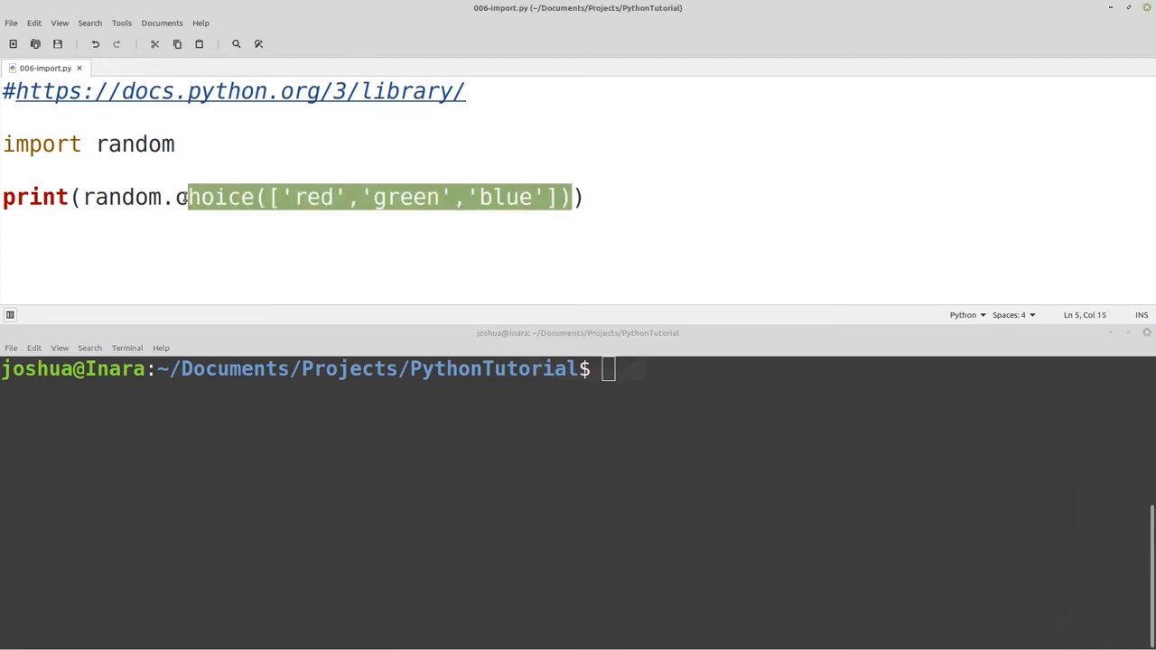
Change the print call to random.randint(0,10) and point out the function and its 0 to 10 range.
text(randin))
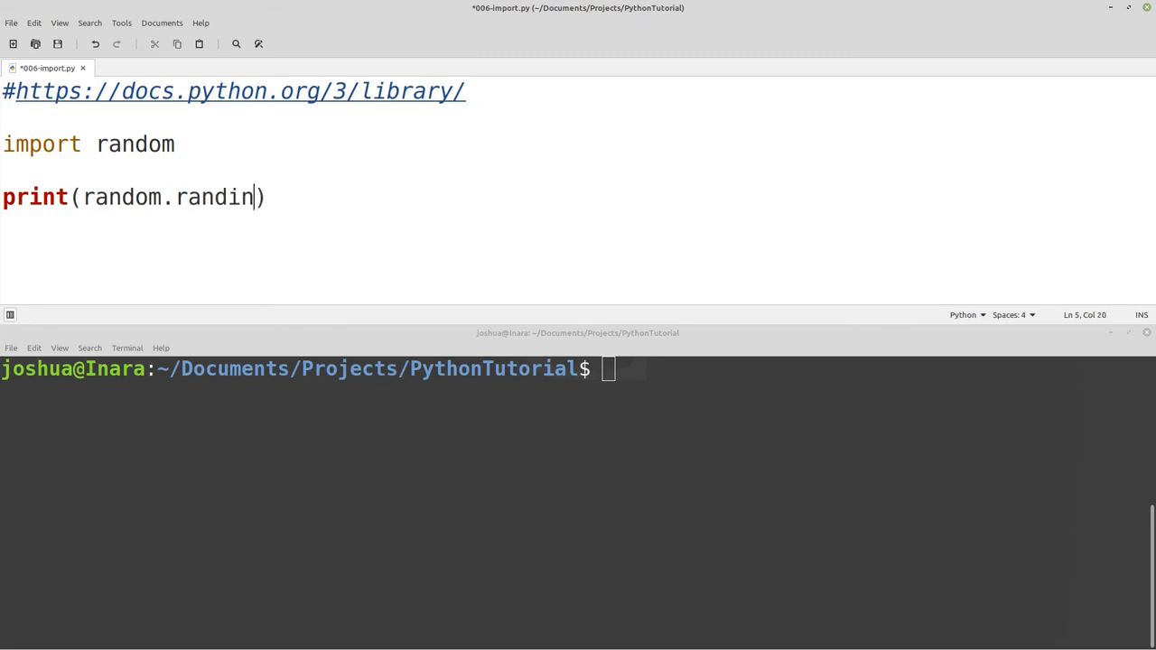
text(t()
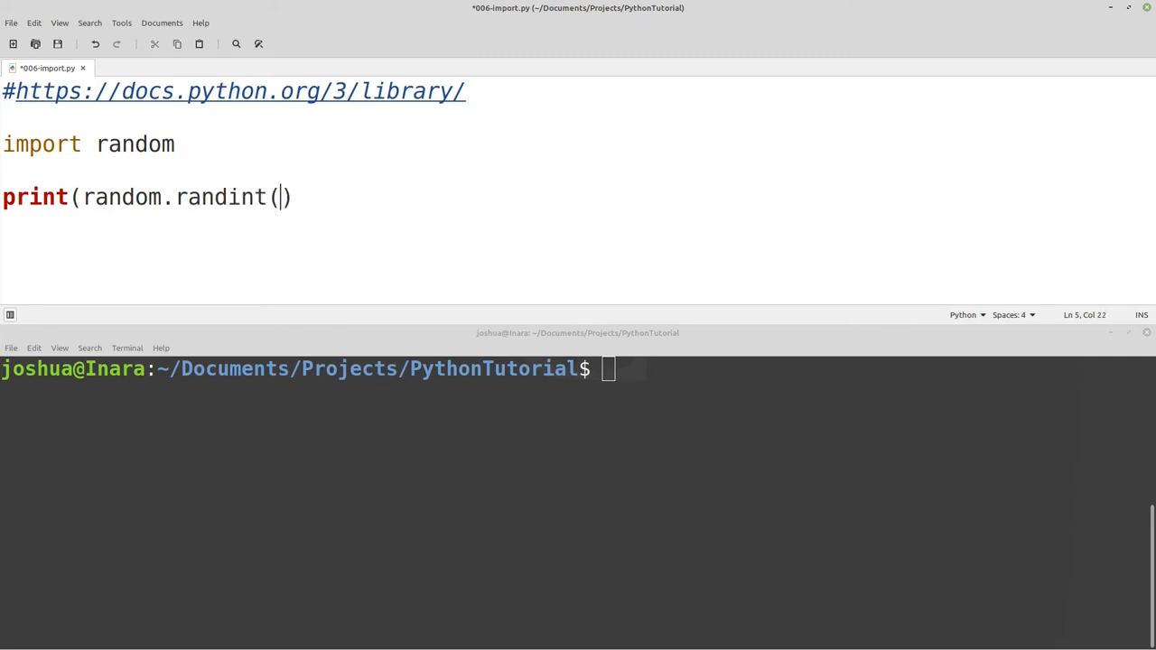
text(0,)
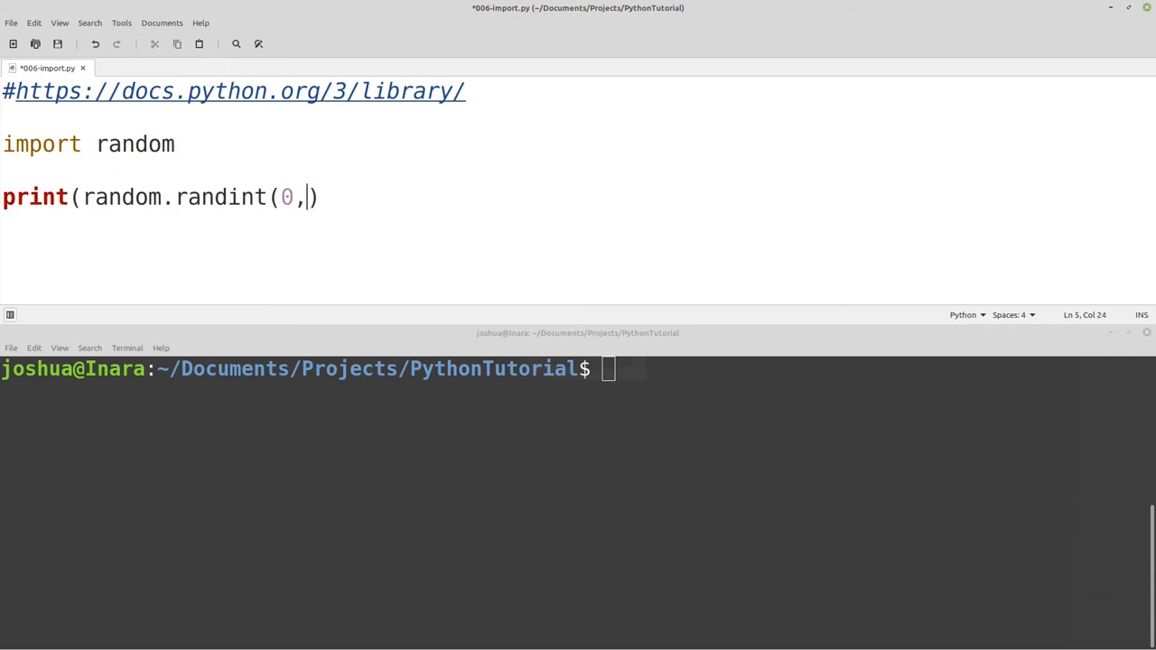
text(10)))
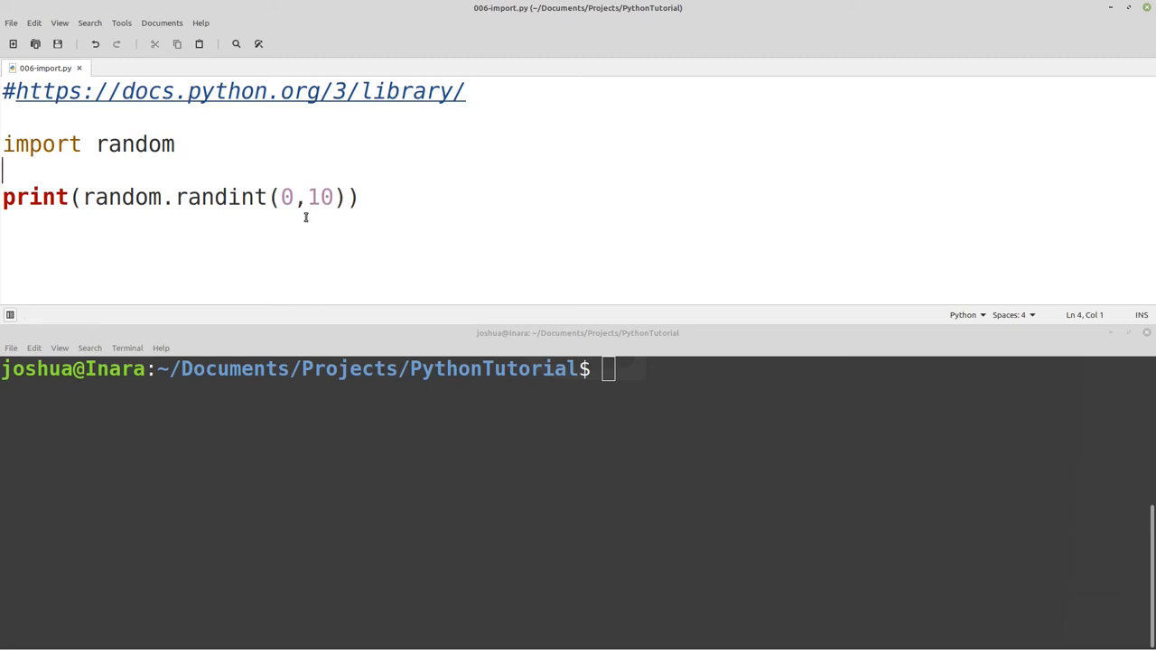
click(81, 197)
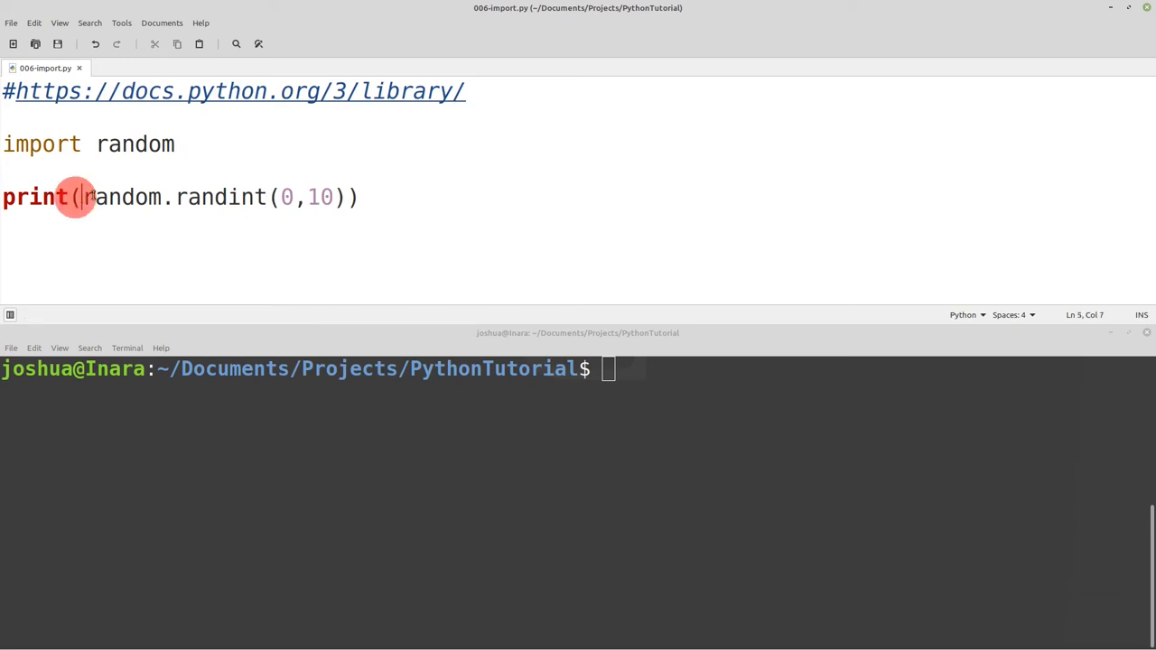
double_click(217, 197)
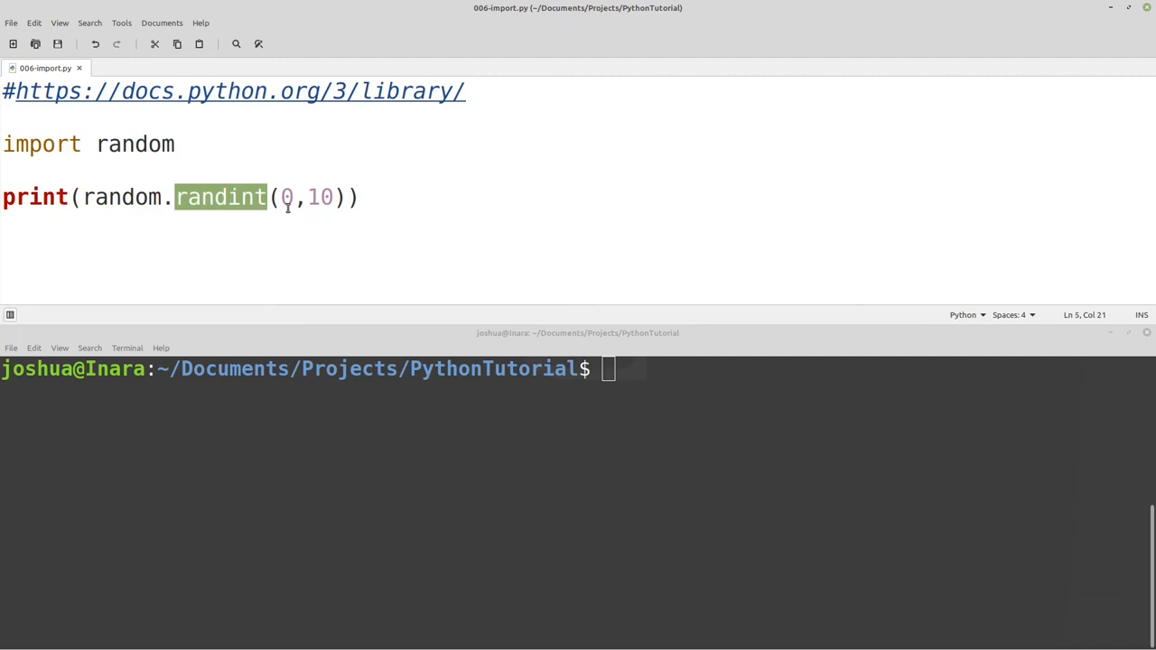
click(285, 197)
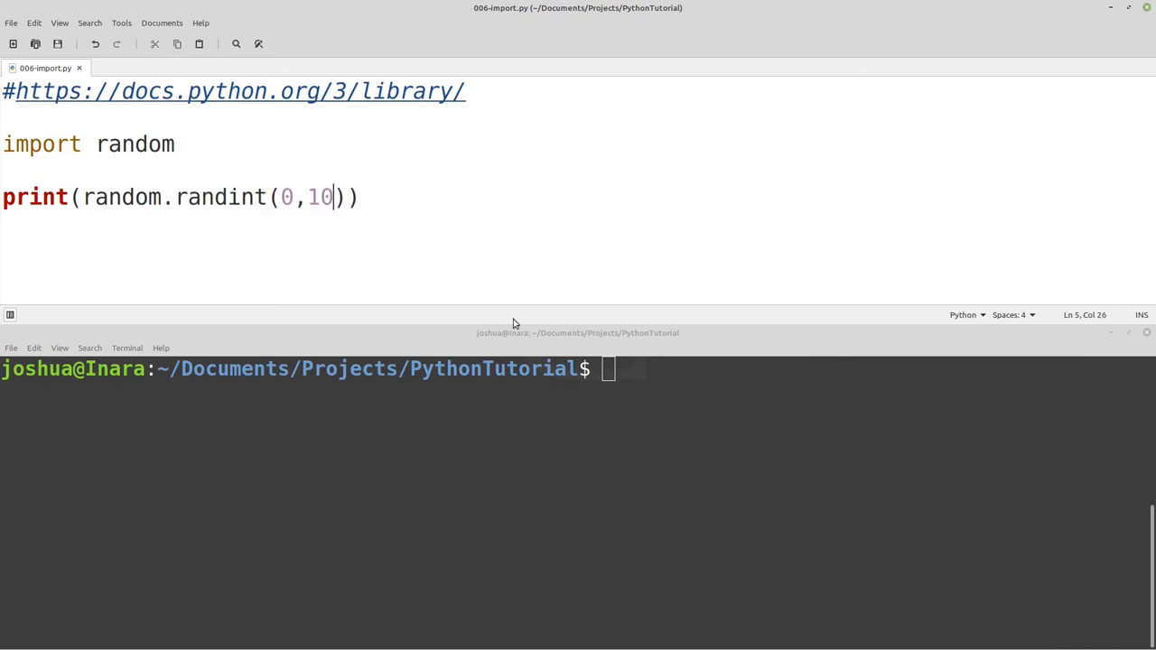
Save and rerun the script for random integers, highlighting the randint name.
key(ctrl+s)
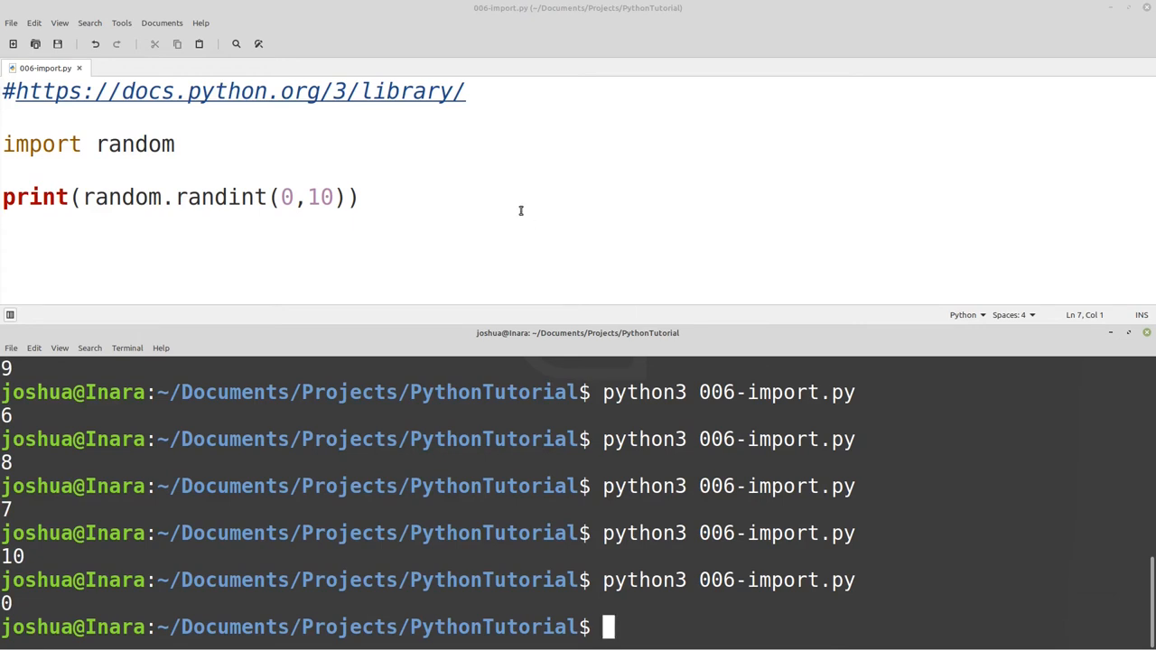
double_click(213, 197)
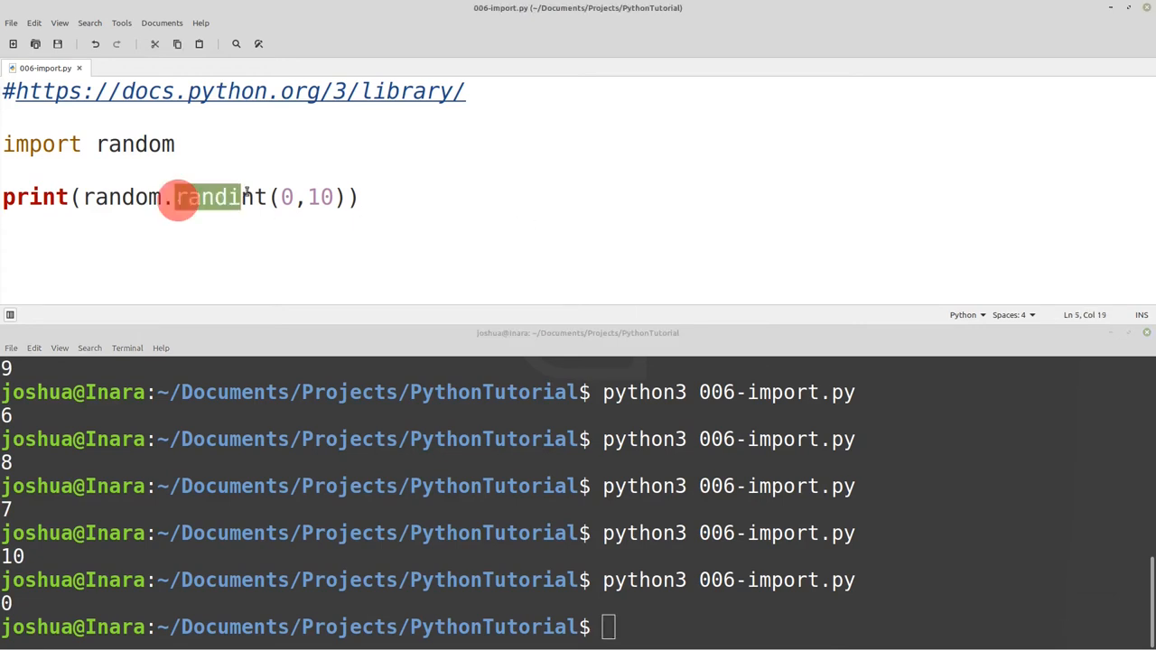
double_click(217, 197)
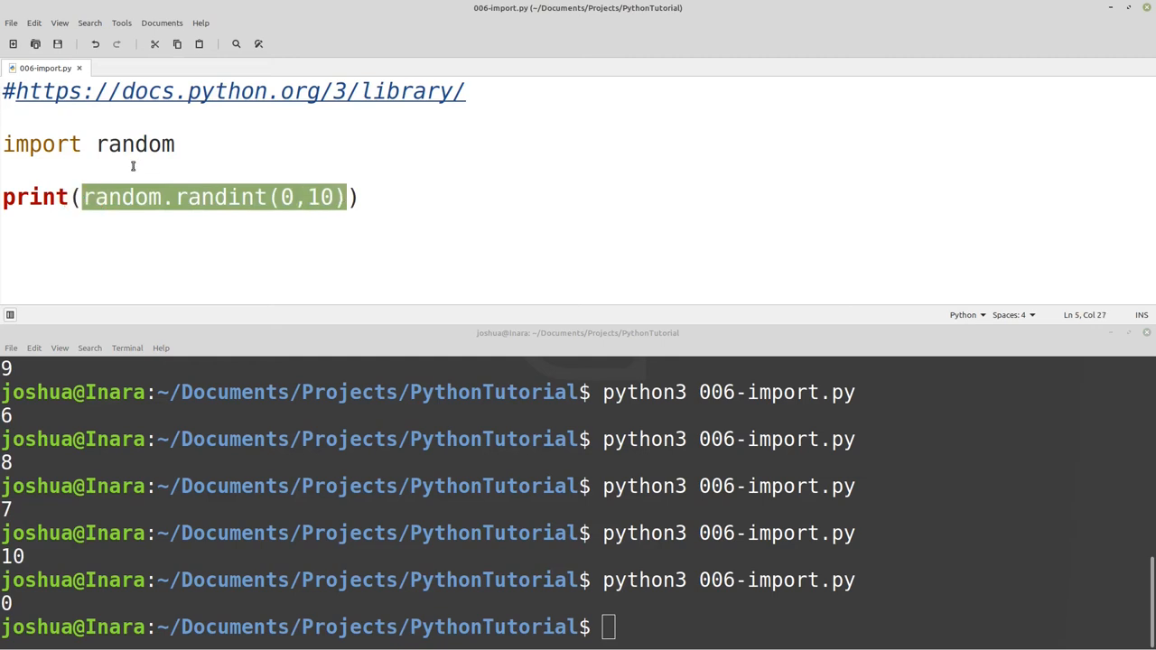
mouse_move(249, 250)
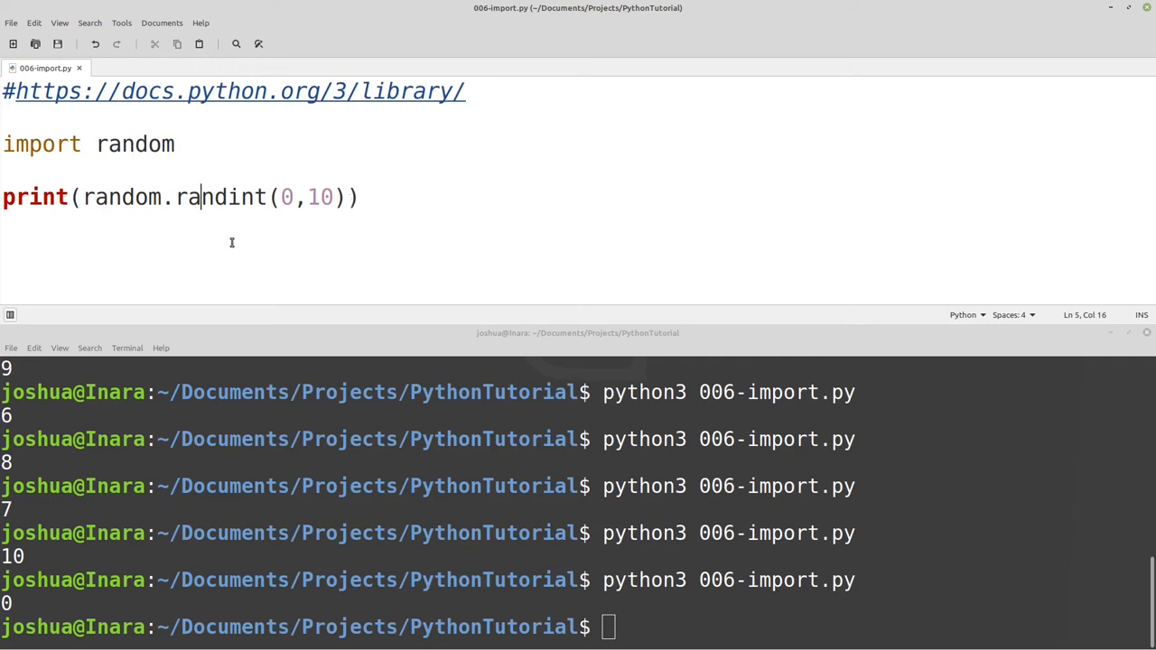
Extend the import line to 'import random as R' and save the file.
triple_click(91, 144)
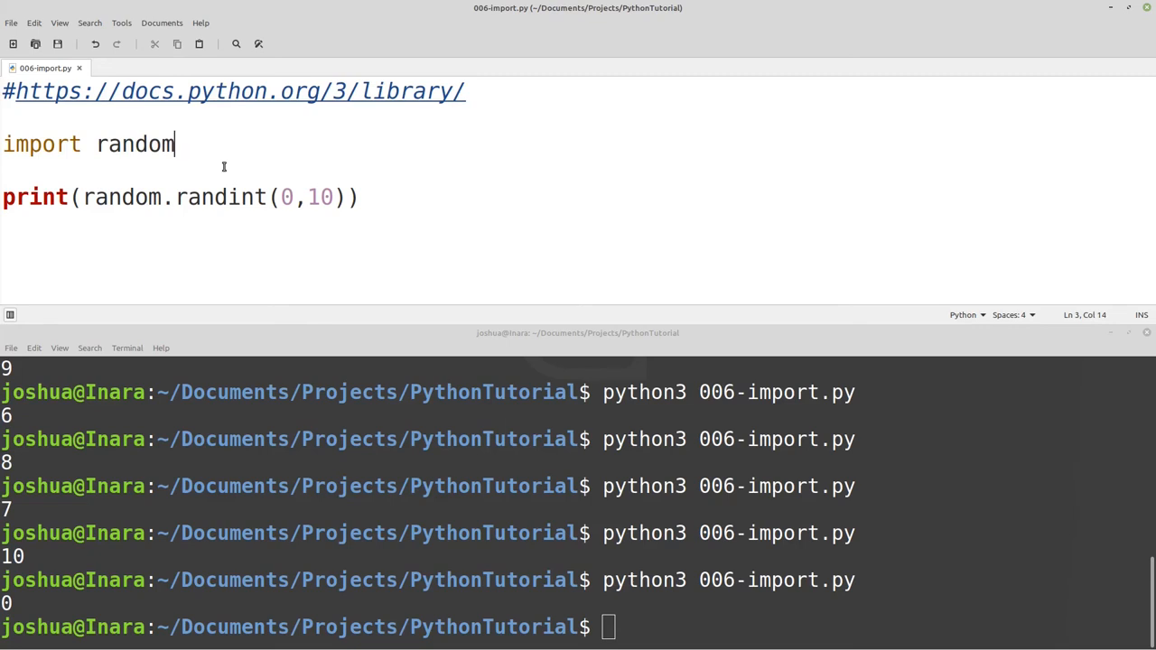
double_click(126, 145)
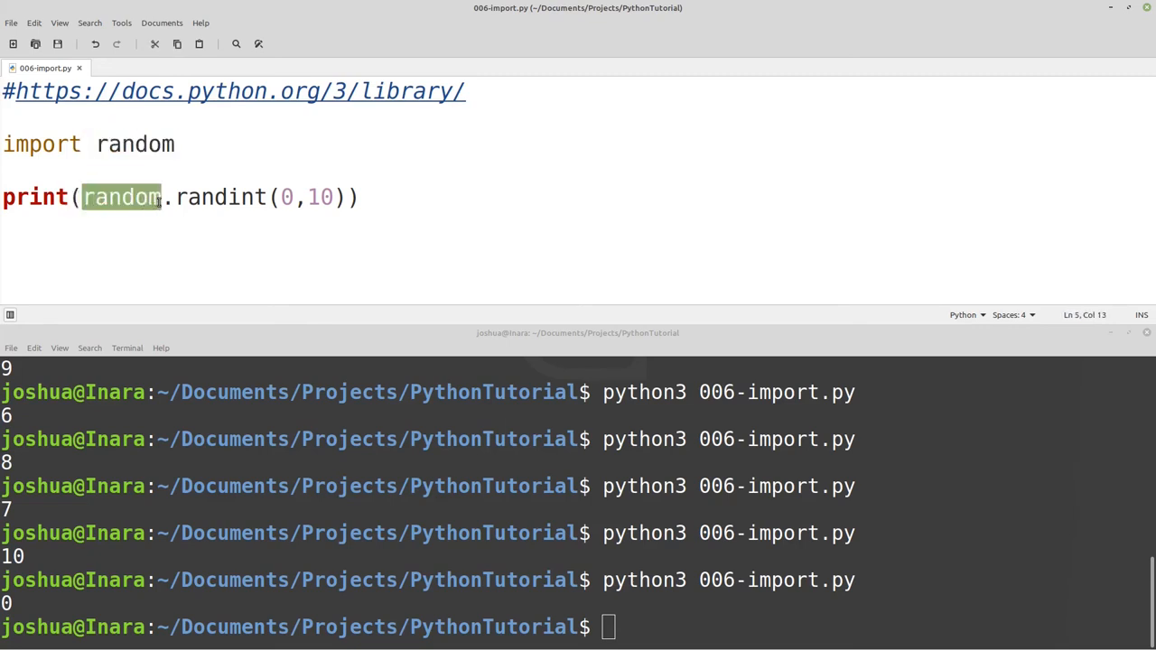
click(177, 145)
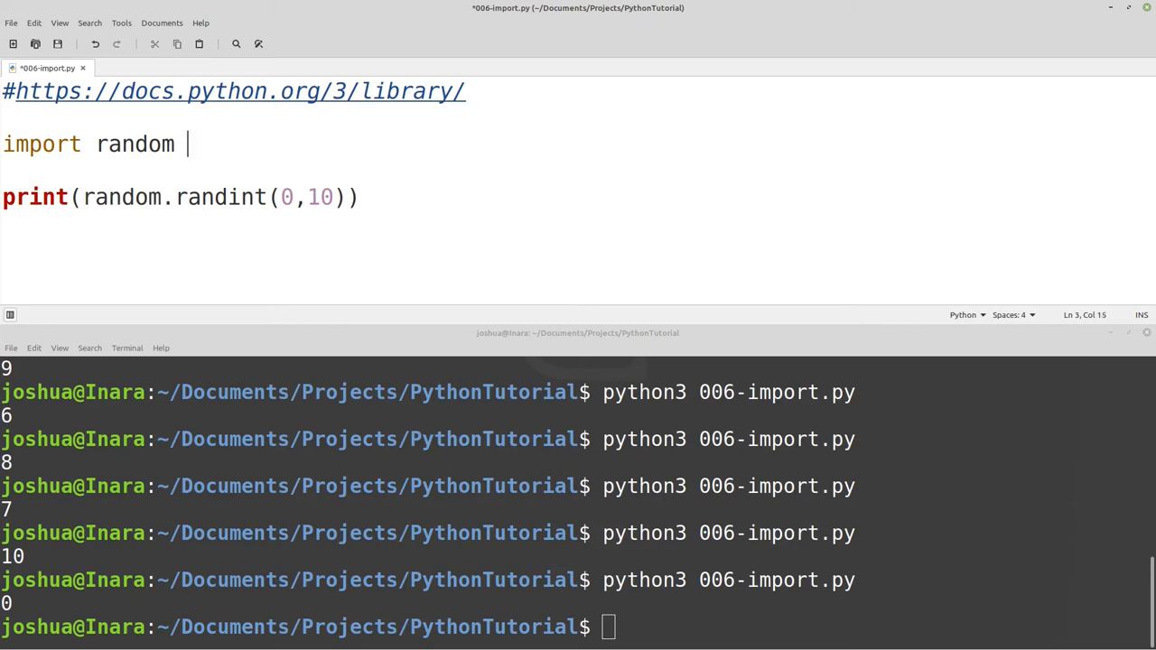
text(as R)
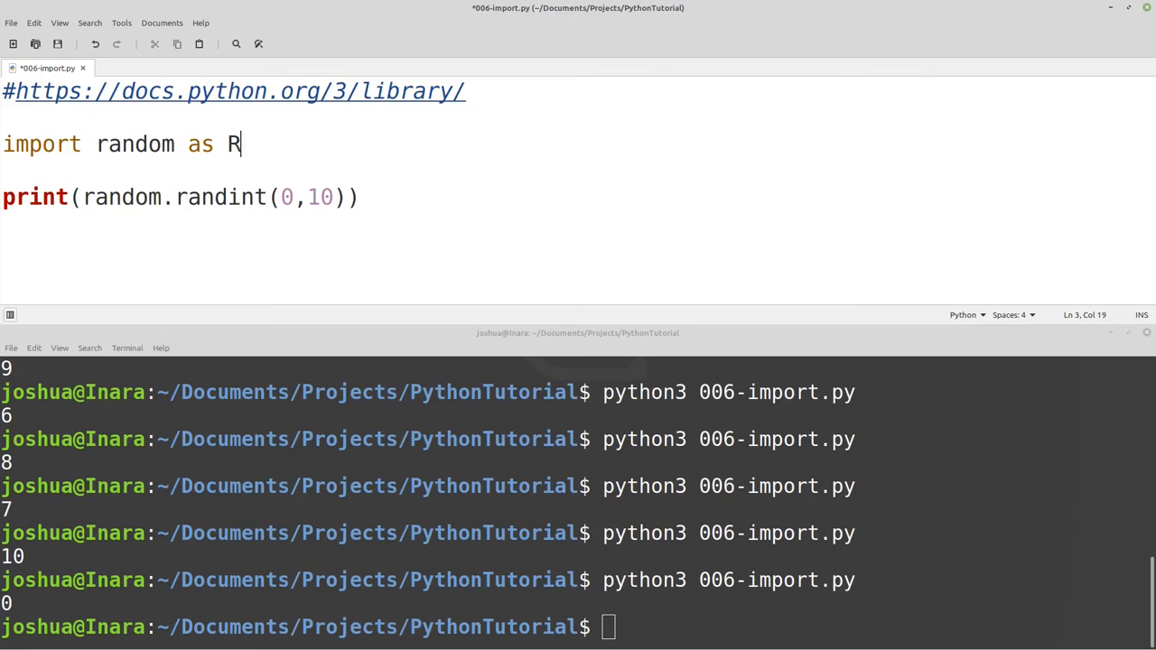
key(ctrl+s)
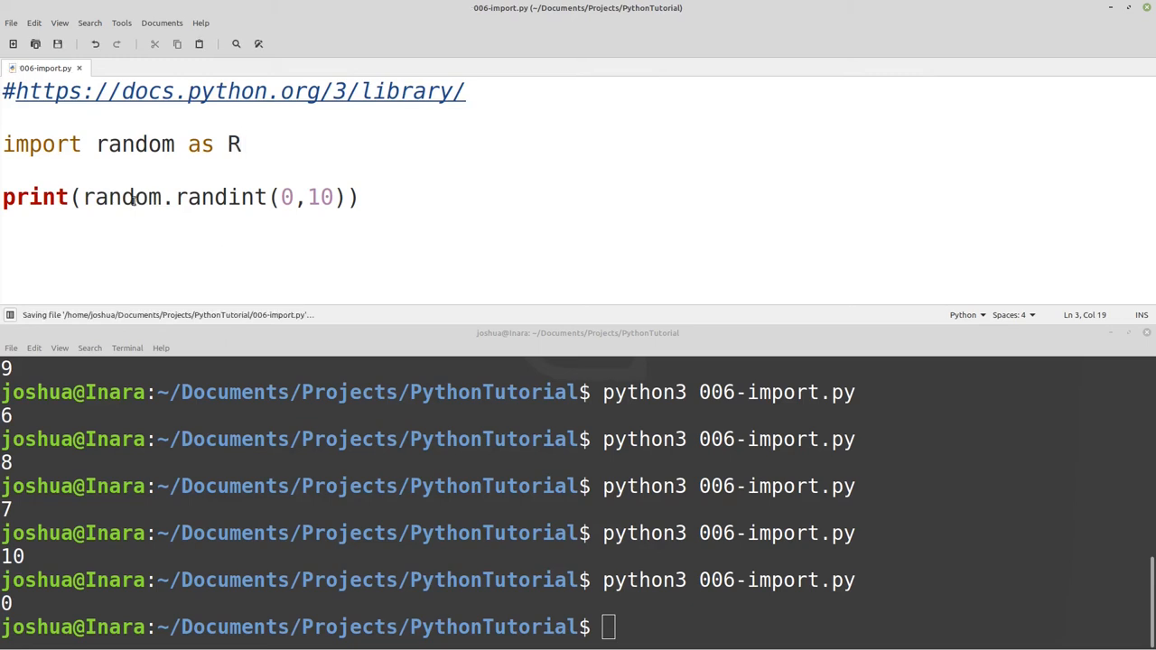
Replace random with R in the print call, then clear the terminal to rerun the script.
double_click(127, 197)
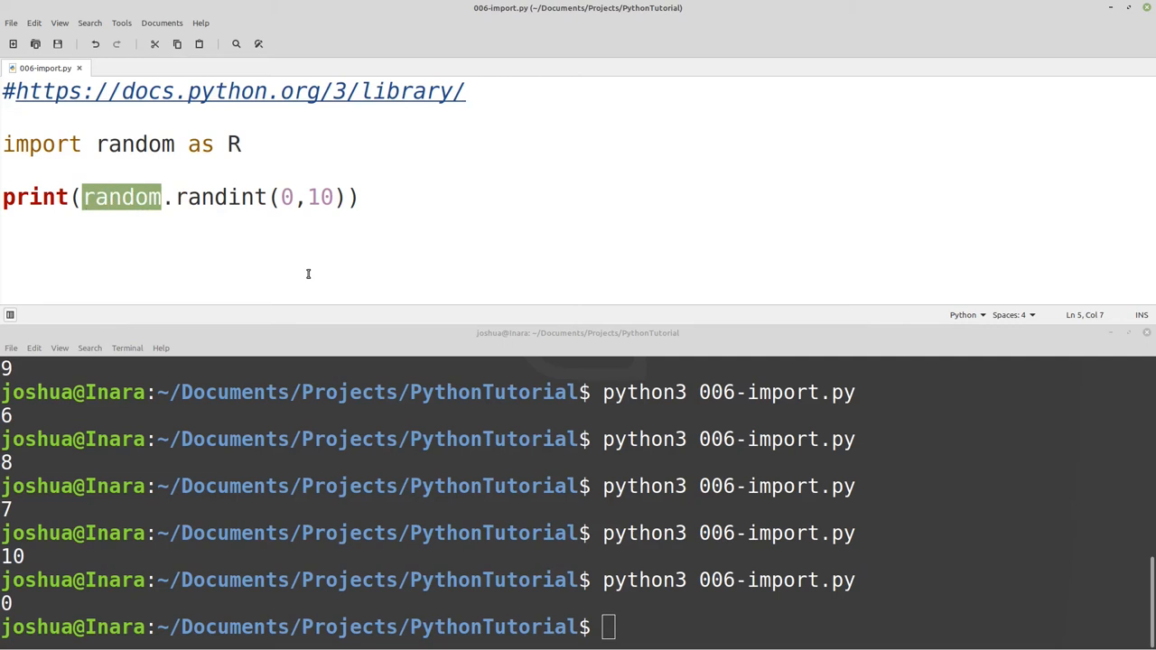
text(R)
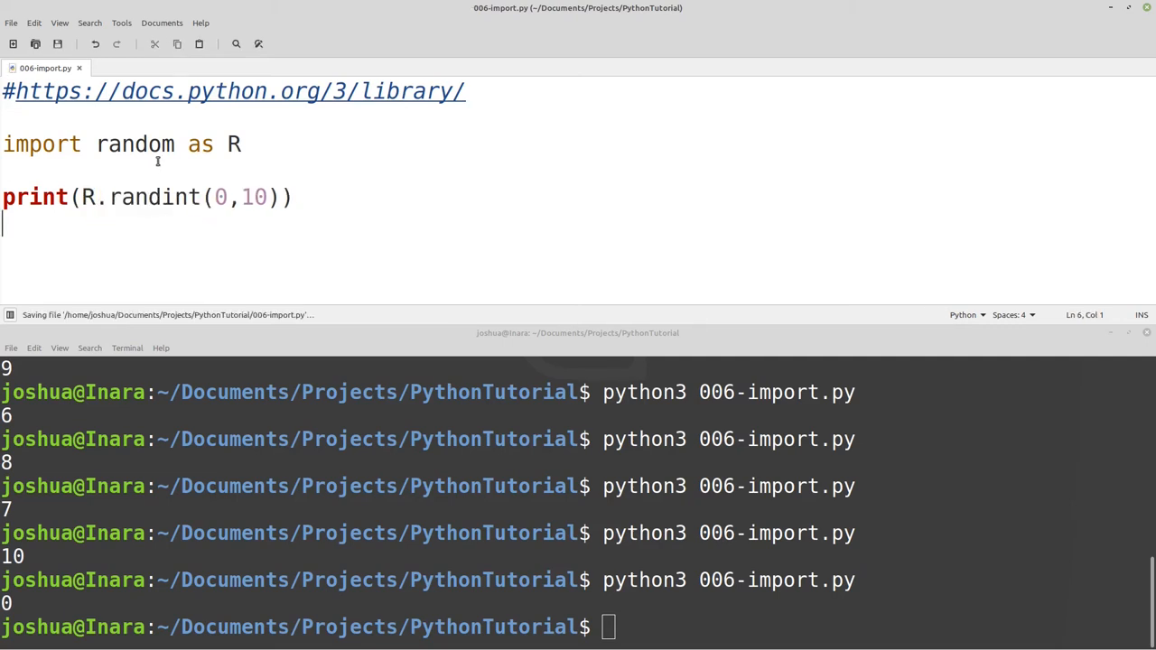
double_click(135, 145)
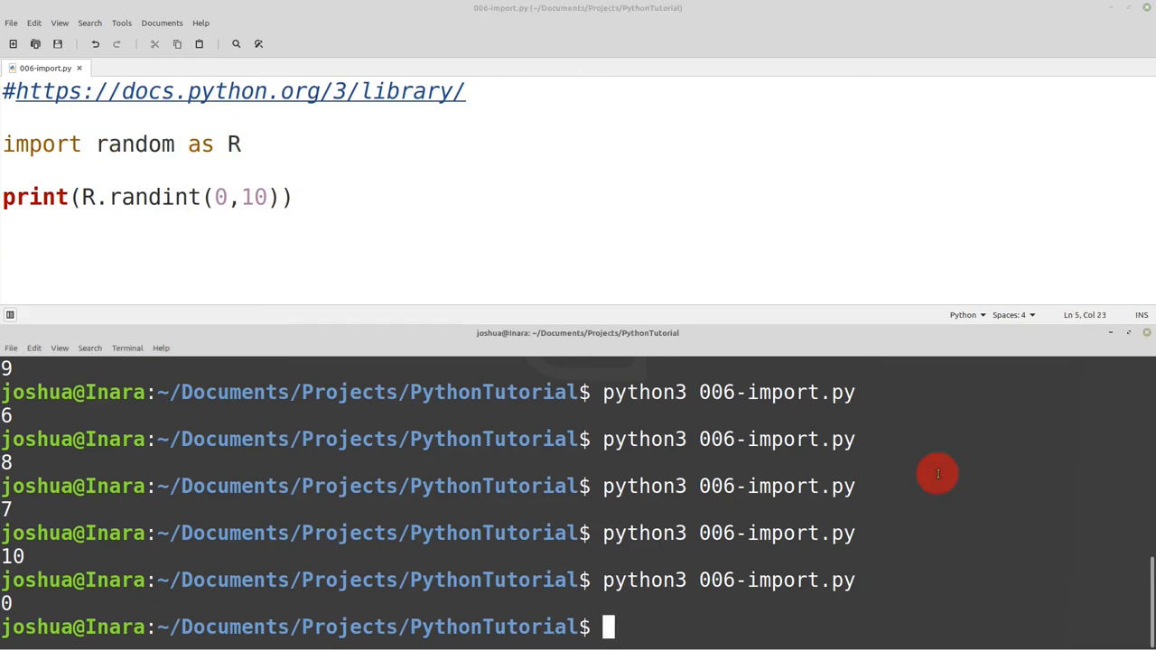
text(clear)
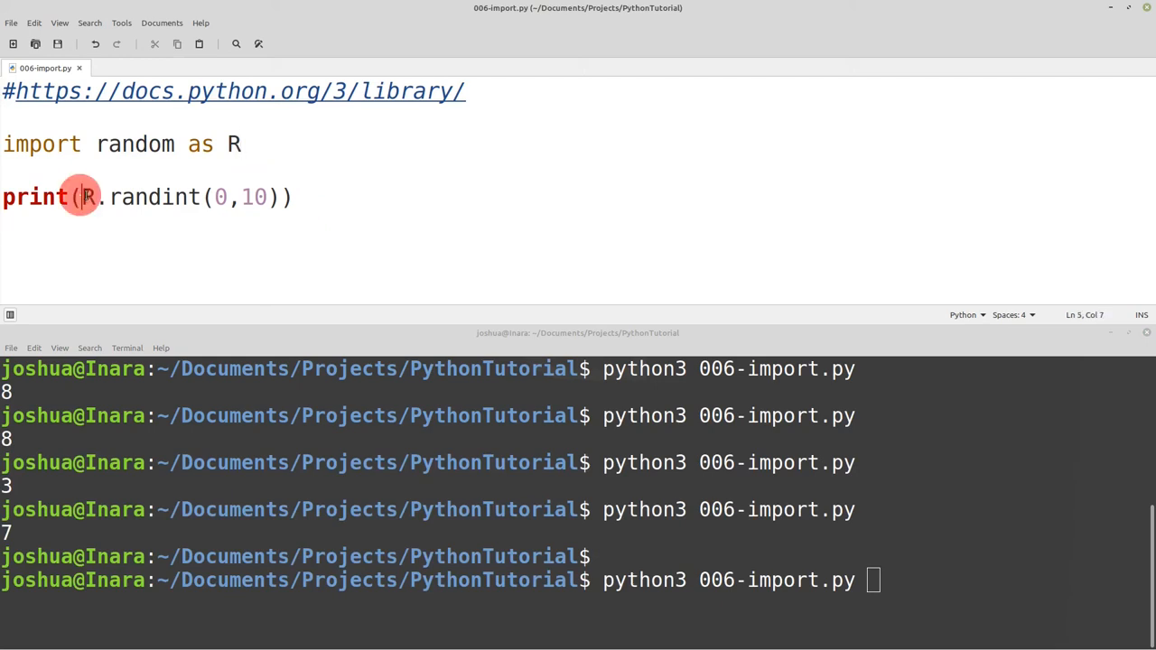
Rewrite line 3 as 'from random import randint'.
click(89, 197)
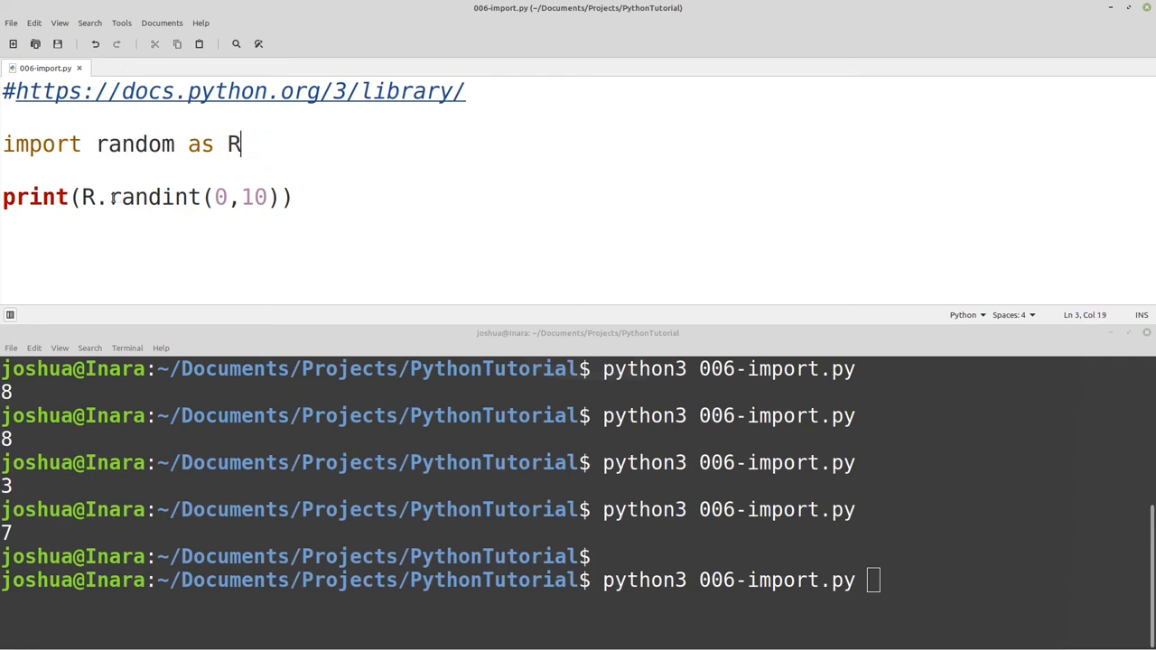
double_click(133, 144)
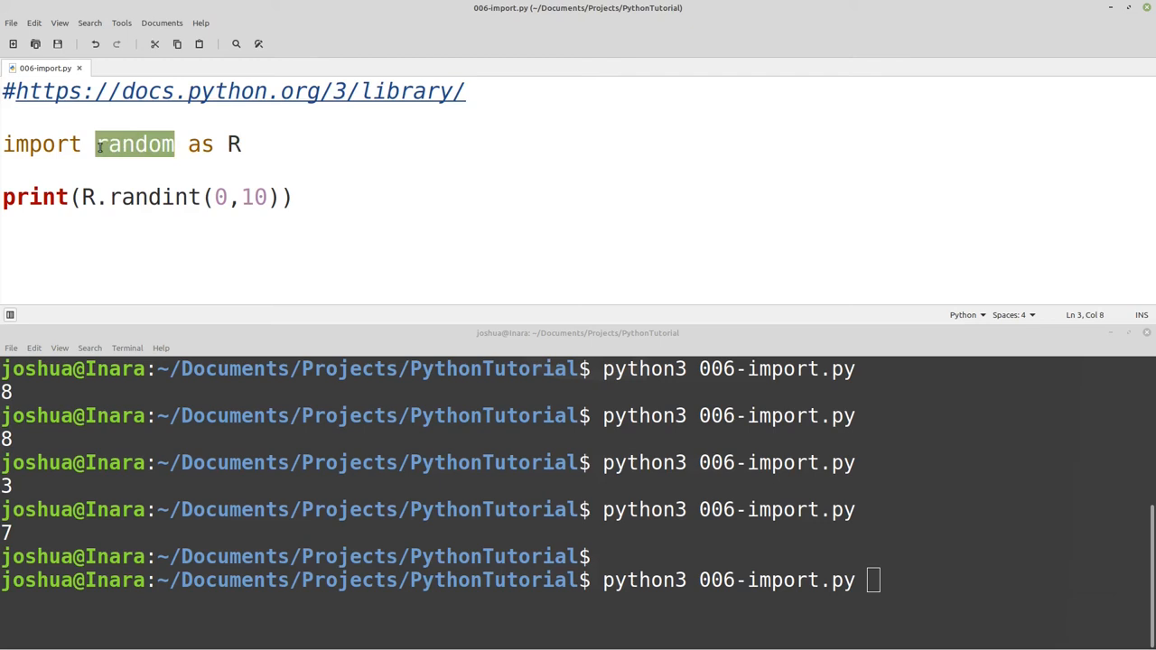
click(112, 197)
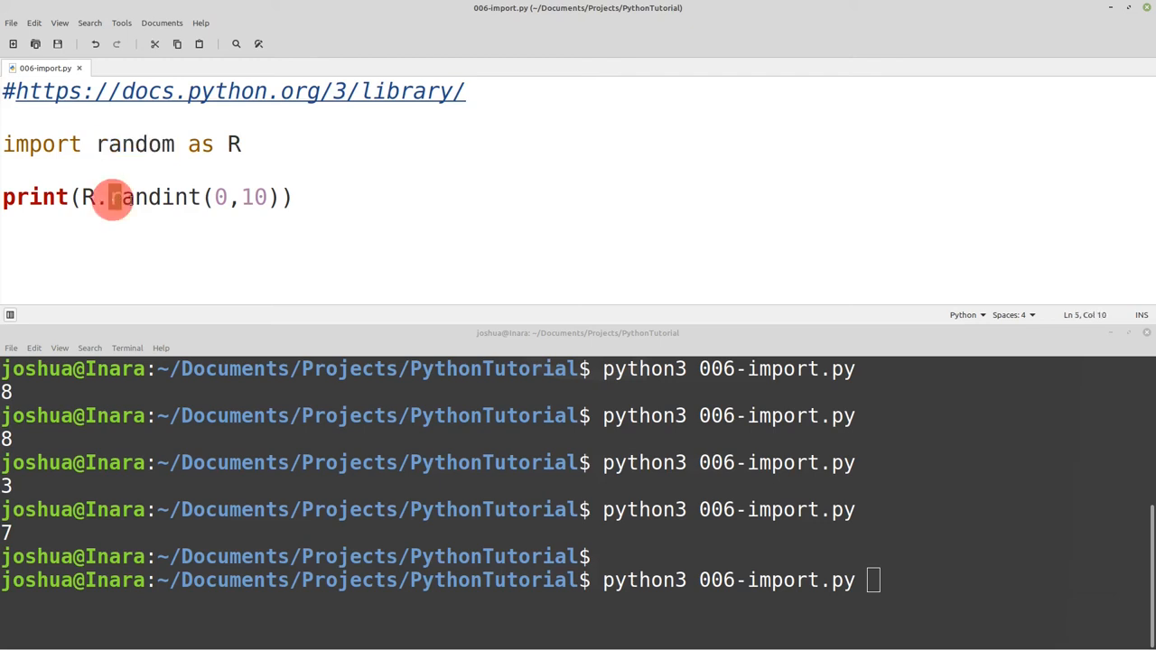
double_click(154, 197)
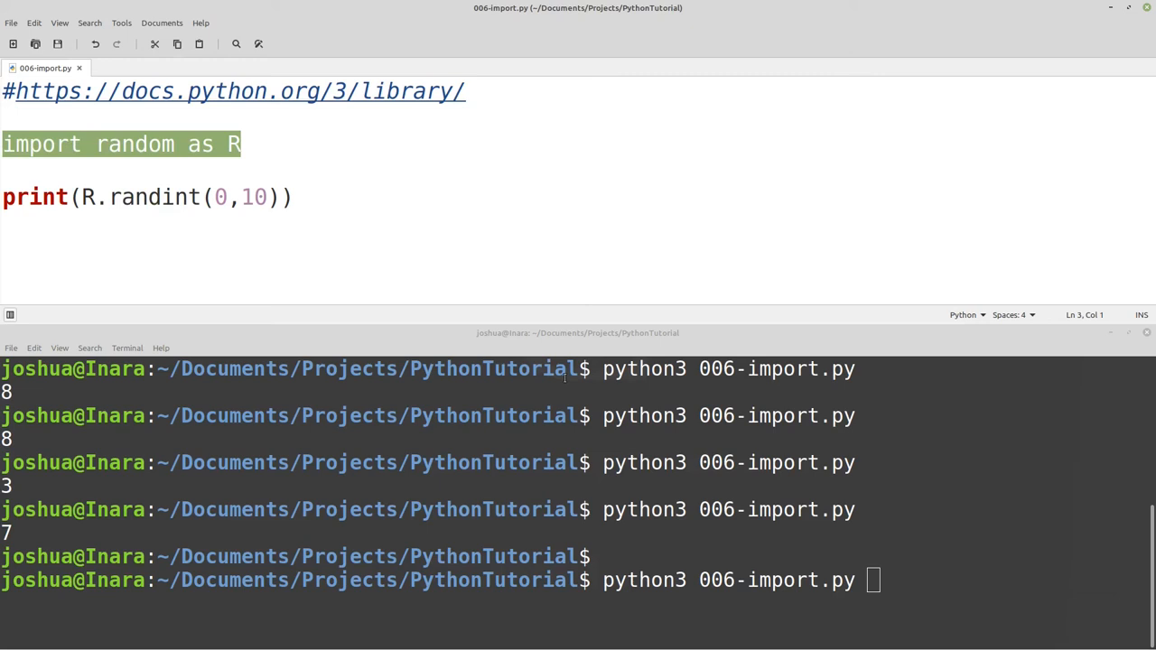
text(from)
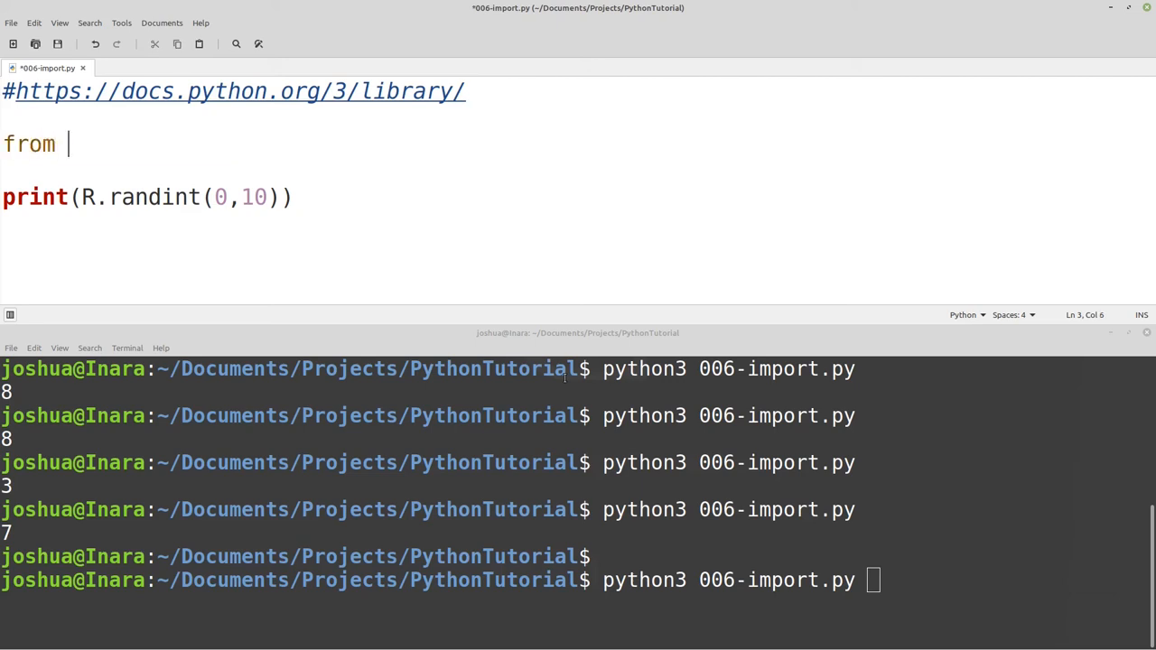
text(random)
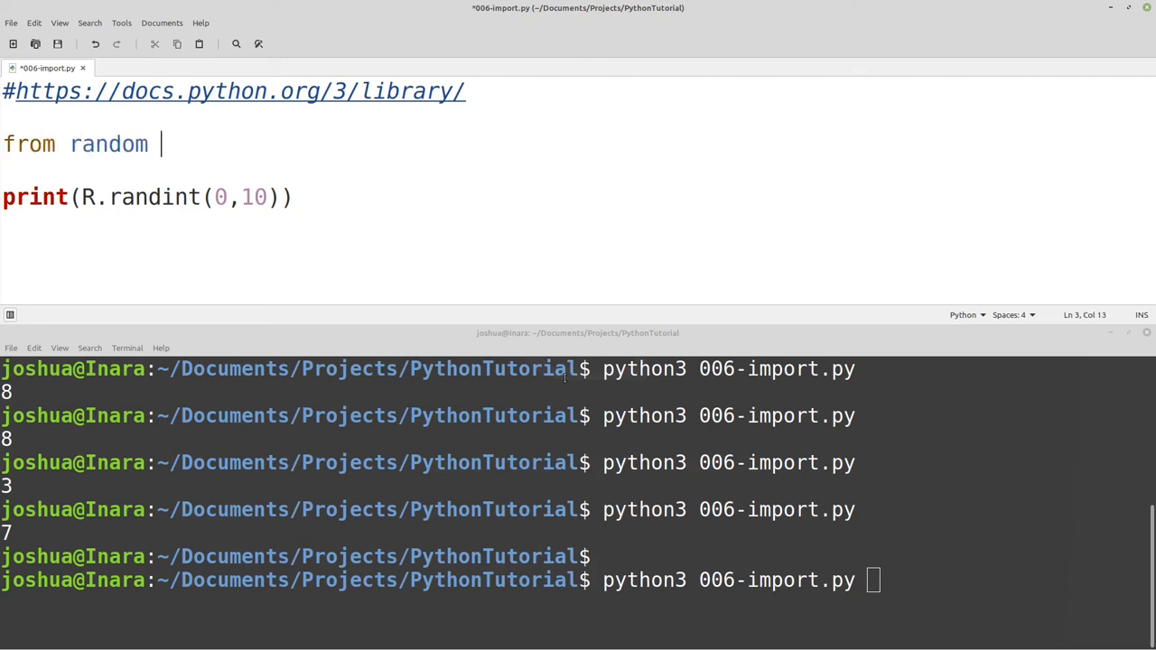
text(import)
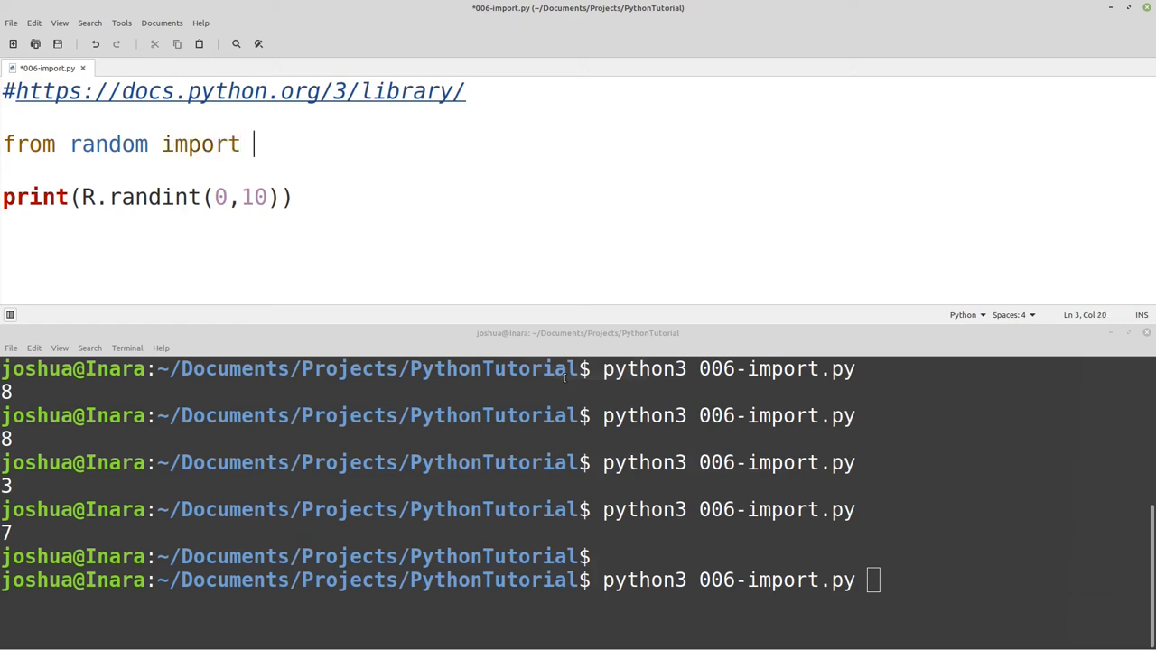
text(randint)
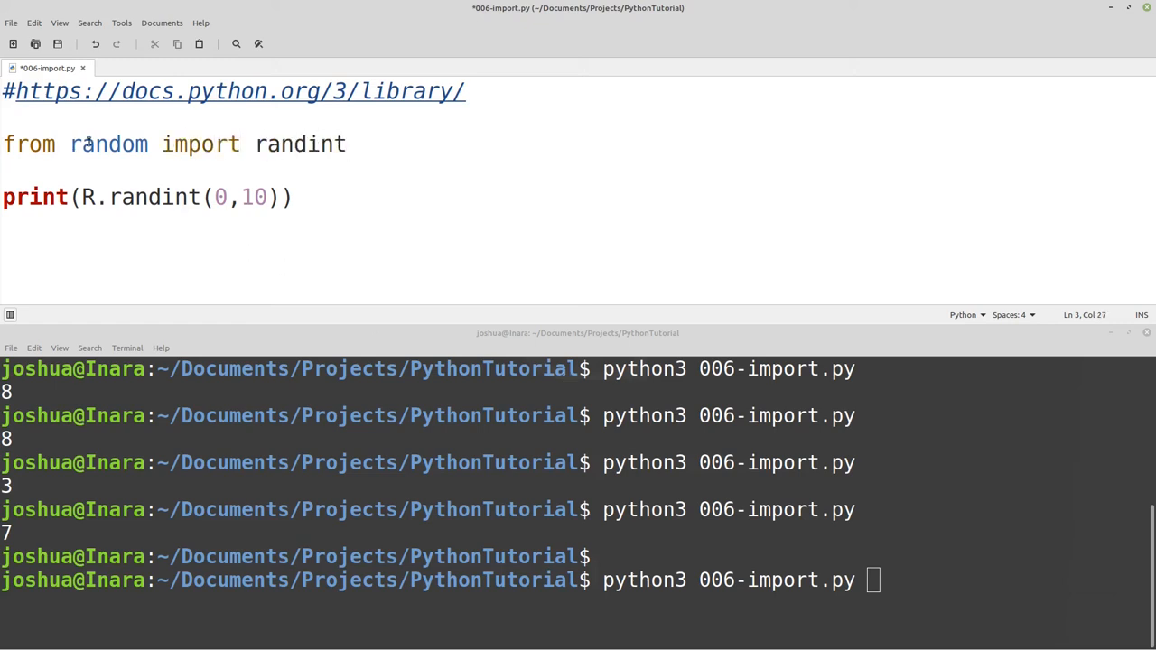
Drop the R. prefix so print calls randint(0,10) directly, save, clear and run python3 006-import.py.
click(347, 145)
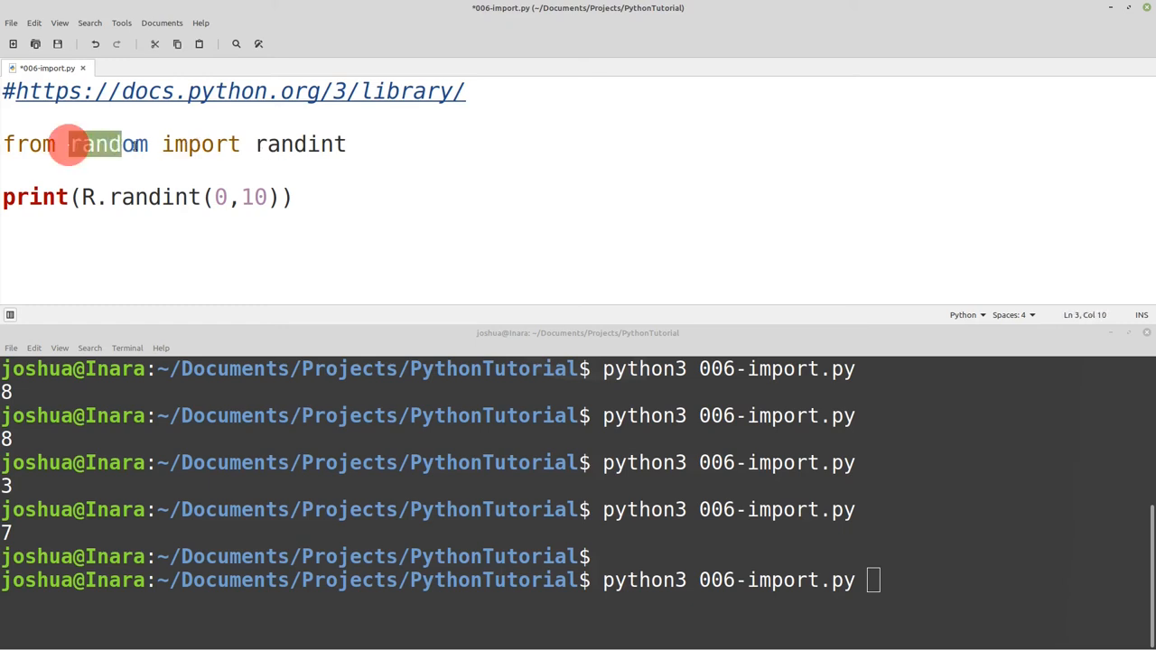
double_click(109, 145)
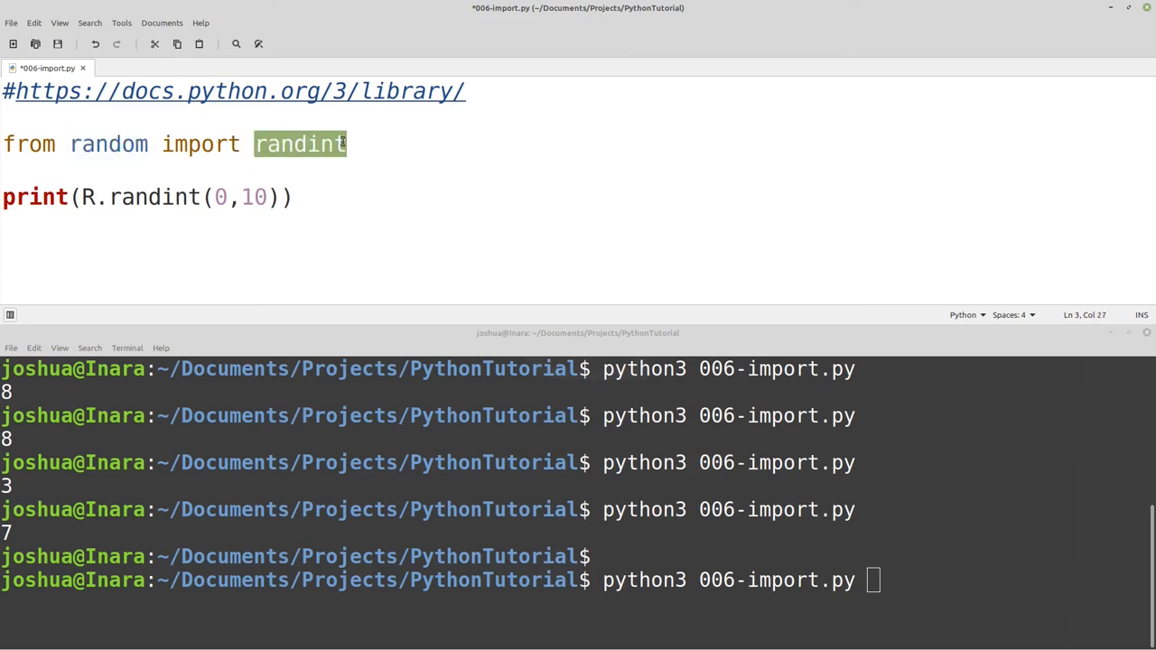
mouse_move(146, 145)
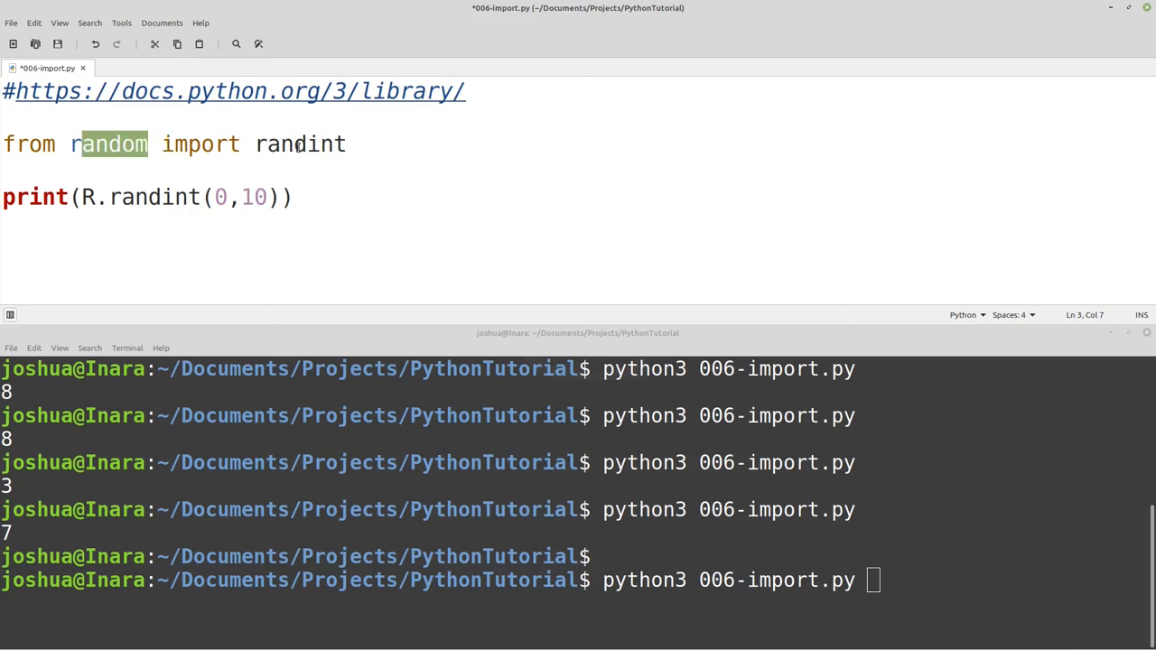
click(99, 197)
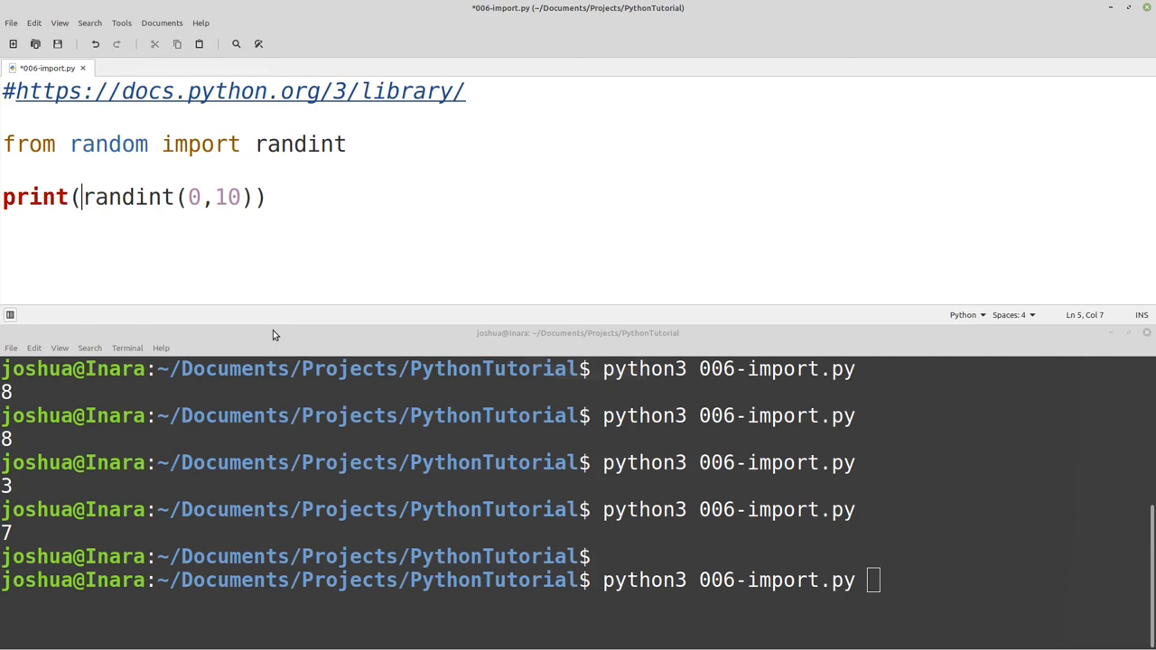
key(ctrl+s)
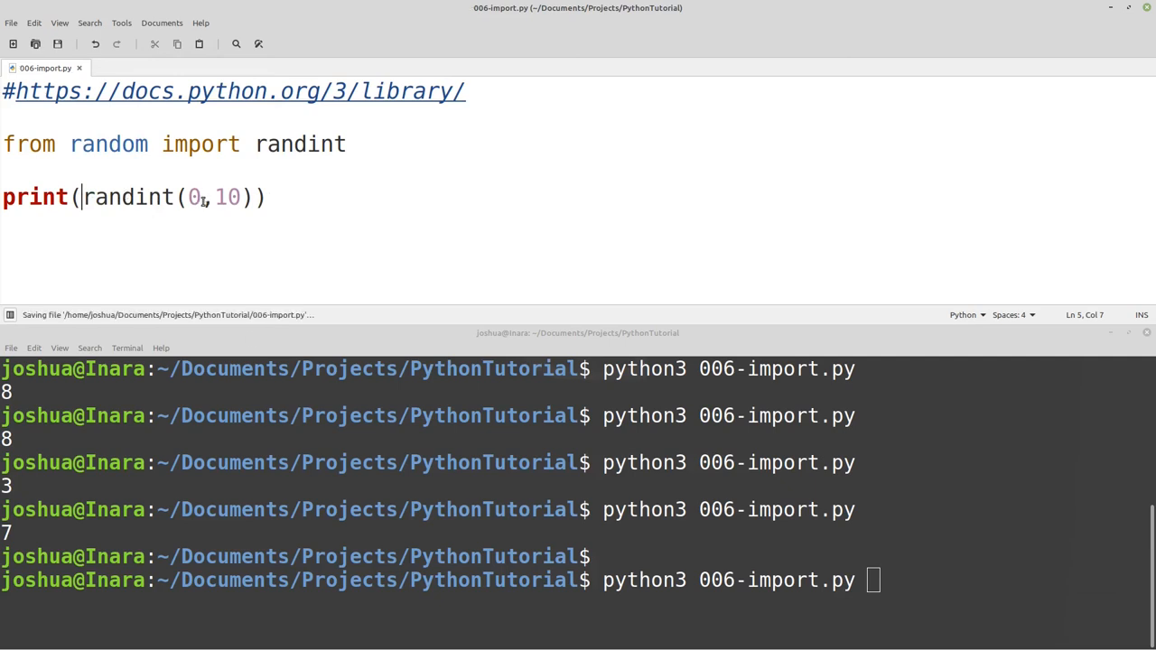
text(clearcle=)
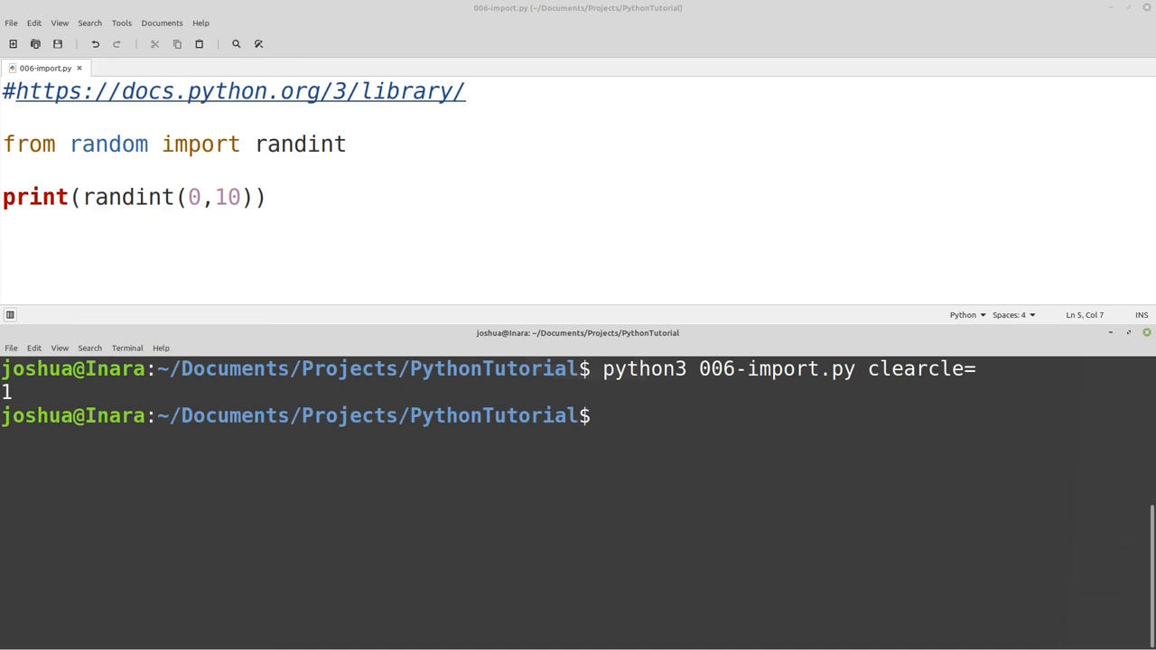
text(python3 006-import.py)
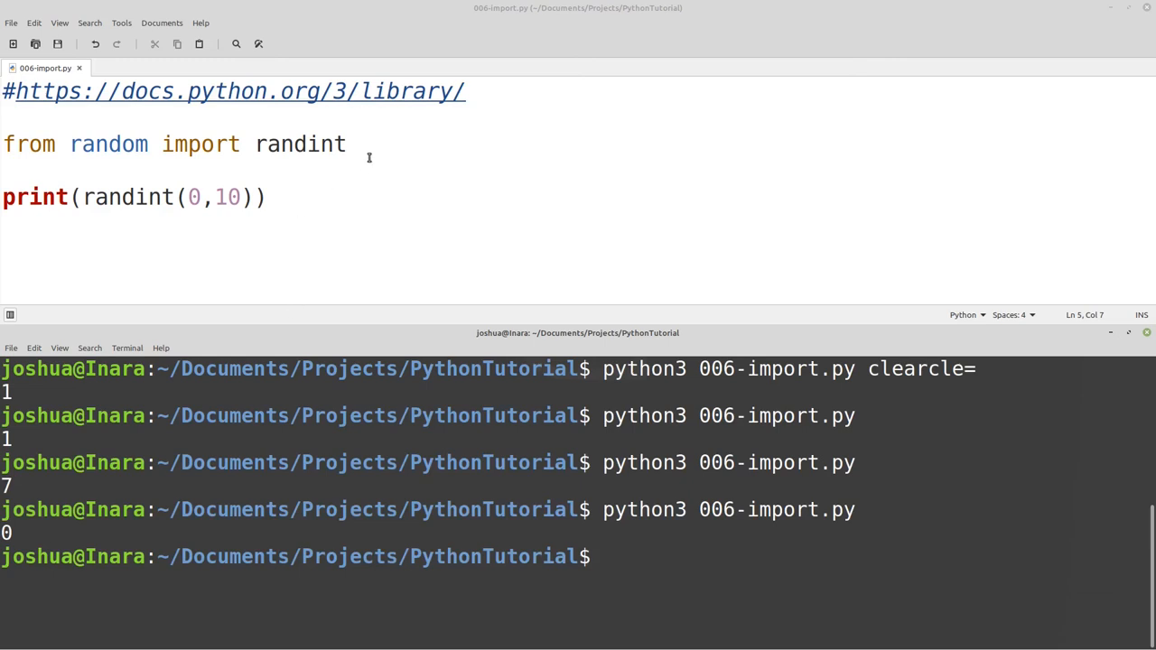
Alias the import as 'randint as R', call R(0,10) in the print, and clear the terminal.
text(as)
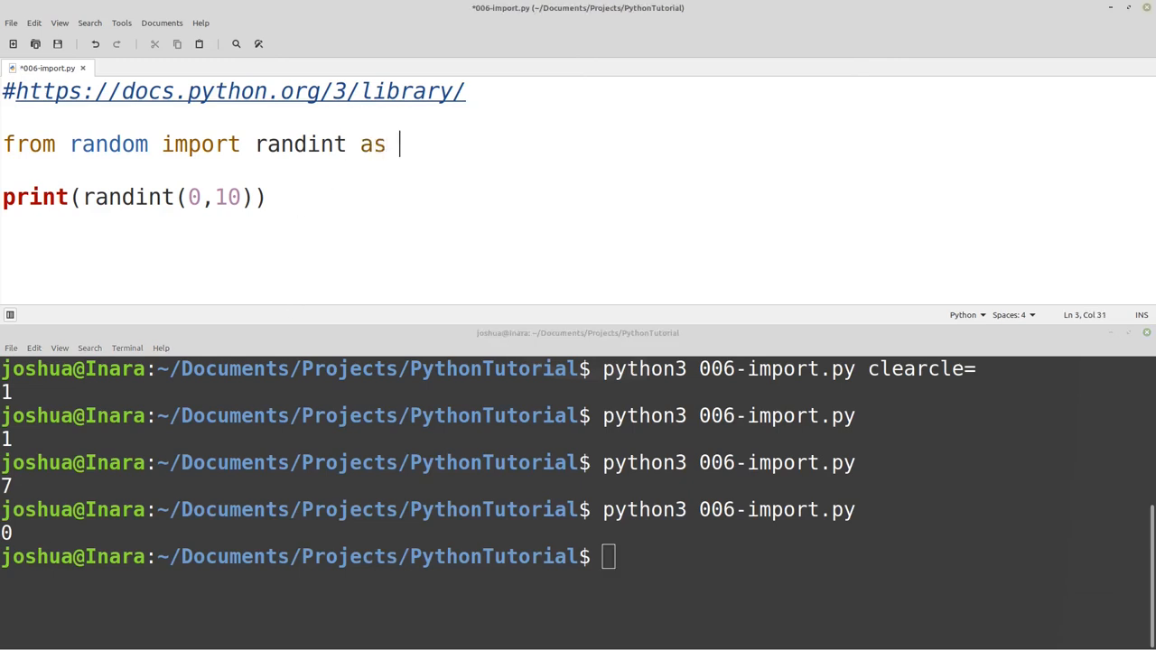
text(R)
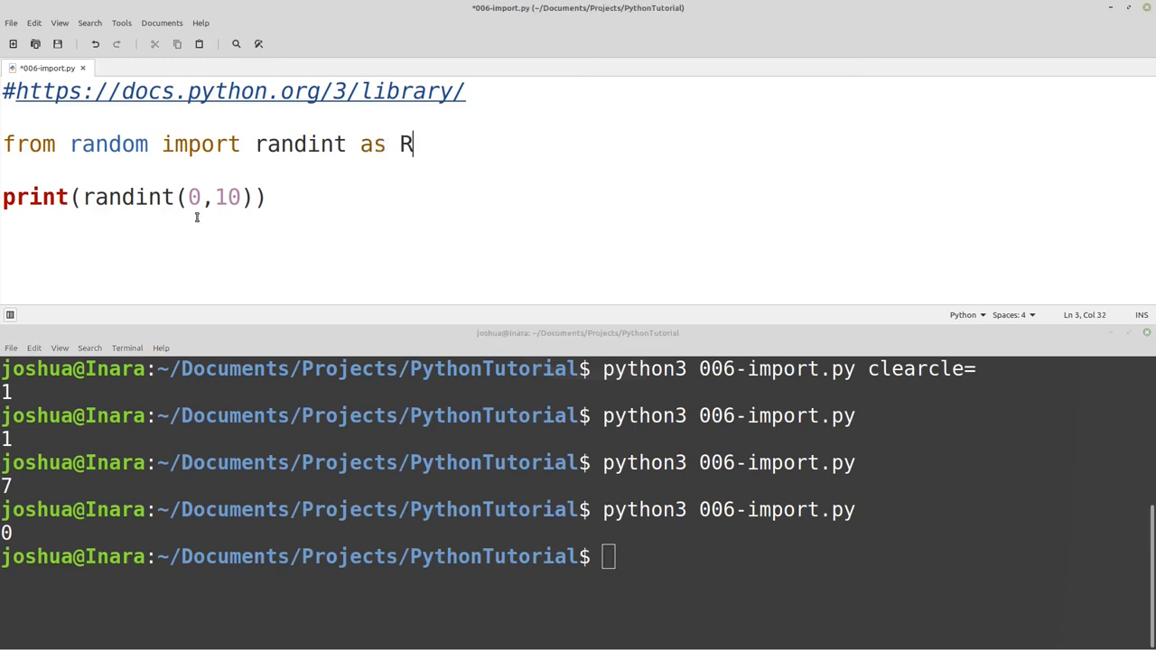
double_click(126, 197)
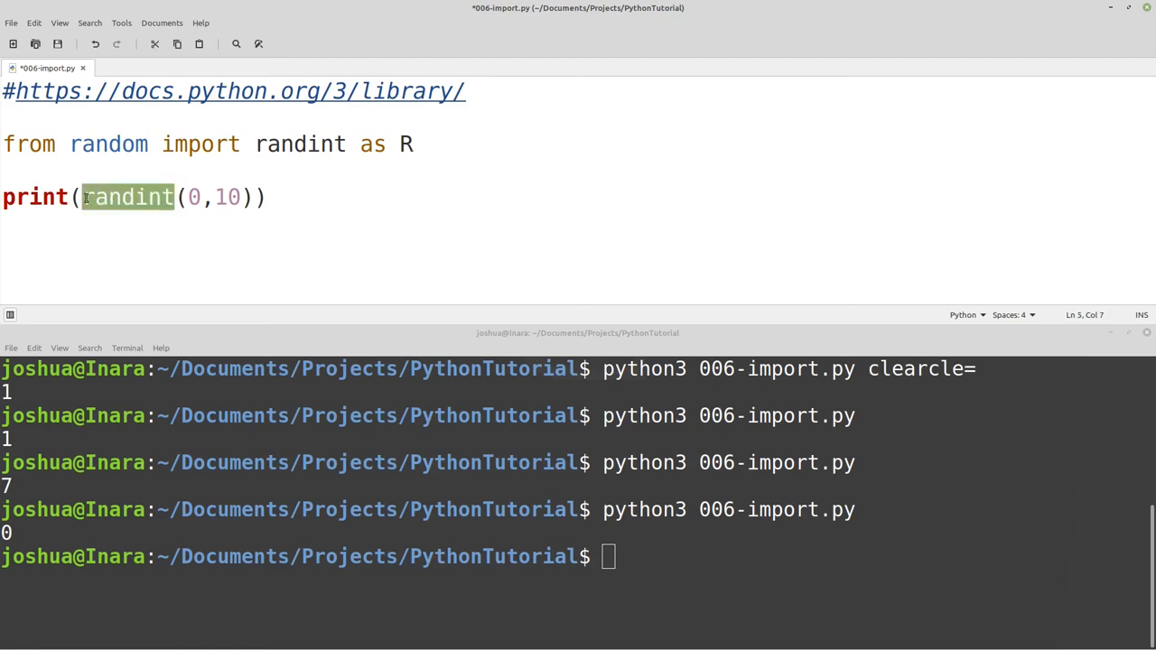
text(R)
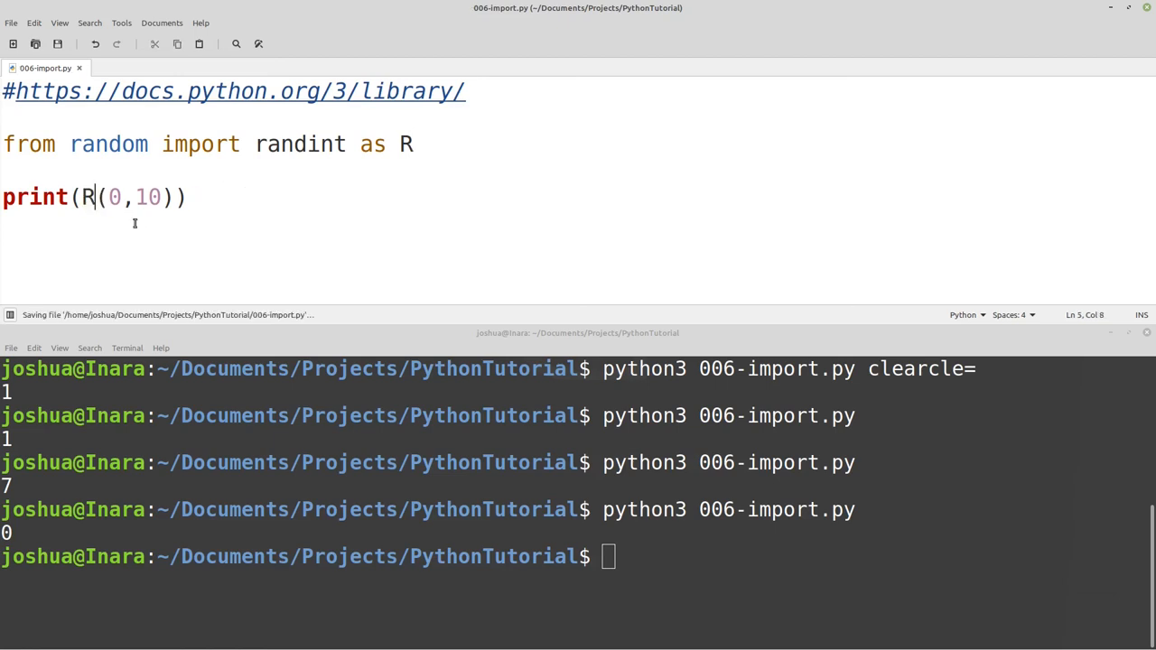
text(clear)
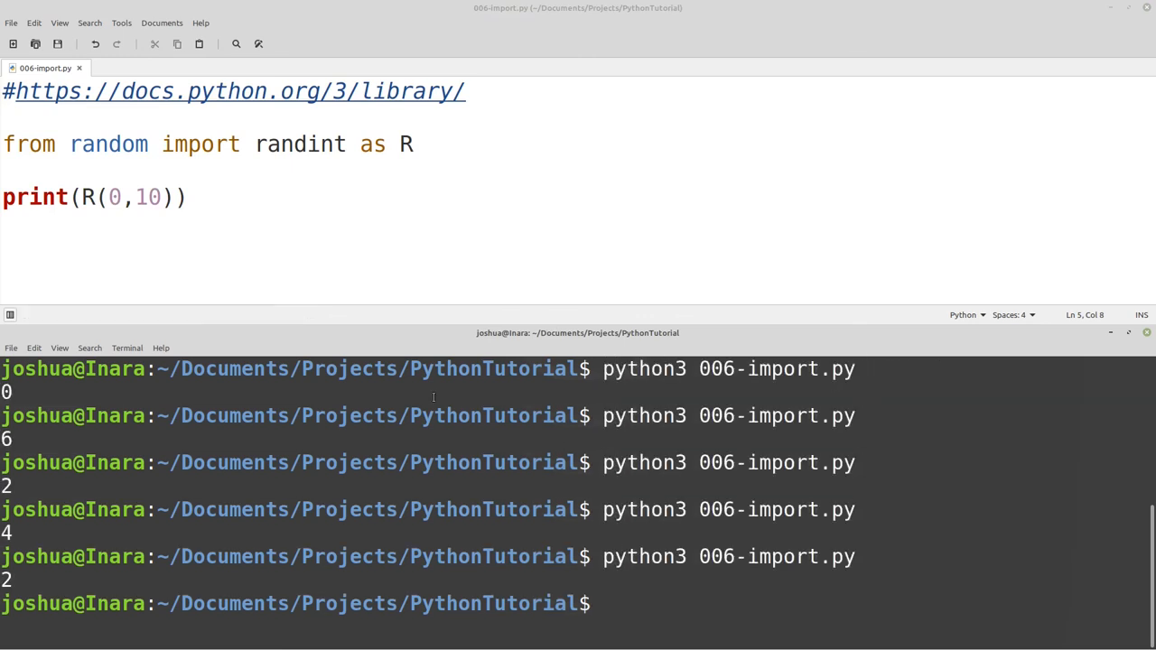
Point out randint, the alias R and the module name random in the import line.
double_click(300, 145)
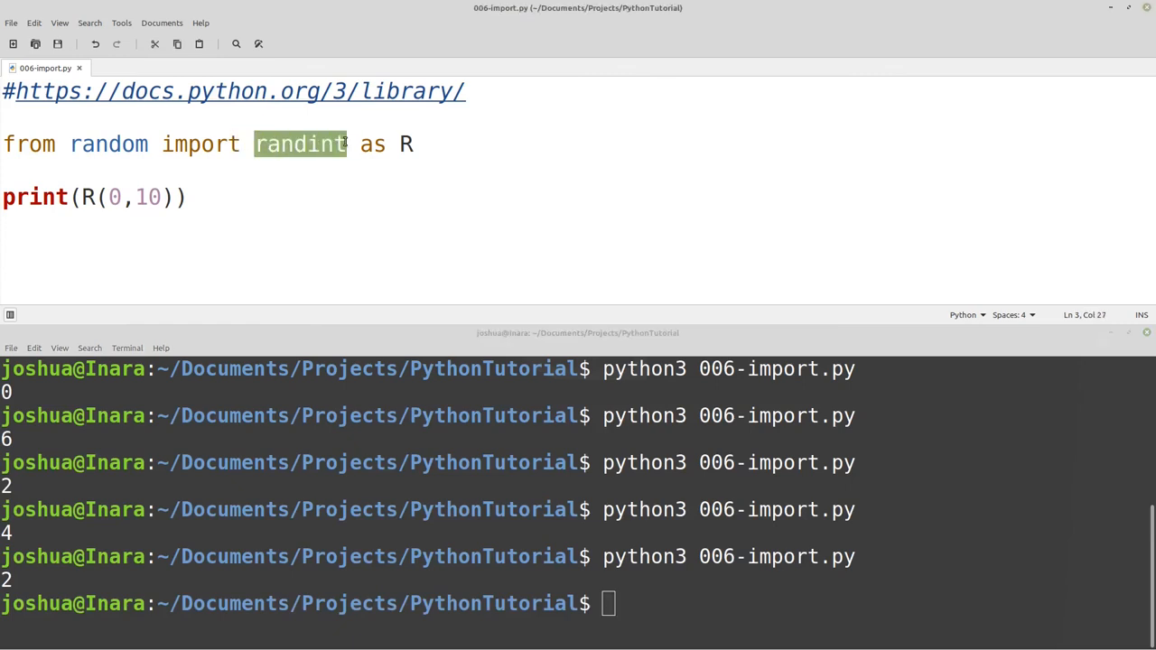
click(404, 145)
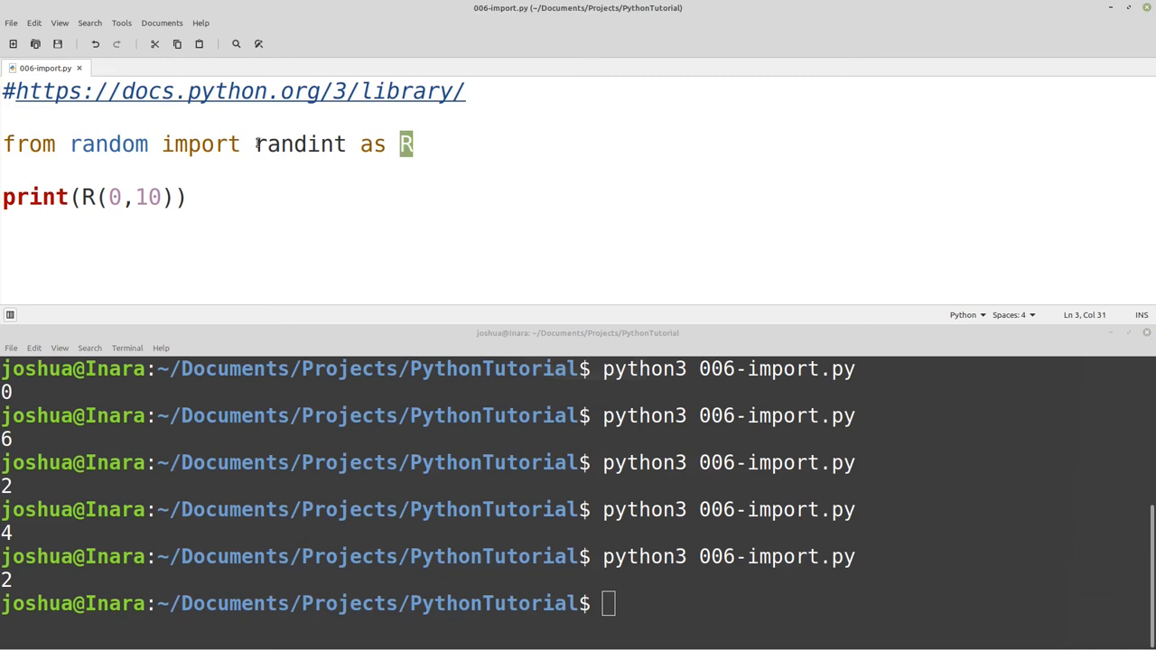
double_click(300, 145)
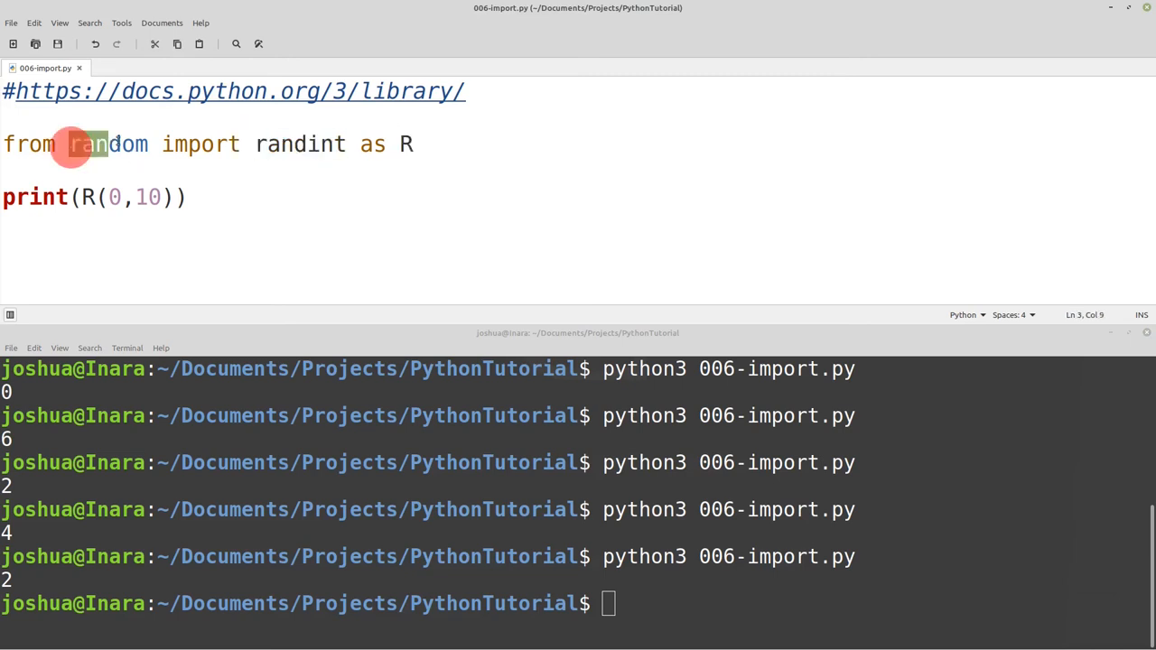
double_click(109, 144)
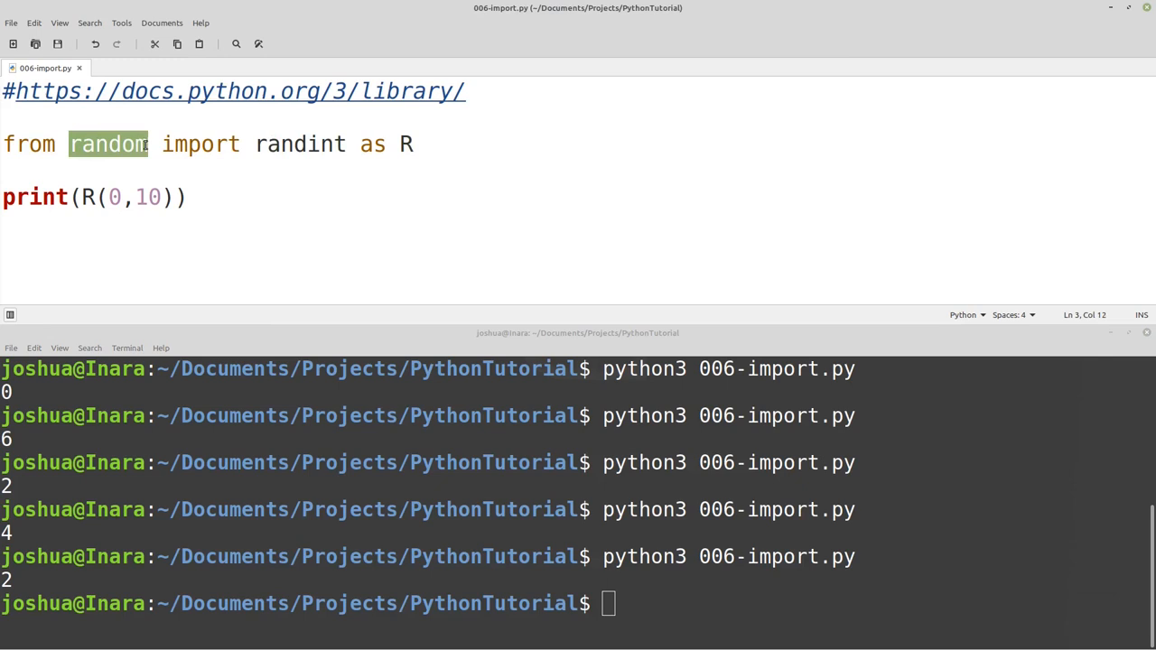
click(34, 168)
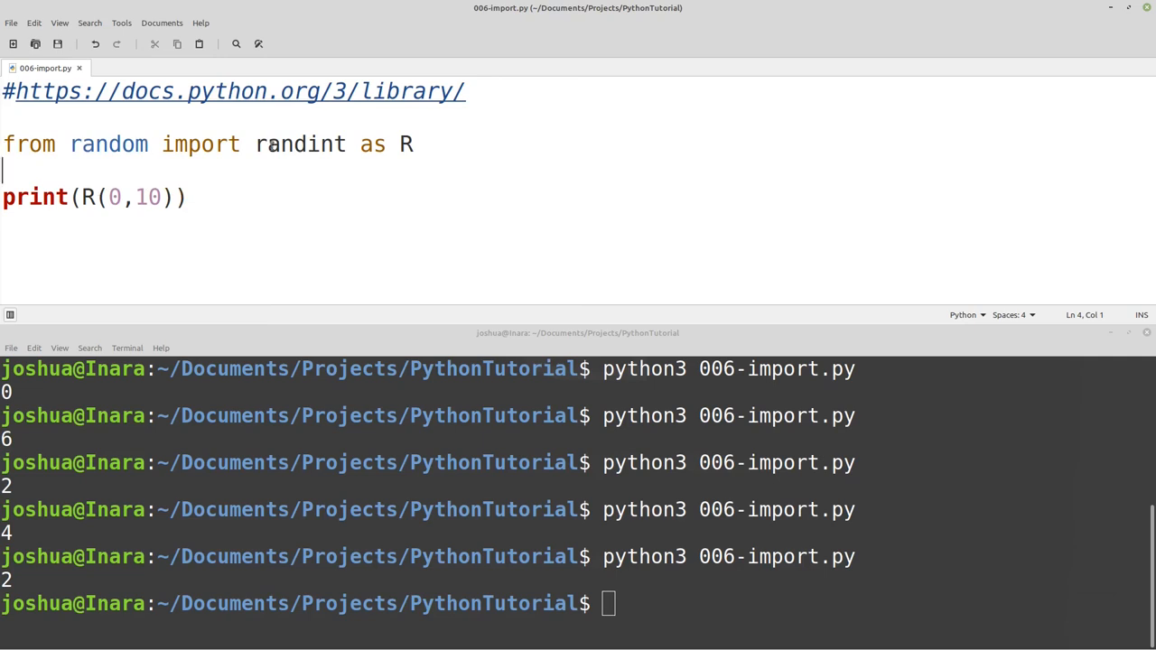
double_click(300, 144)
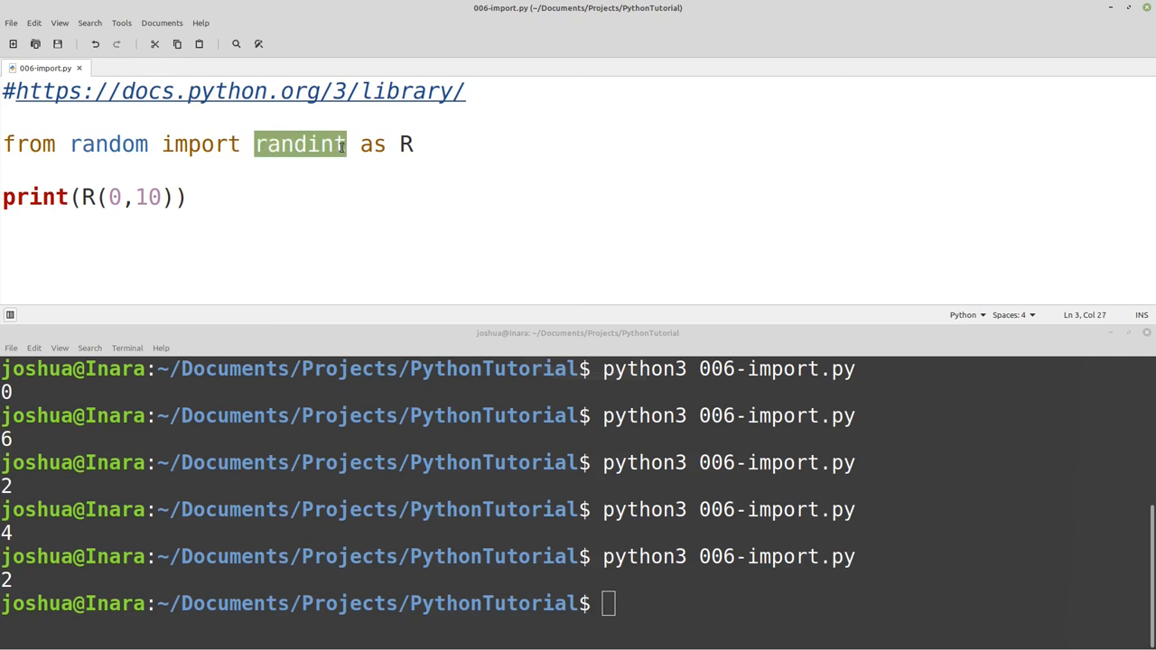
mouse_move(524, 99)
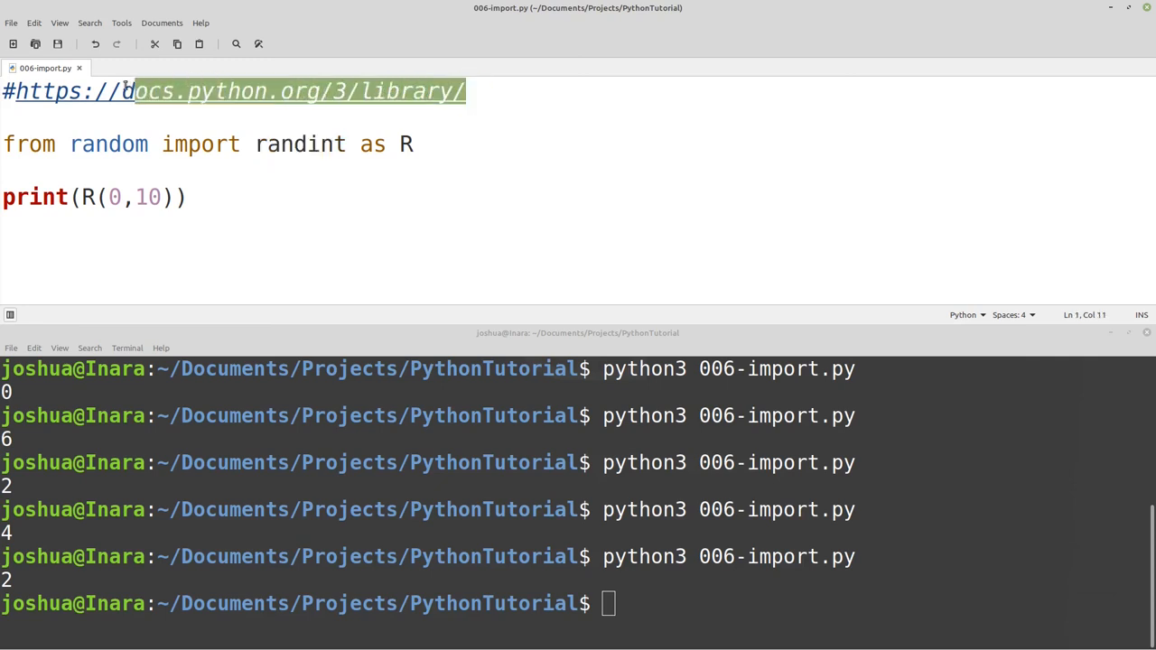
click(264, 145)
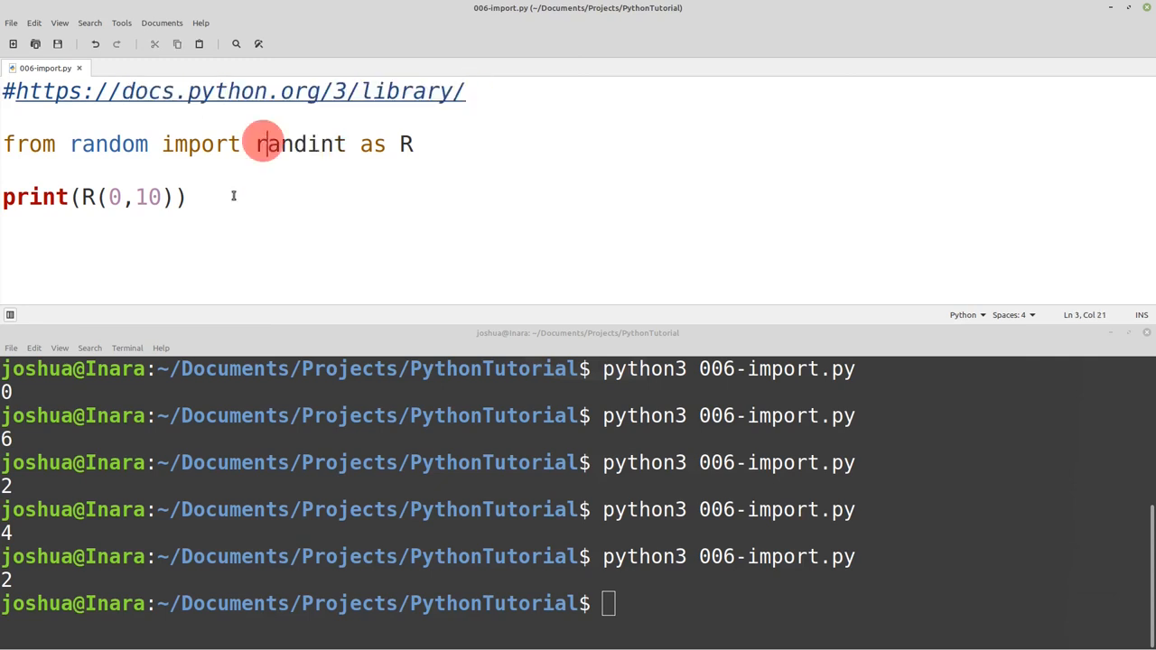
click(262, 144)
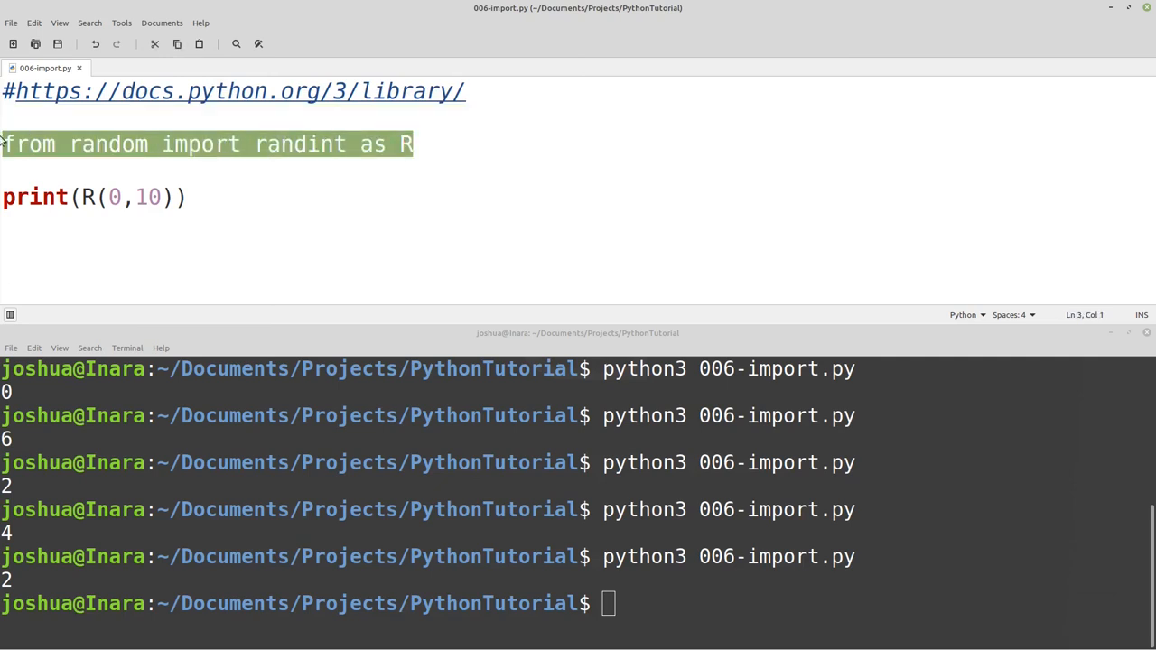
Start a plain 'import lib' line, then erase it.
text(import)
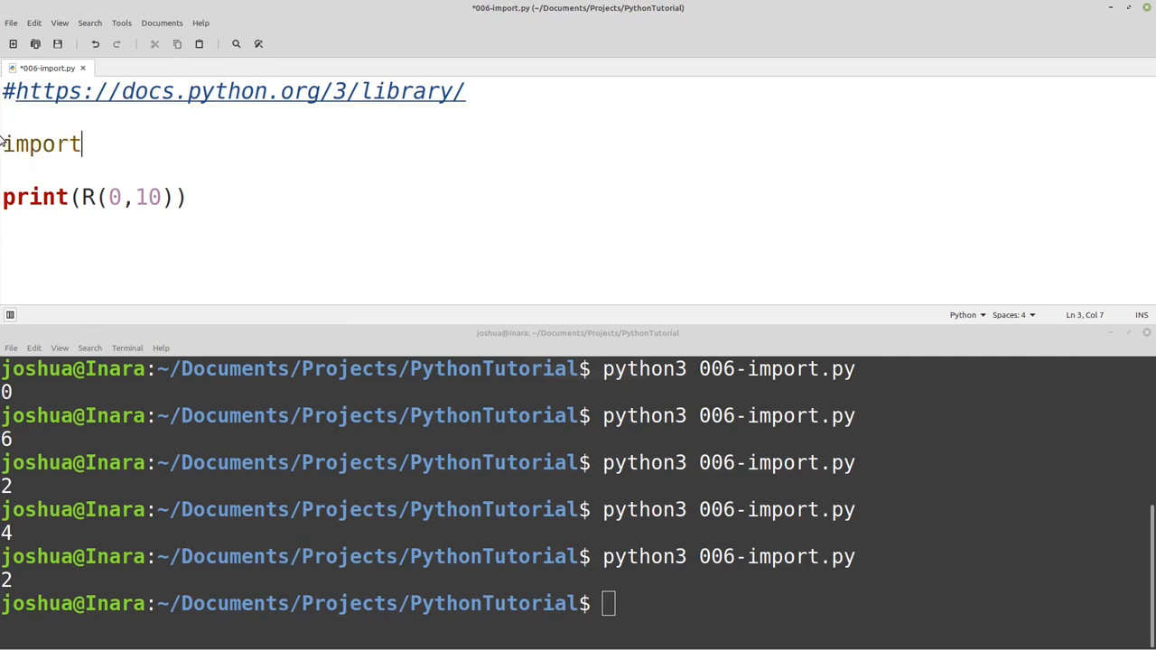
text(r)
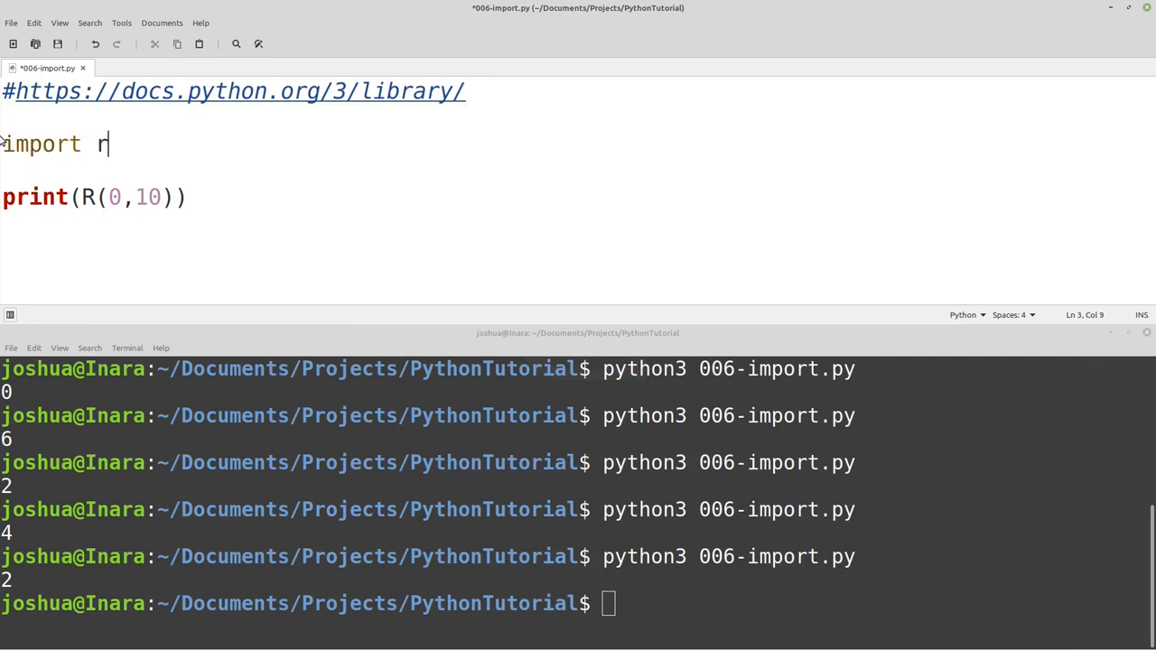
text(ib)
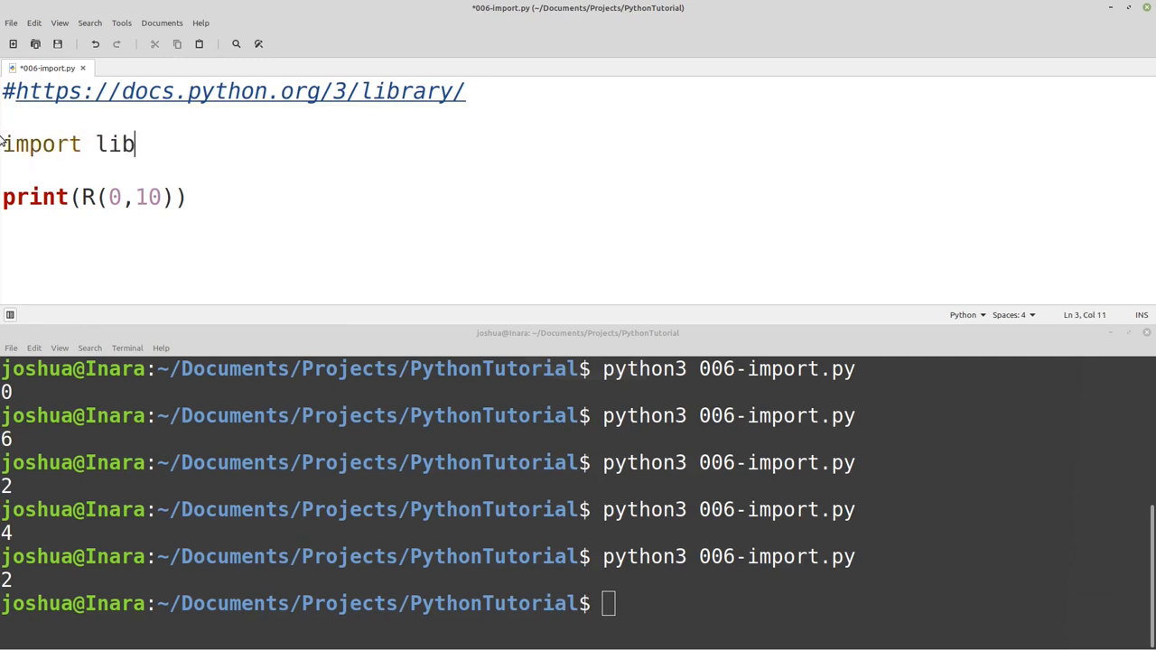
key(BackSpace)
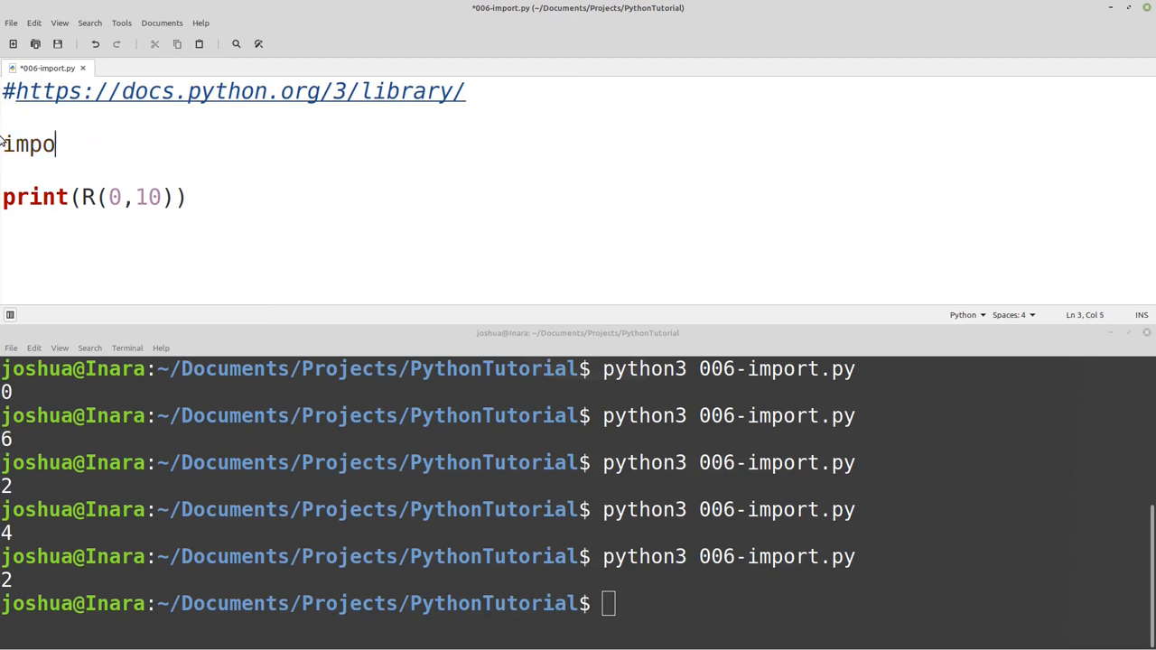
Write the generic template 'from lib import func' and select the whole line.
text(from)
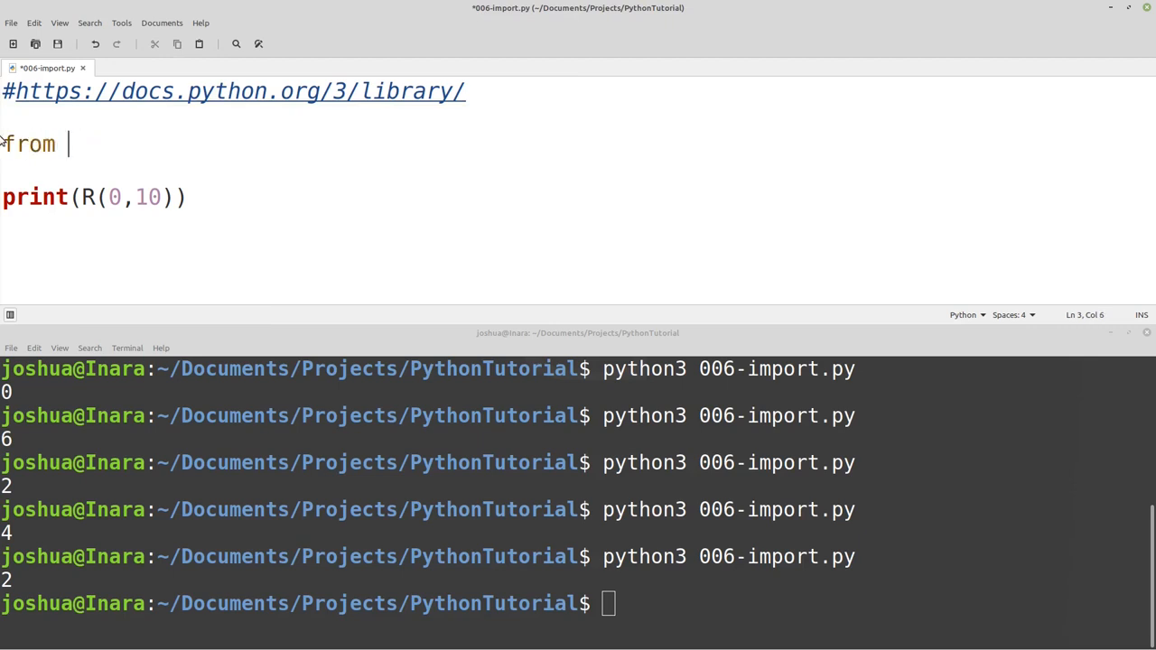
text(lib)
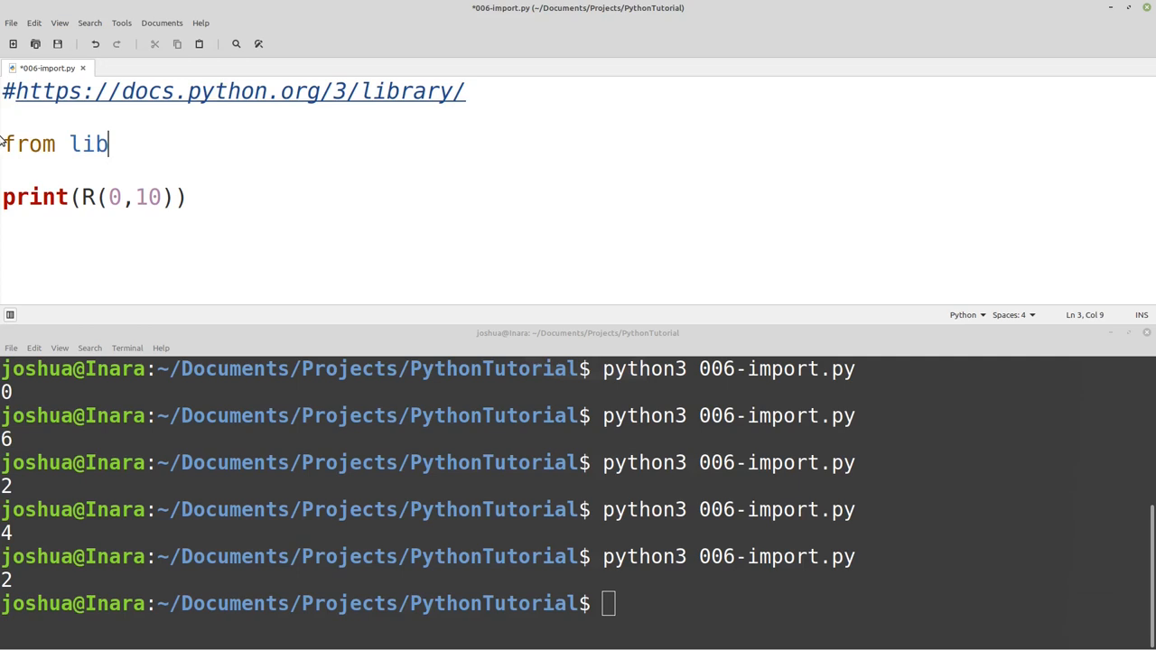
text(import func)
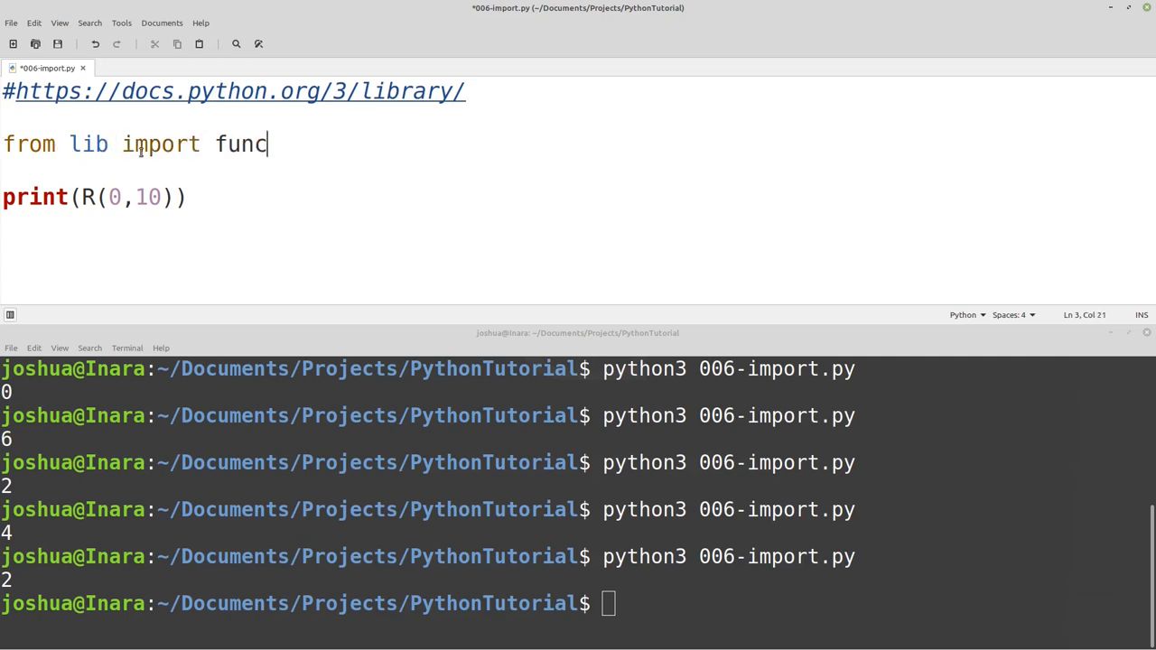
click(278, 191)
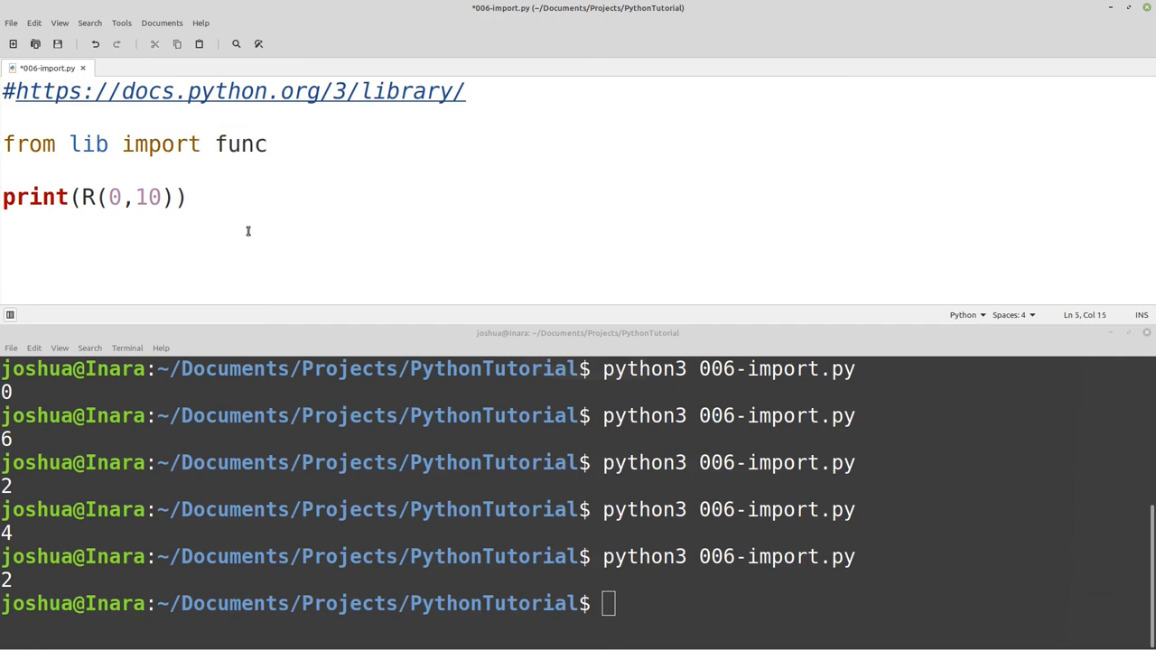
click(184, 197)
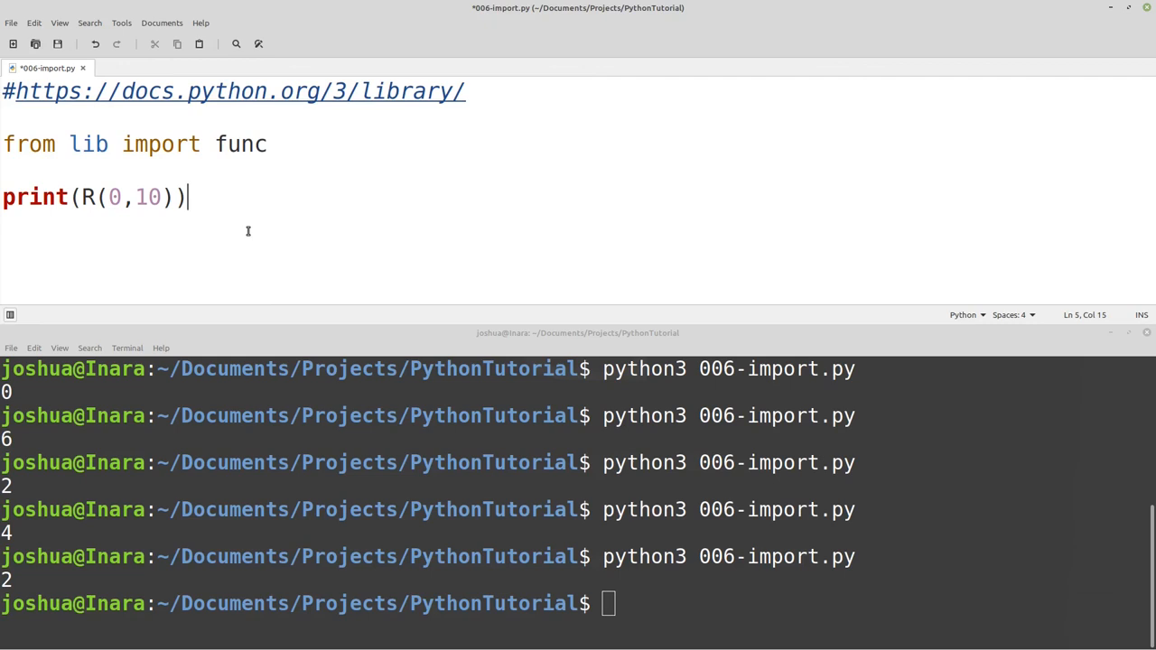
triple_click(135, 144)
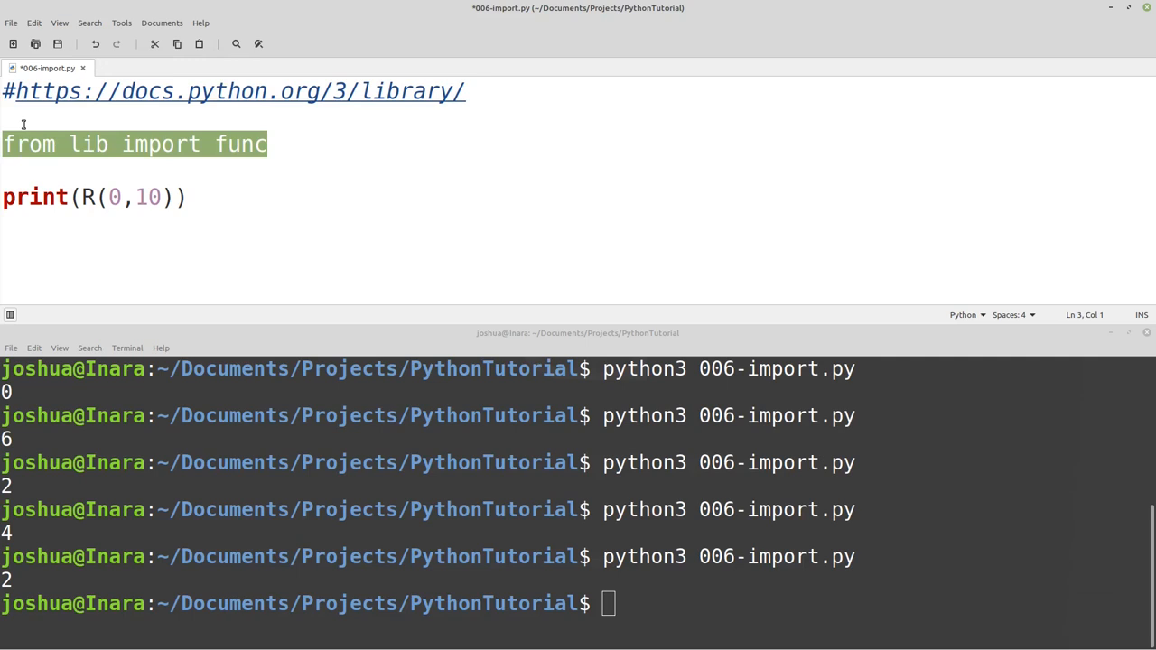
mouse_move(231, 197)
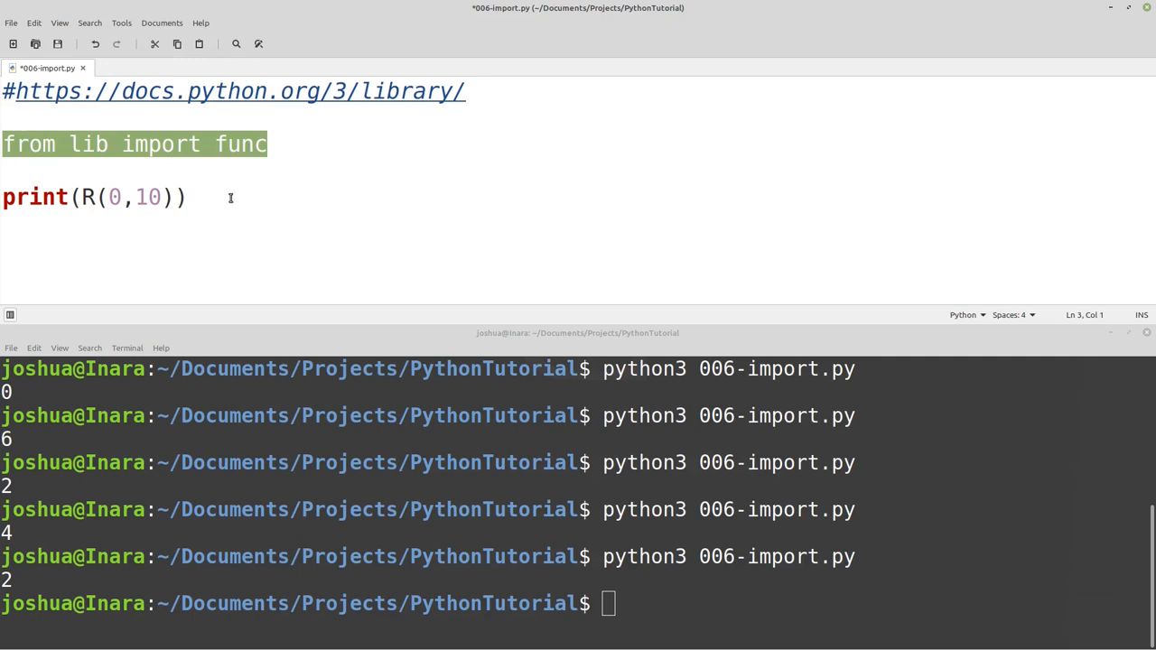